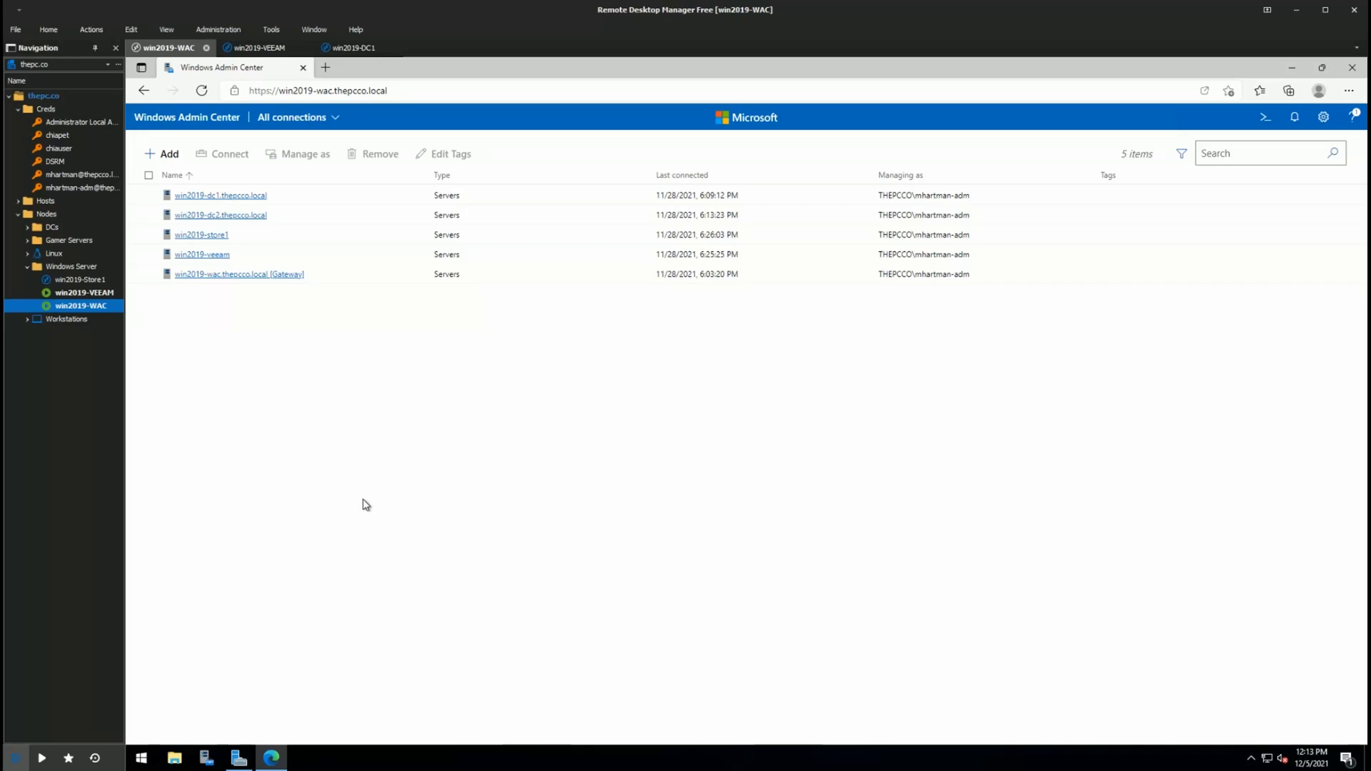
{"action": "mouse_move", "coordinate": [371, 542]}
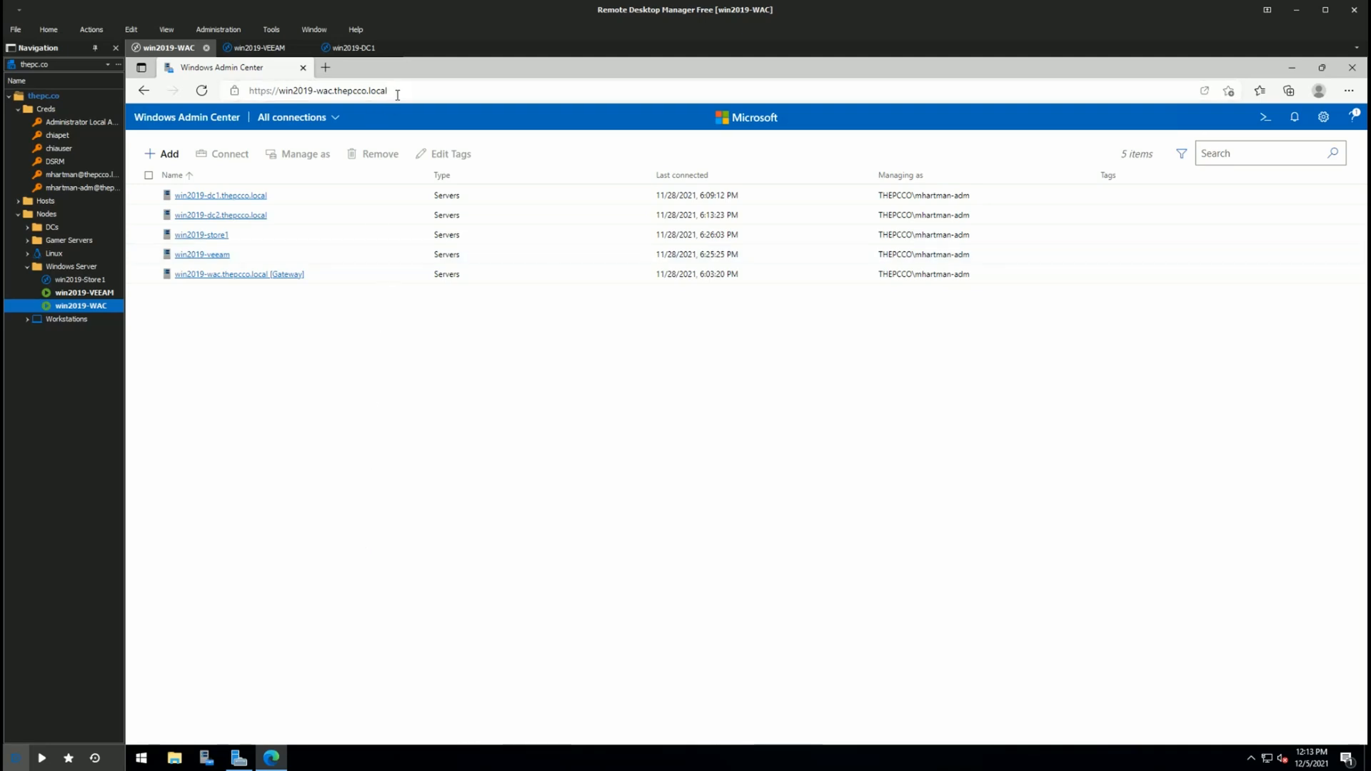
Step: On win2019-VEEAM, inspect the WAC site's secure connection details and certificate in the browser
{"action": "left_click", "coordinate": [317, 90]}
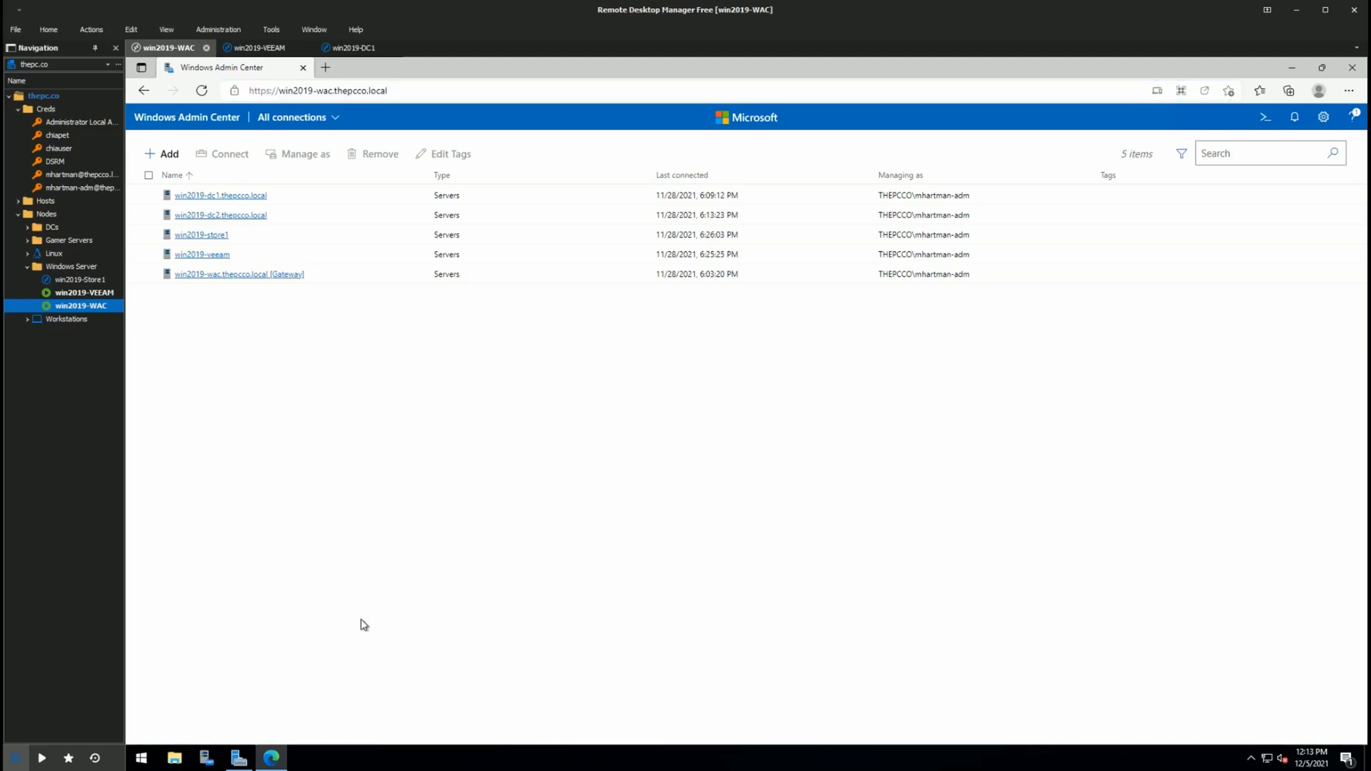
{"action": "mouse_move", "coordinate": [324, 611]}
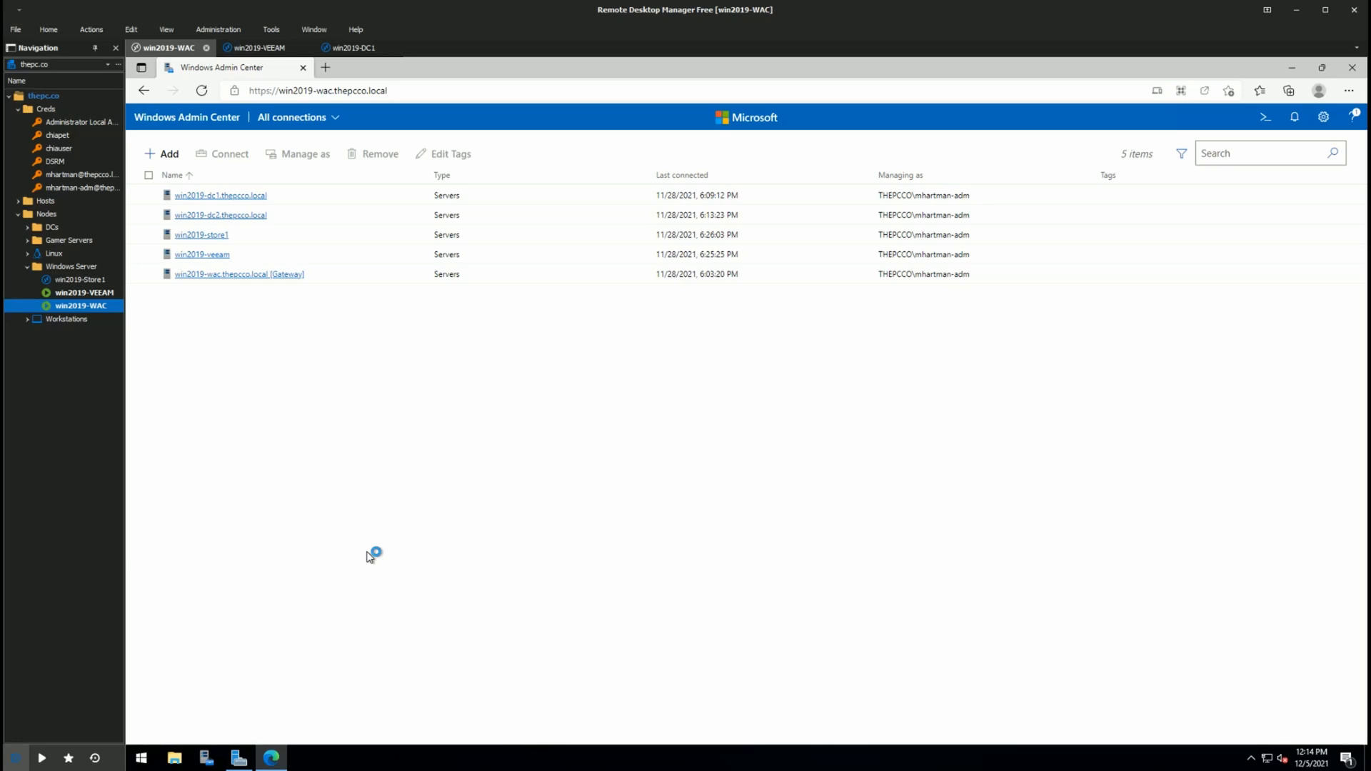
{"action": "left_click", "coordinate": [350, 90]}
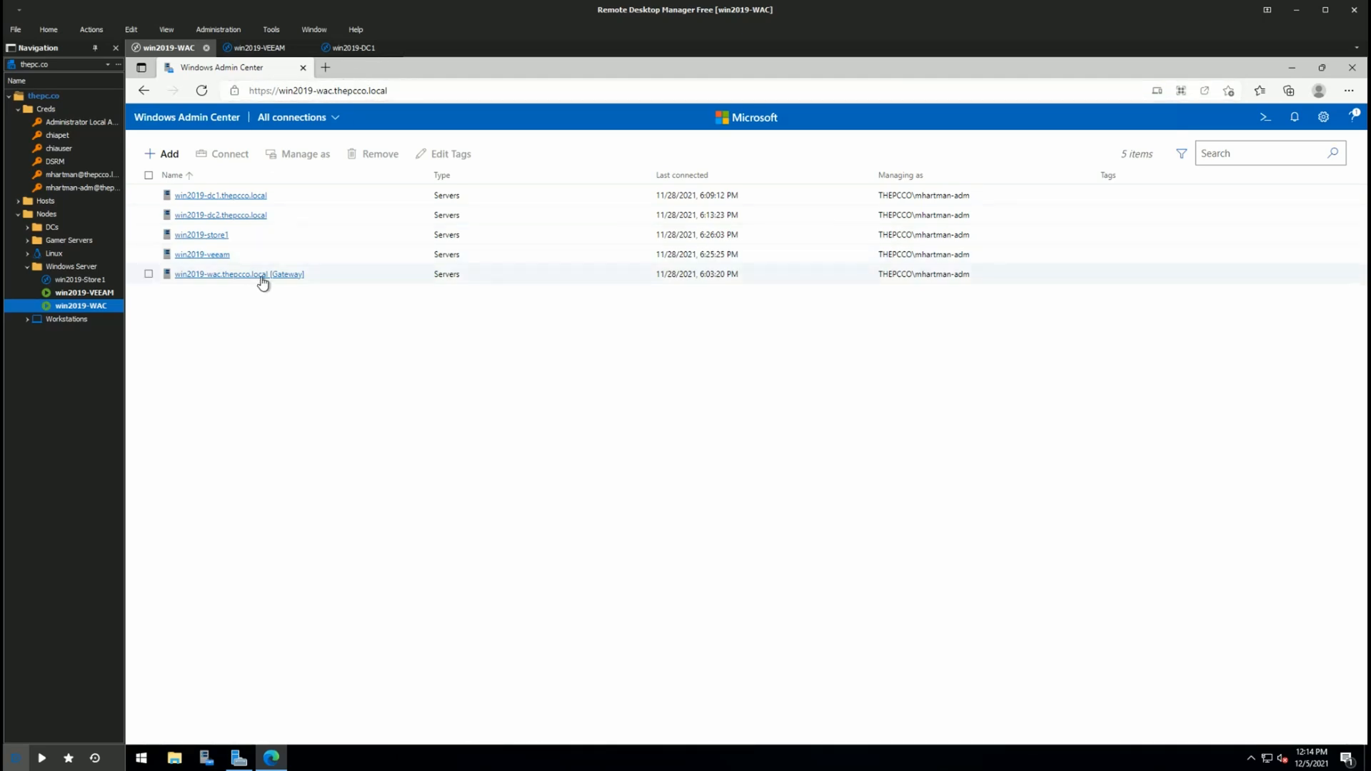
{"action": "left_click", "coordinate": [234, 90]}
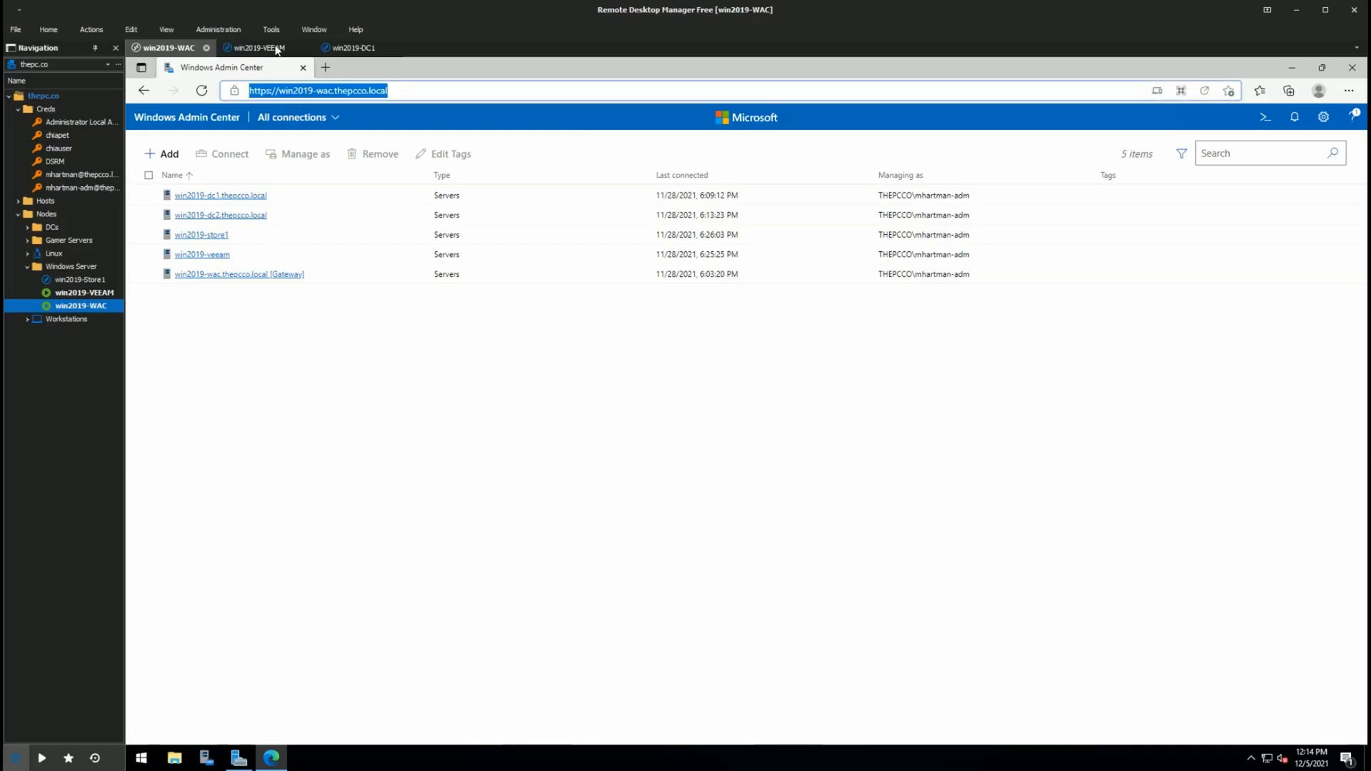
{"action": "left_click", "coordinate": [255, 47]}
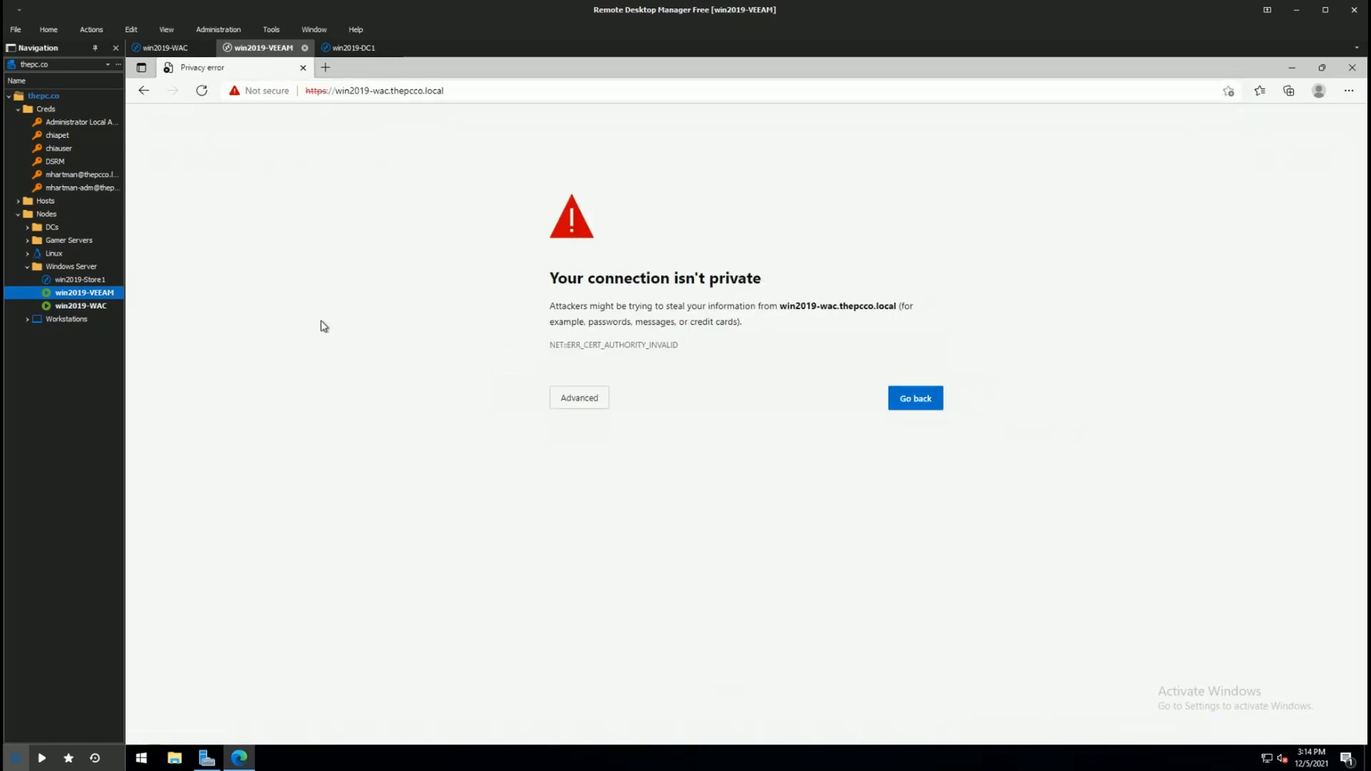
{"action": "mouse_move", "coordinate": [371, 387]}
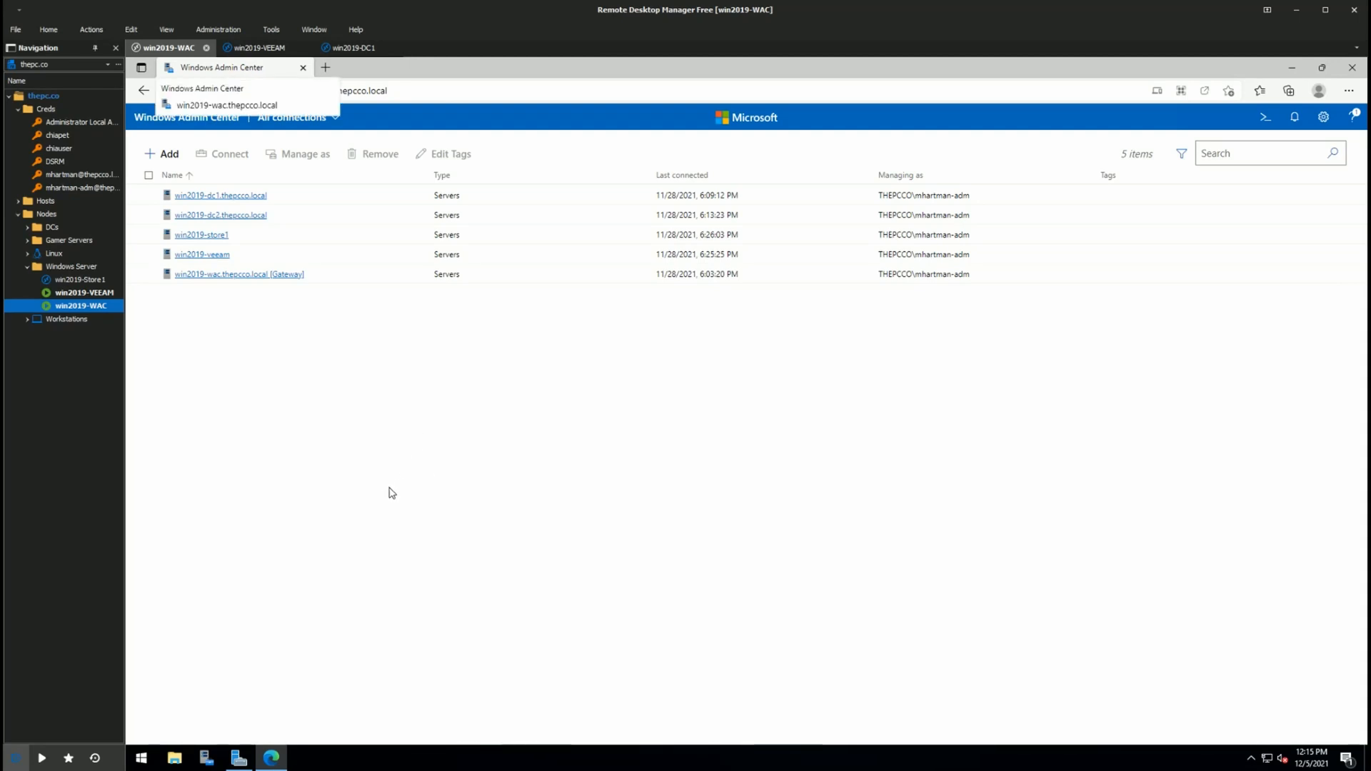
{"action": "mouse_move", "coordinate": [382, 535]}
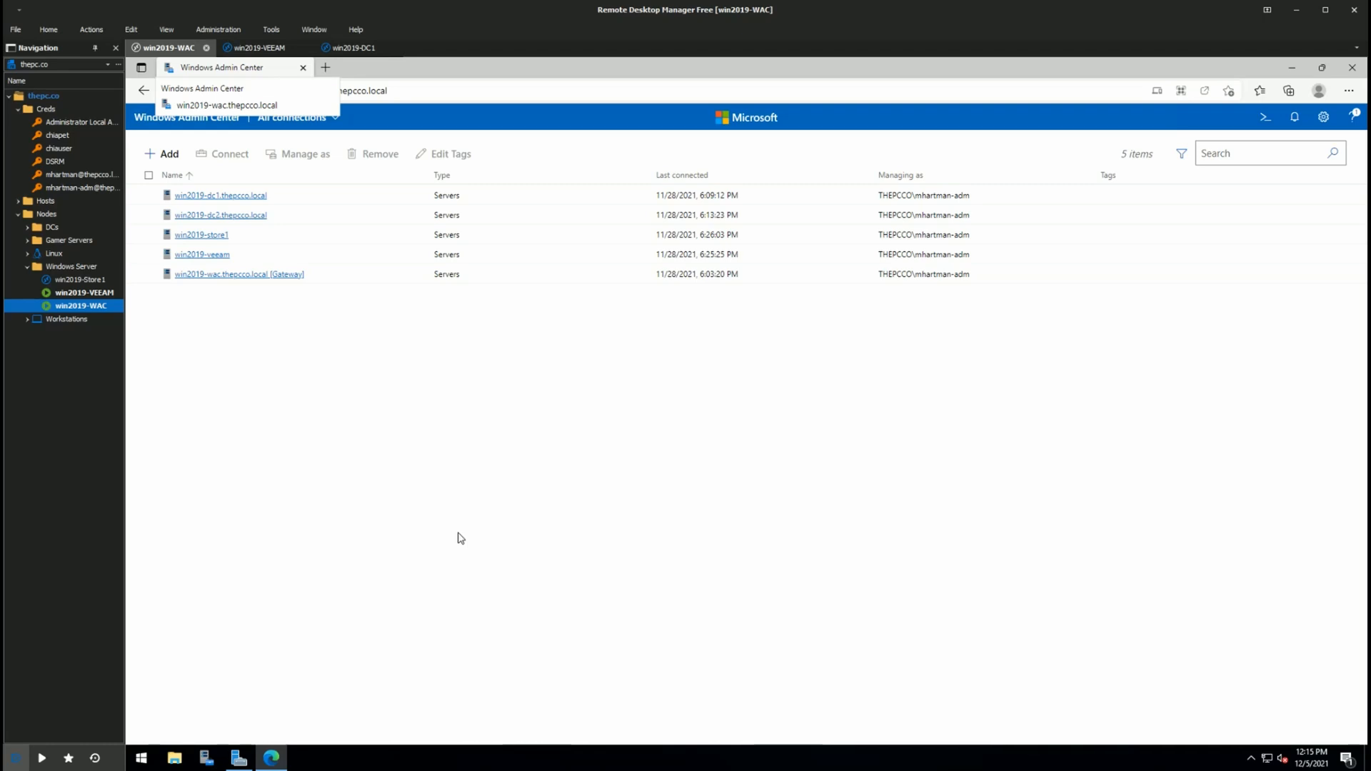
{"action": "left_click", "coordinate": [435, 522]}
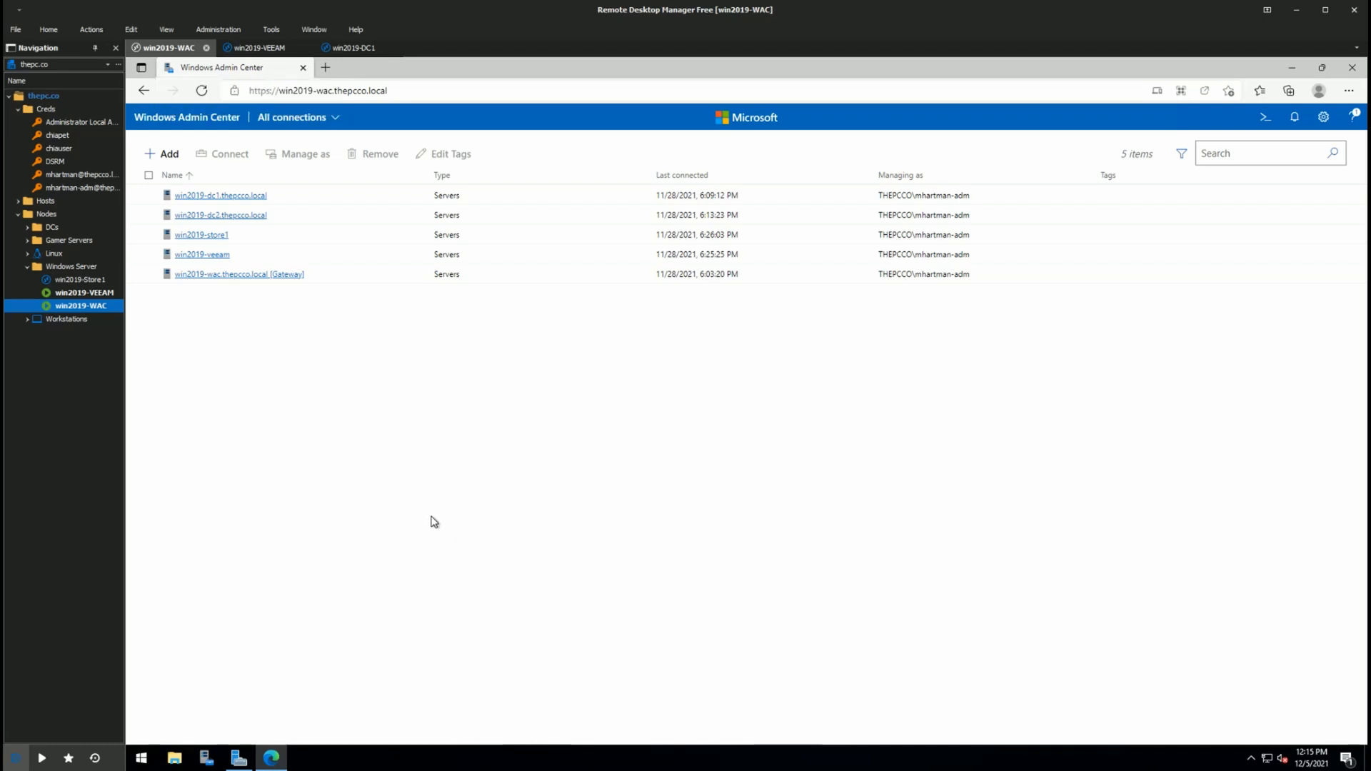
{"action": "mouse_move", "coordinate": [487, 536]}
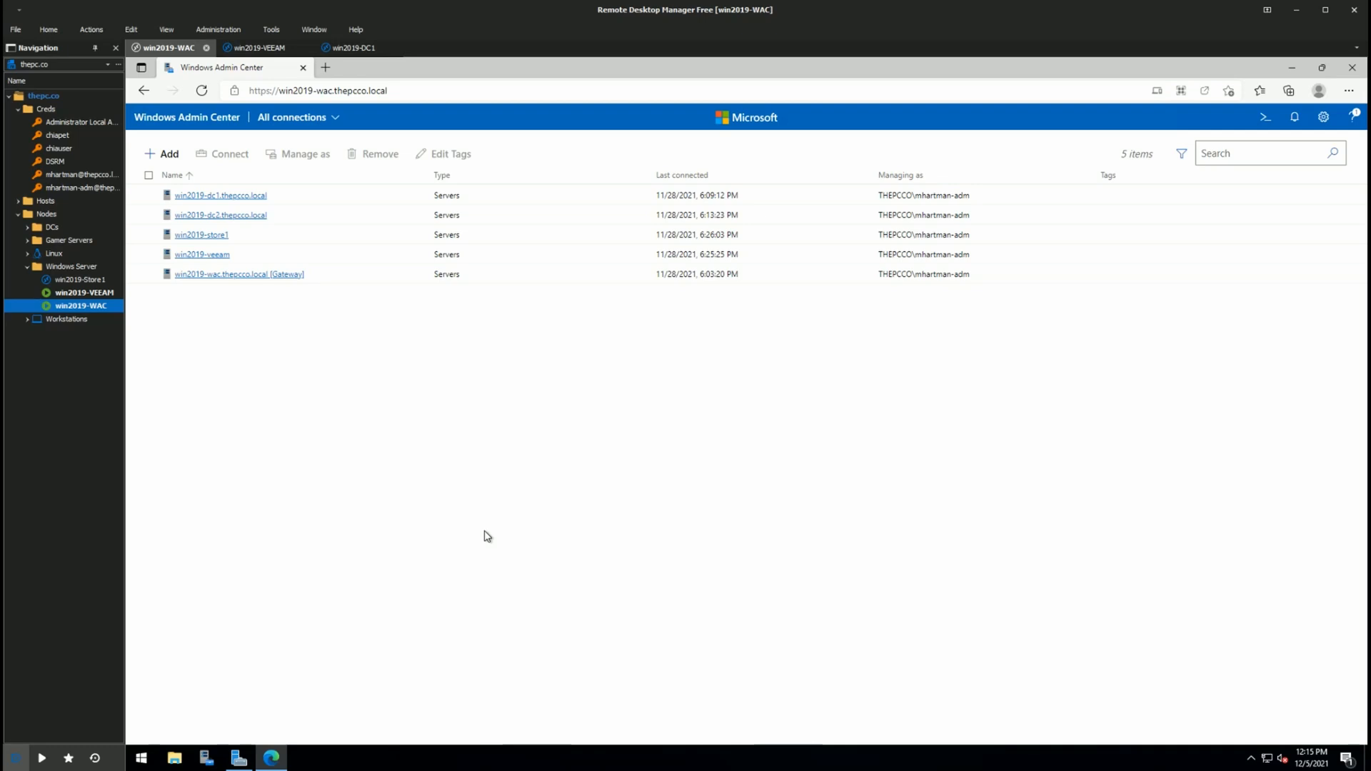
{"action": "mouse_move", "coordinate": [233, 90]}
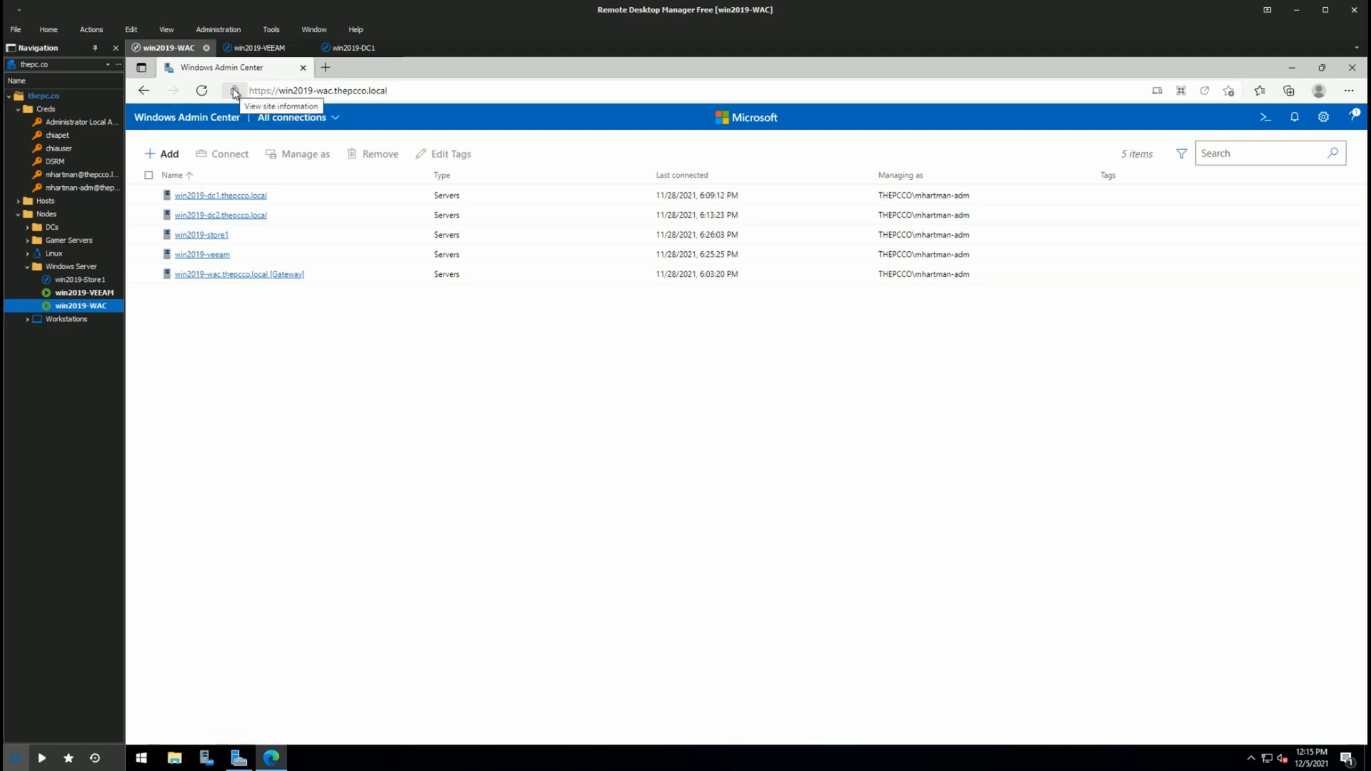
{"action": "mouse_move", "coordinate": [501, 503]}
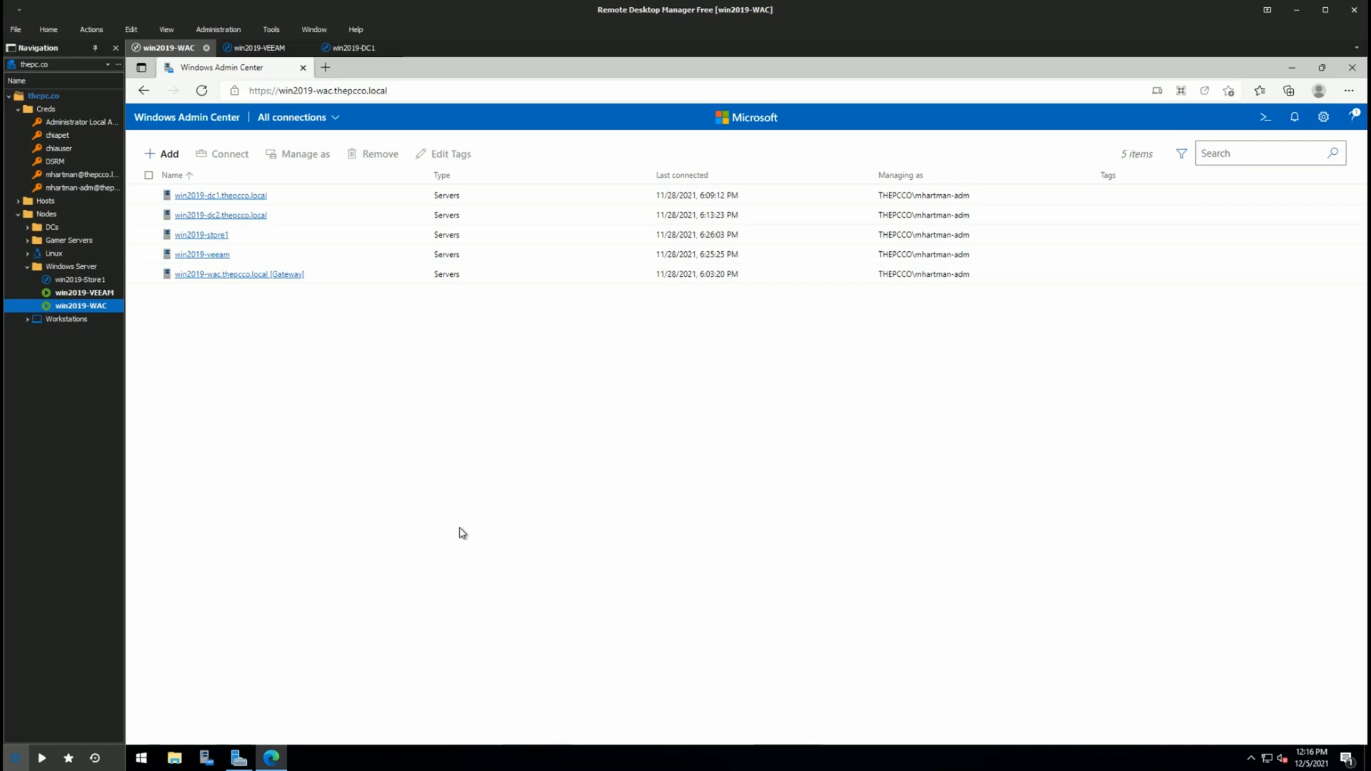
{"action": "mouse_move", "coordinate": [324, 195]}
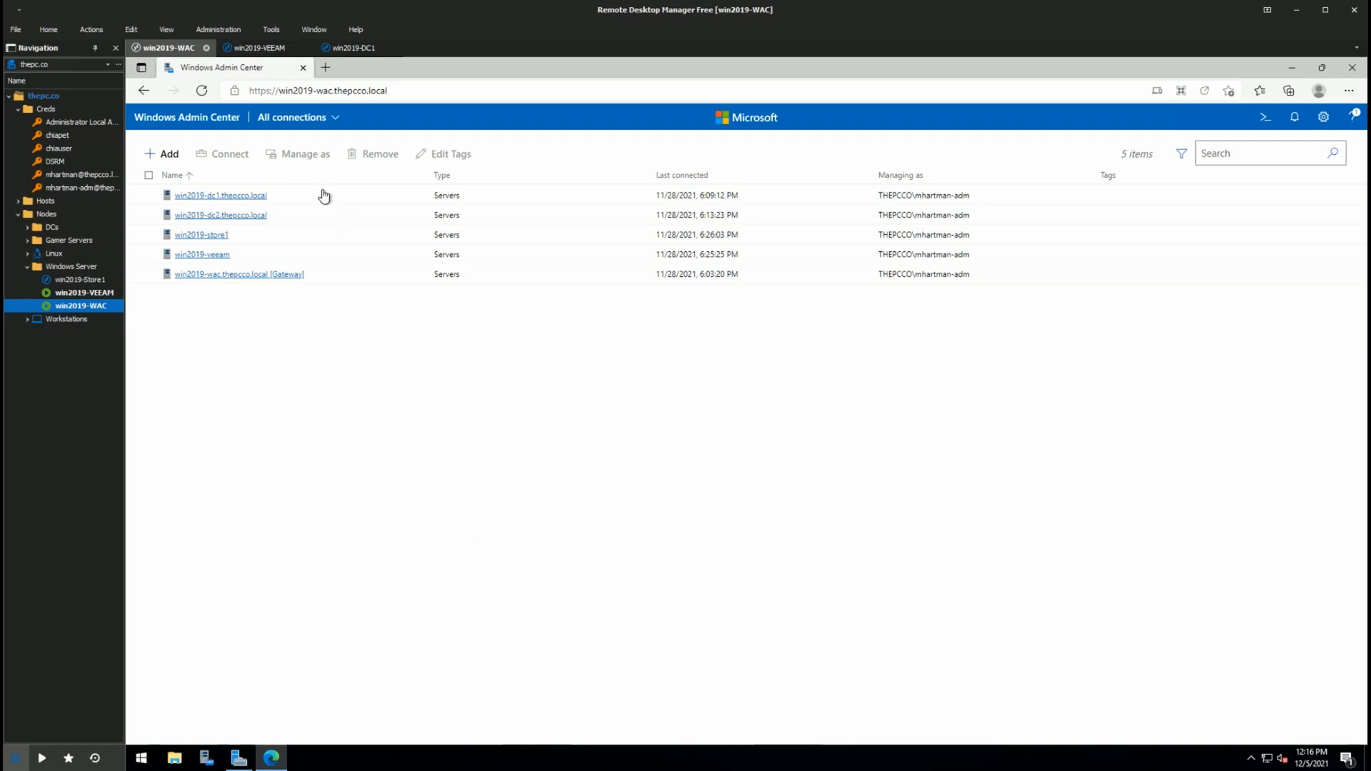
{"action": "mouse_move", "coordinate": [412, 541]}
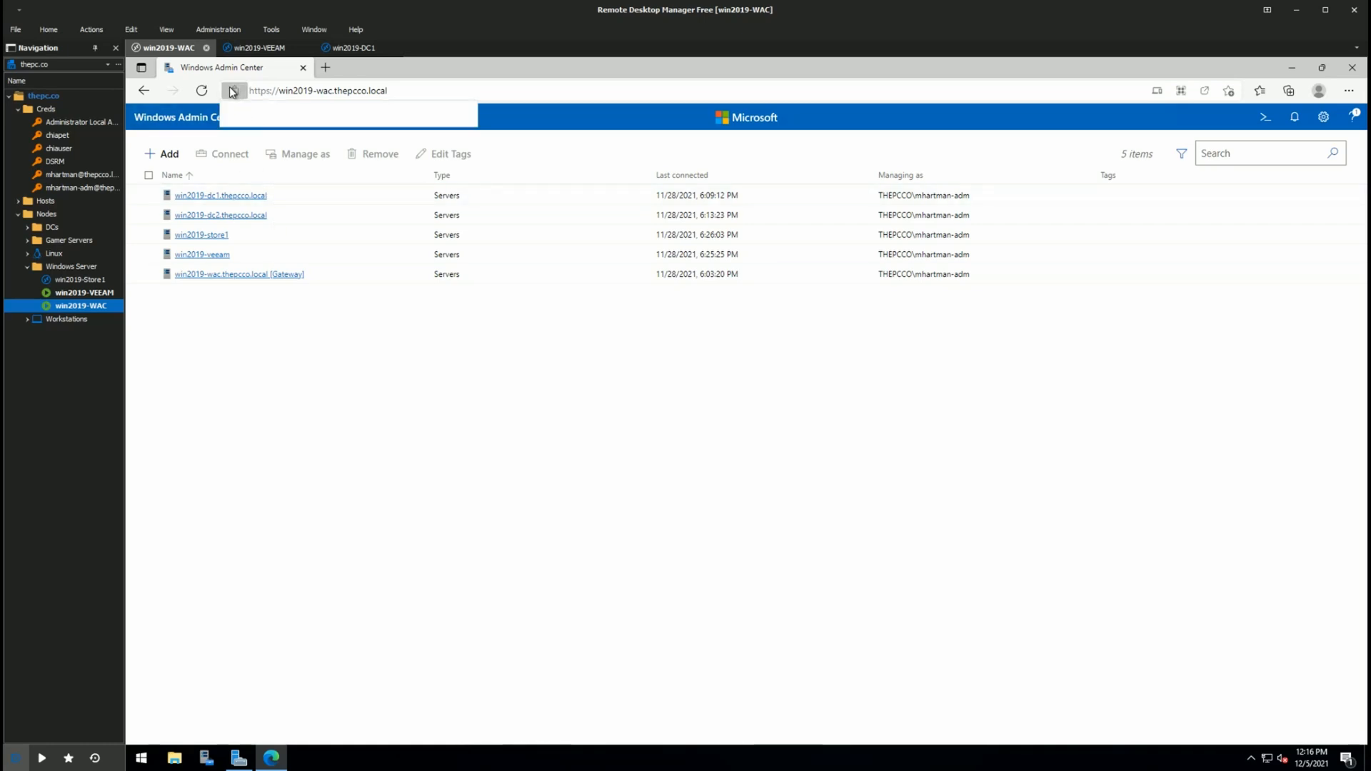
{"action": "mouse_move", "coordinate": [256, 480]}
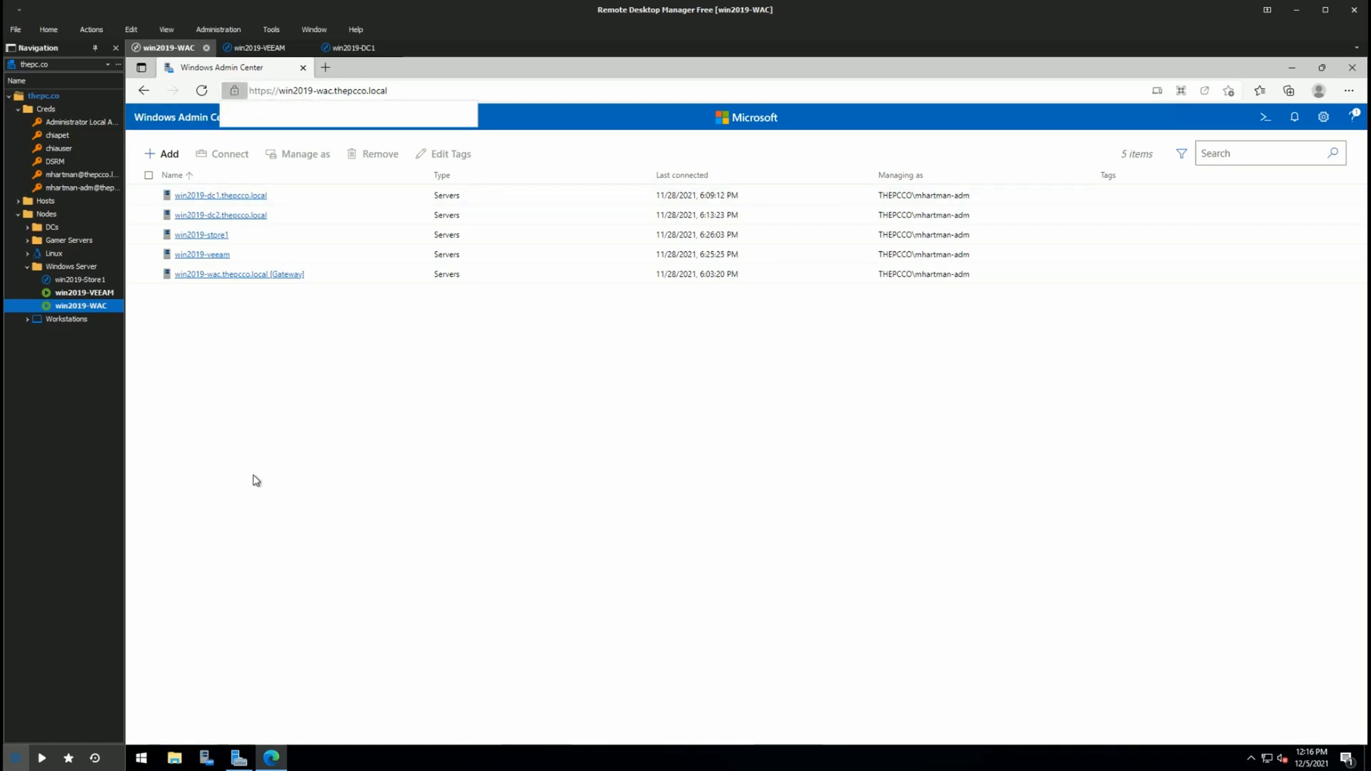
{"action": "left_click", "coordinate": [233, 90]}
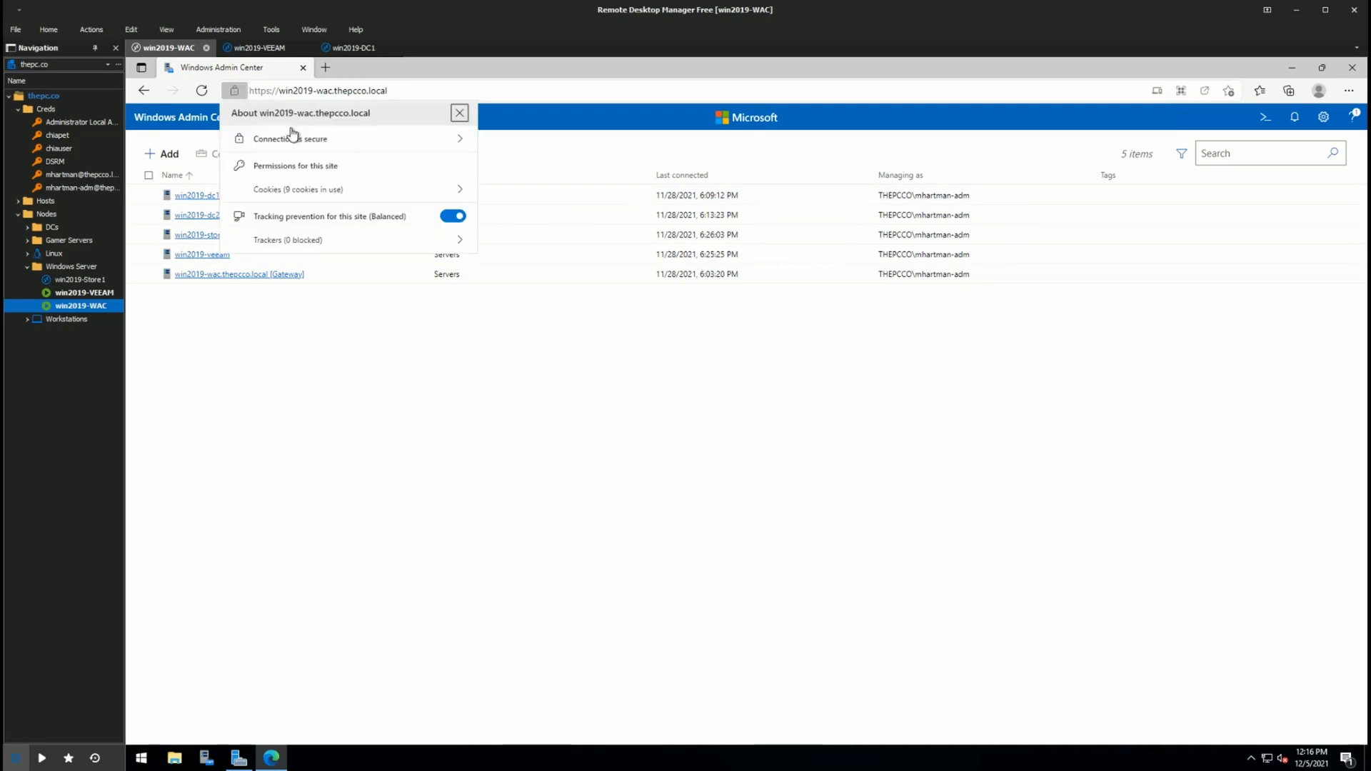
{"action": "left_click", "coordinate": [291, 138]}
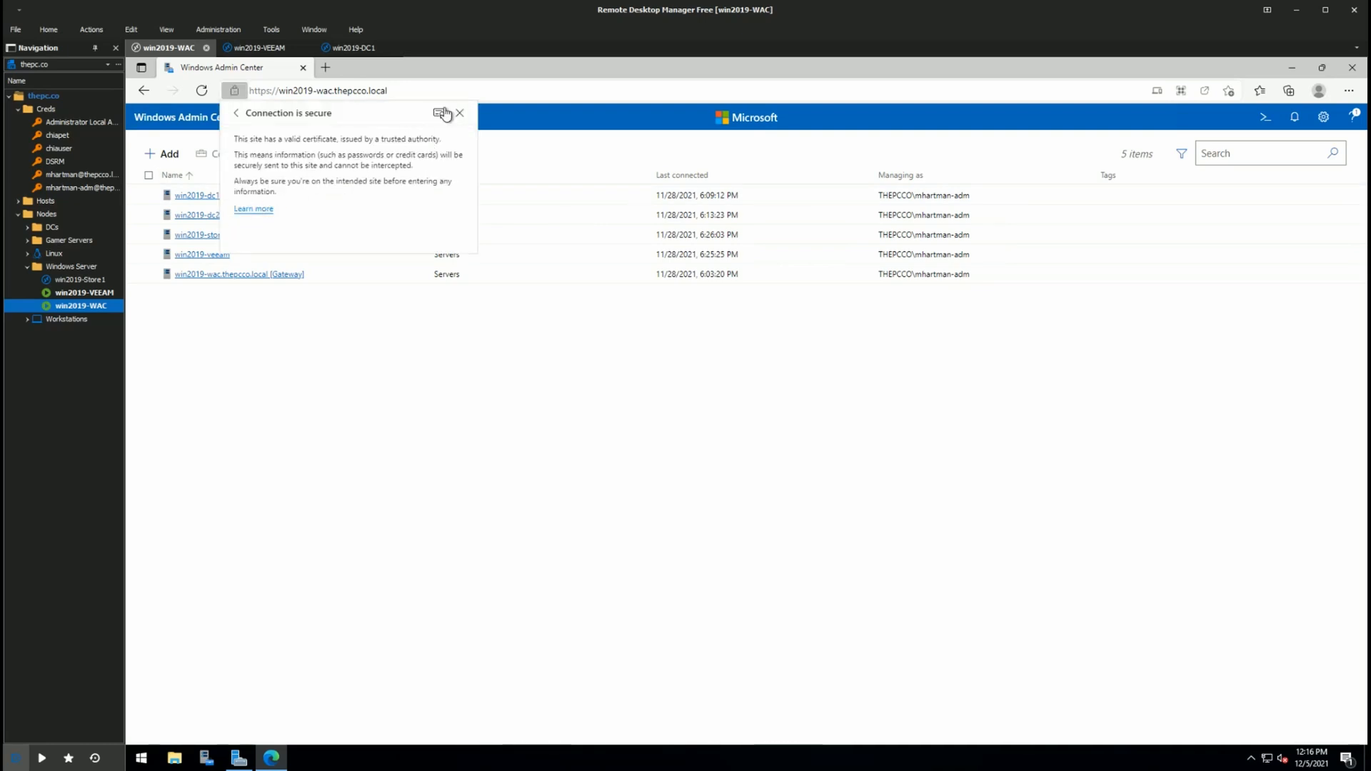
{"action": "left_click", "coordinate": [441, 113]}
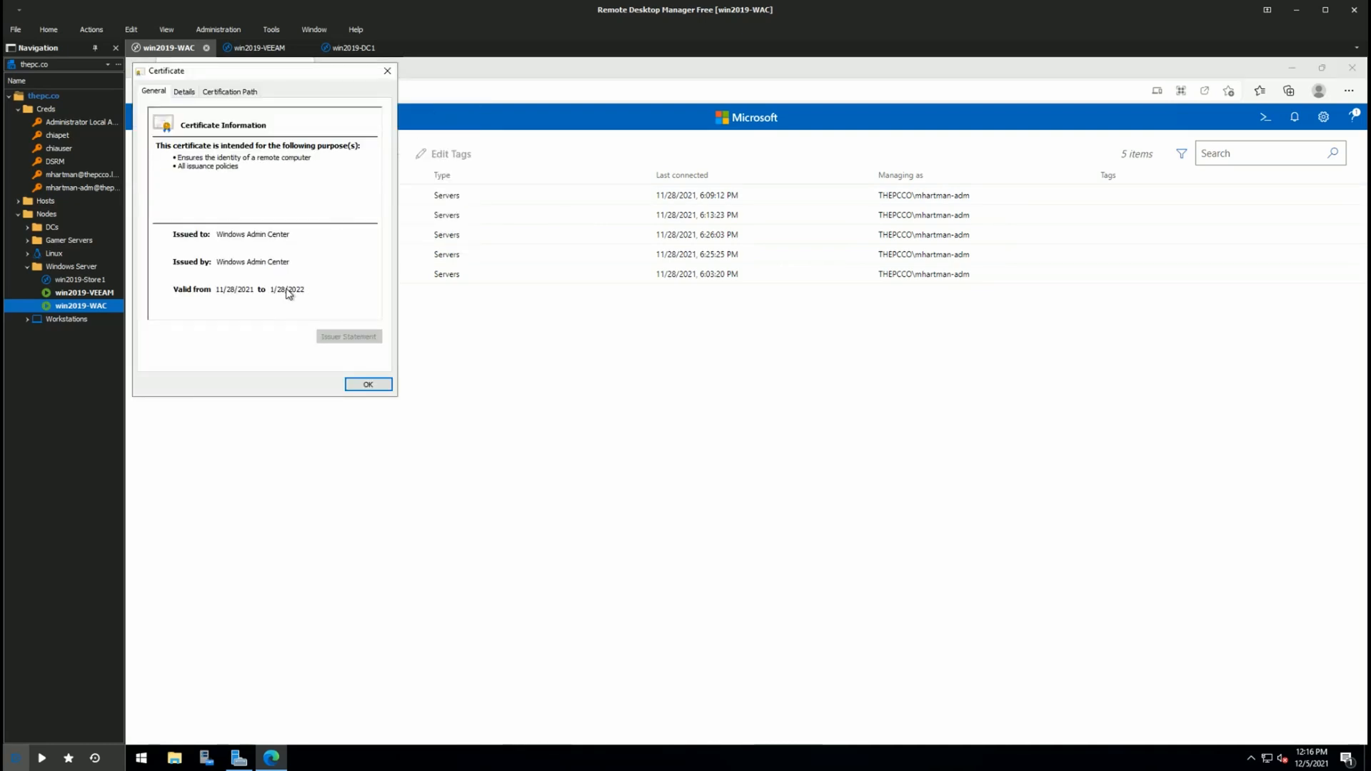
{"action": "mouse_move", "coordinate": [221, 300]}
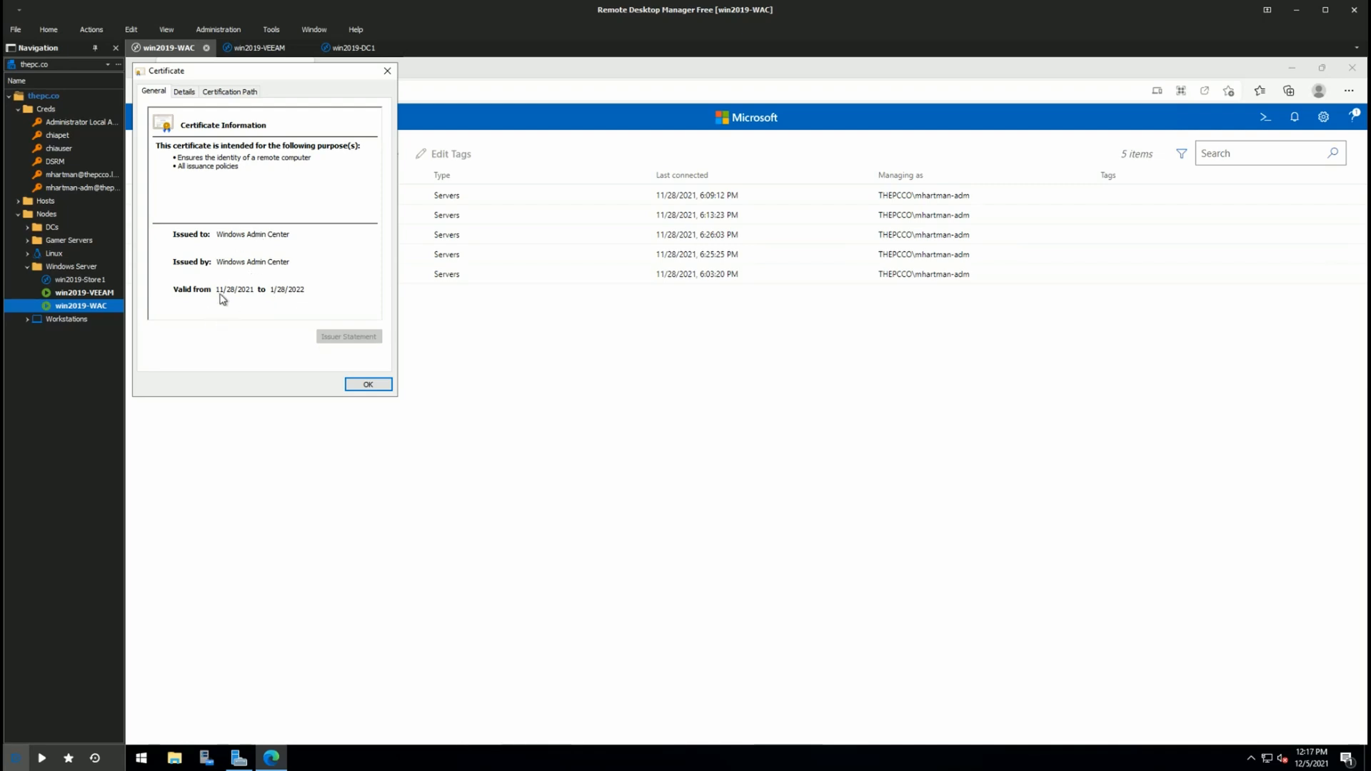
{"action": "mouse_move", "coordinate": [225, 297]}
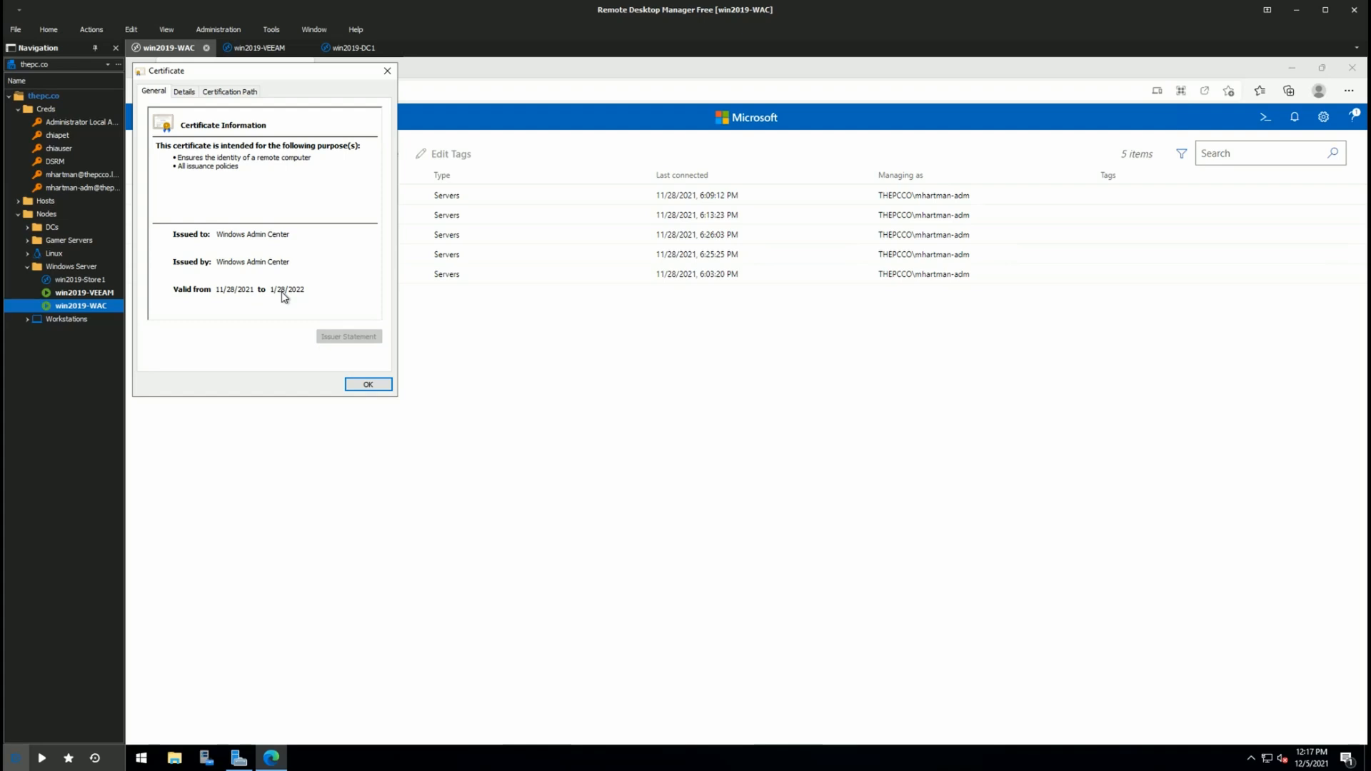
{"action": "mouse_move", "coordinate": [280, 299]}
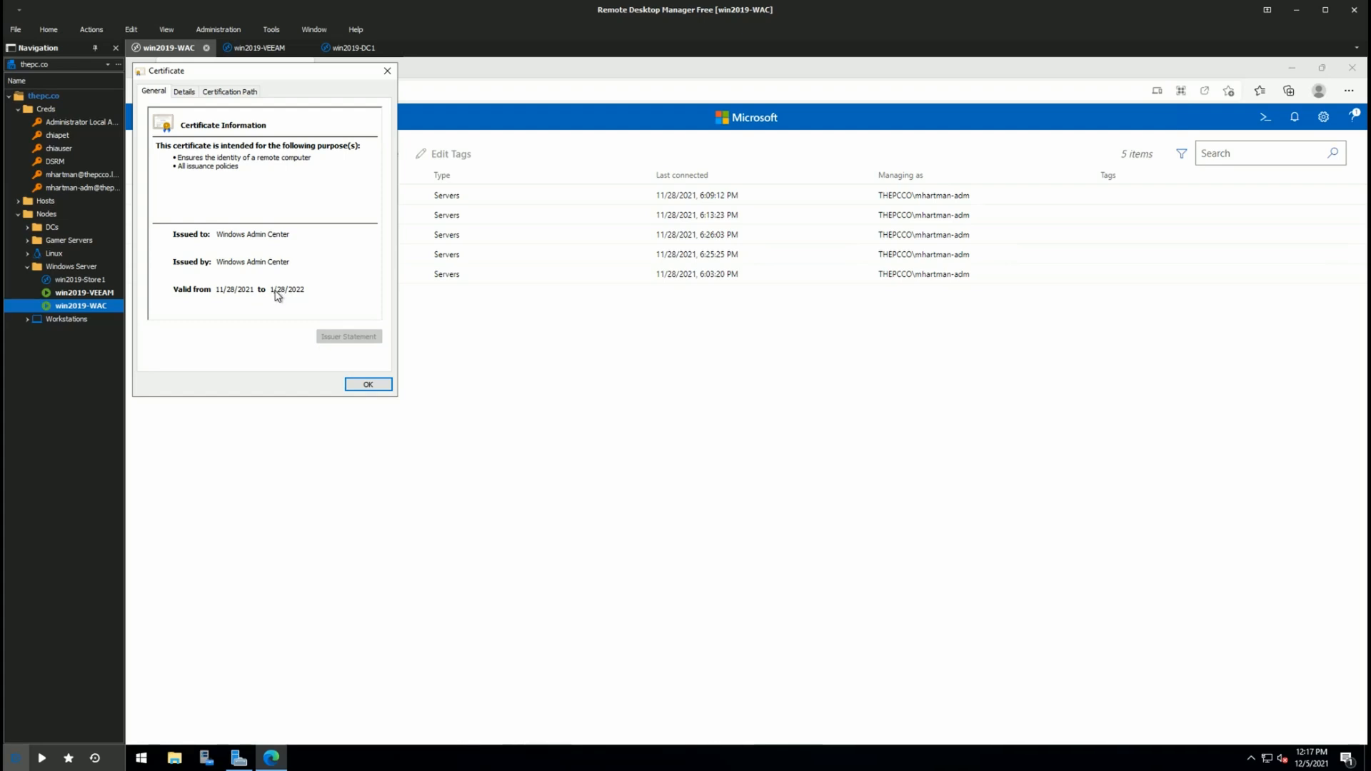
{"action": "mouse_move", "coordinate": [210, 514]}
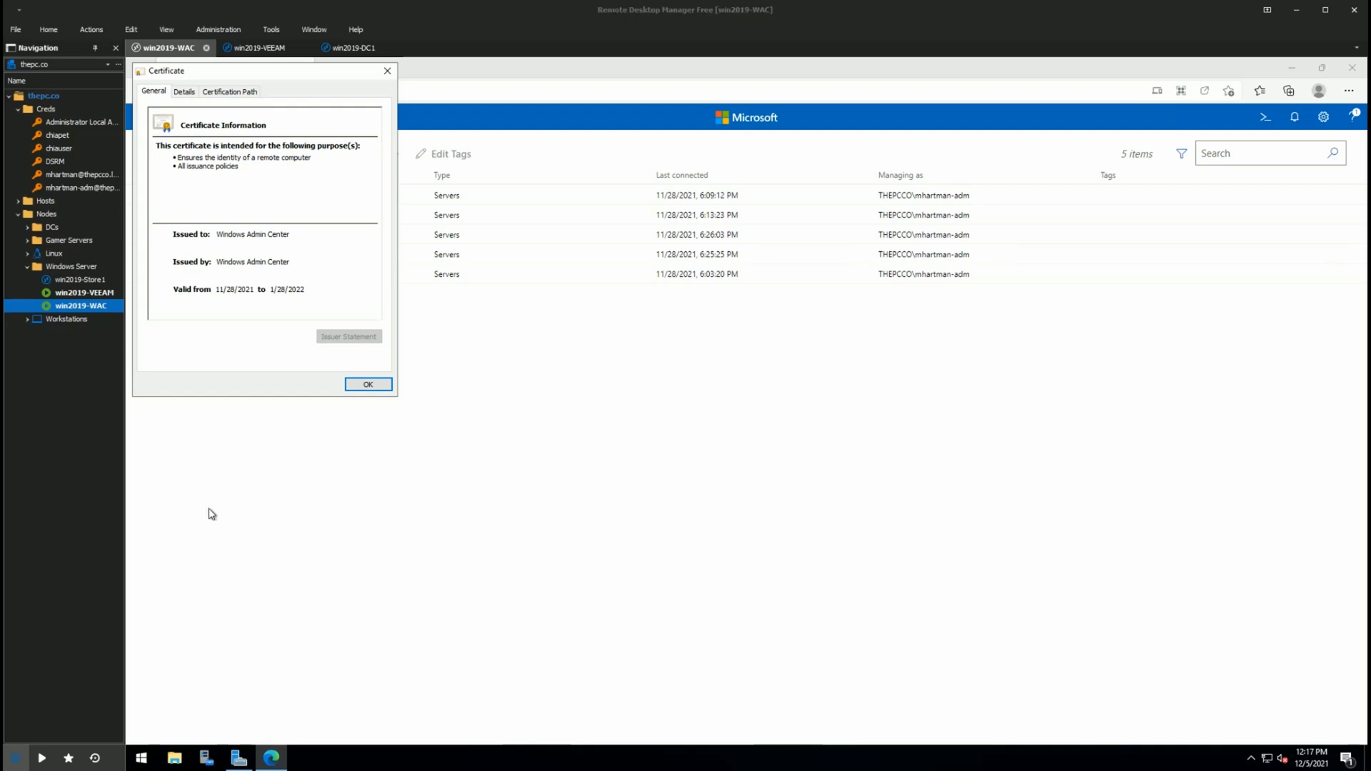
{"action": "left_click", "coordinate": [367, 384]}
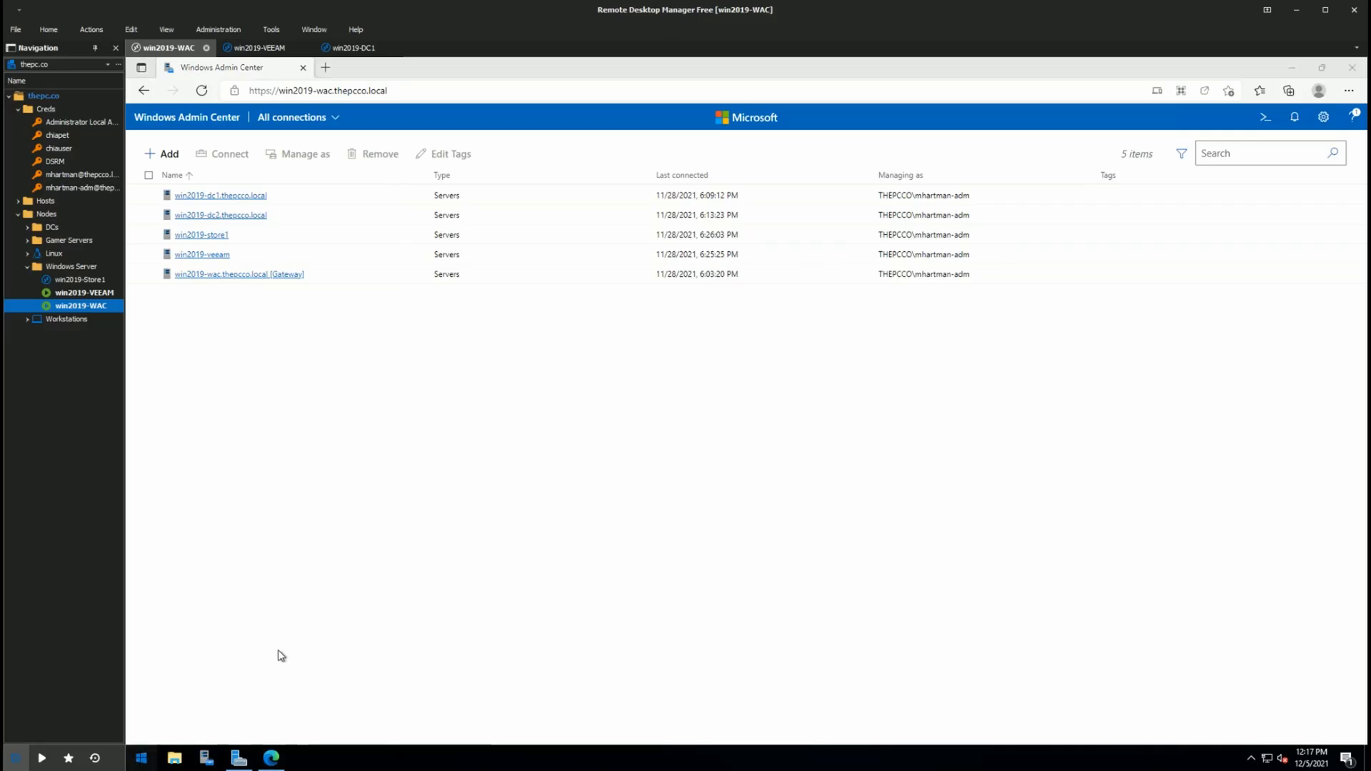
Step: Run certlm maximized and select the Windows Admin Center certificate under Personal > Certificates
{"action": "type", "text": "certlm"}
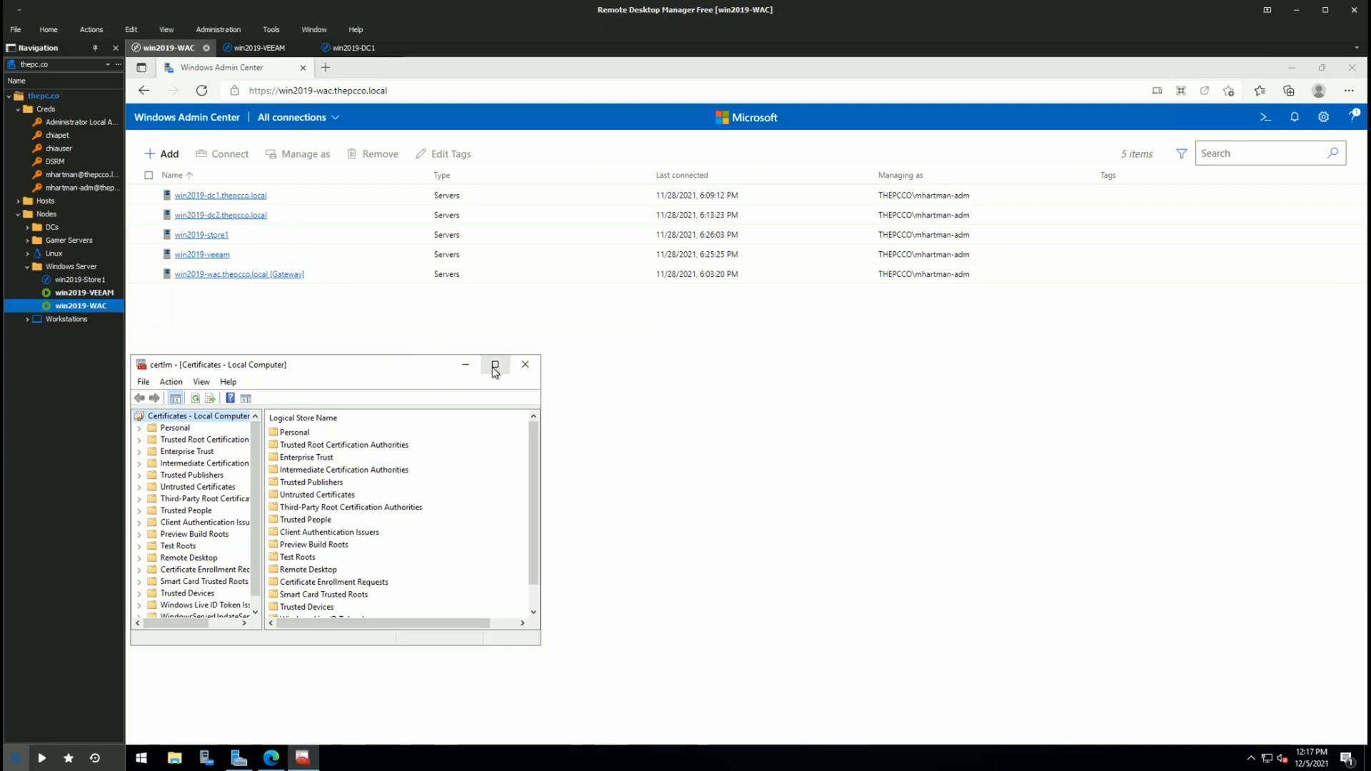
{"action": "left_click", "coordinate": [495, 365]}
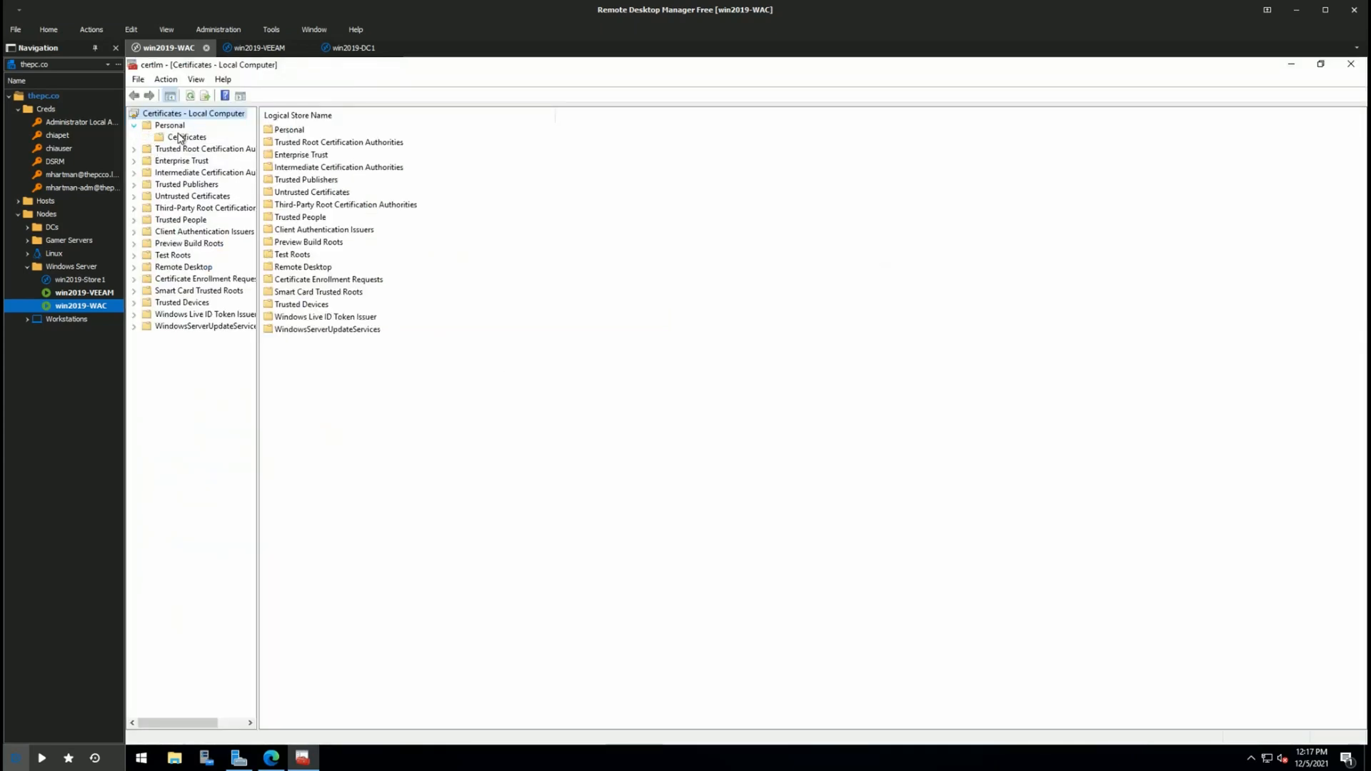
{"action": "left_click", "coordinate": [186, 136]}
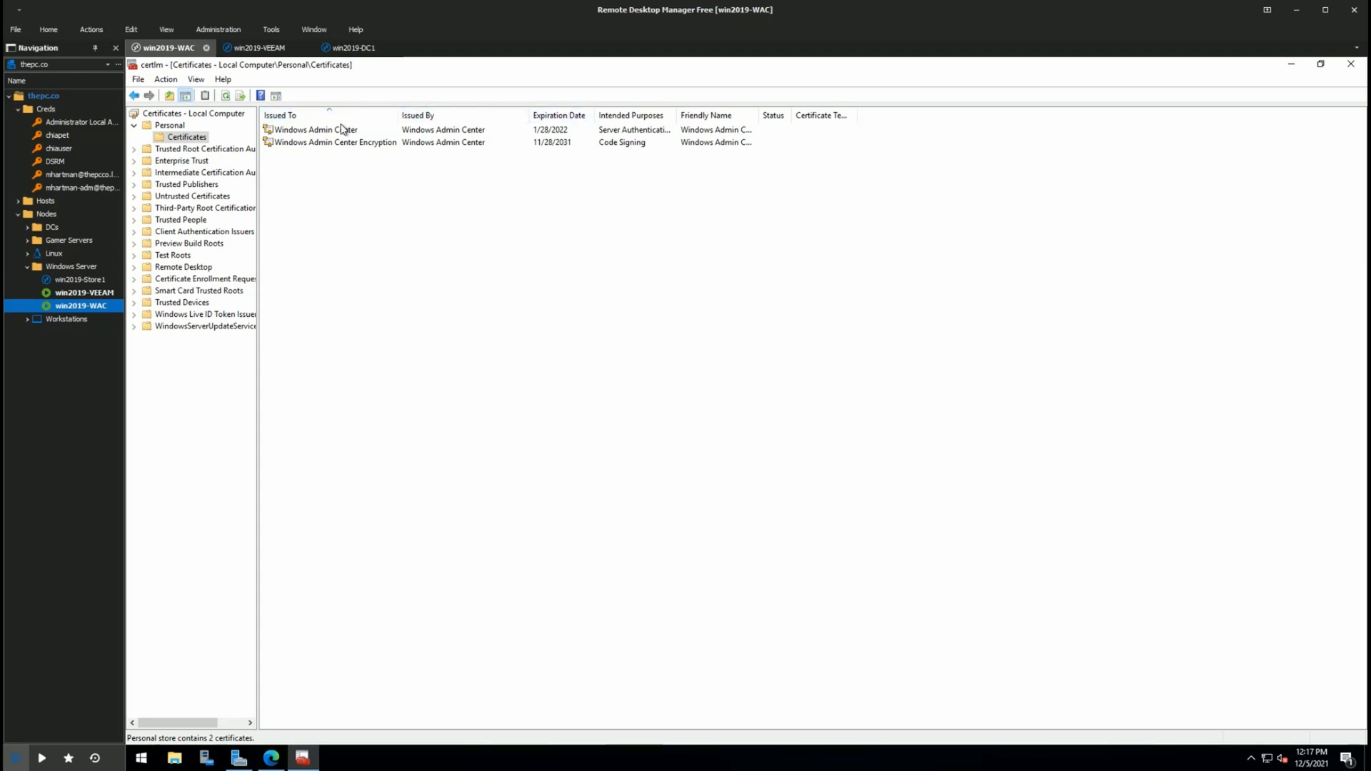
{"action": "left_click", "coordinate": [316, 129]}
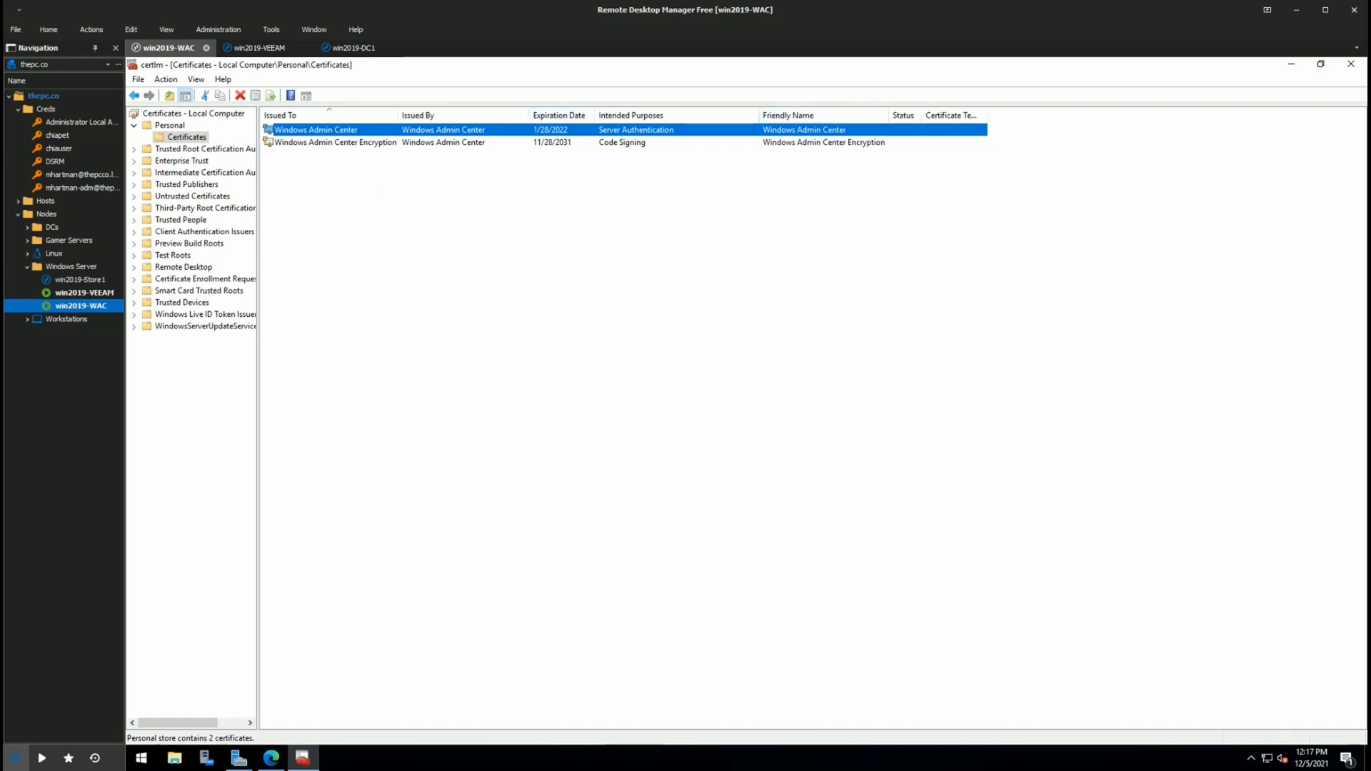
{"action": "left_click", "coordinate": [422, 278]}
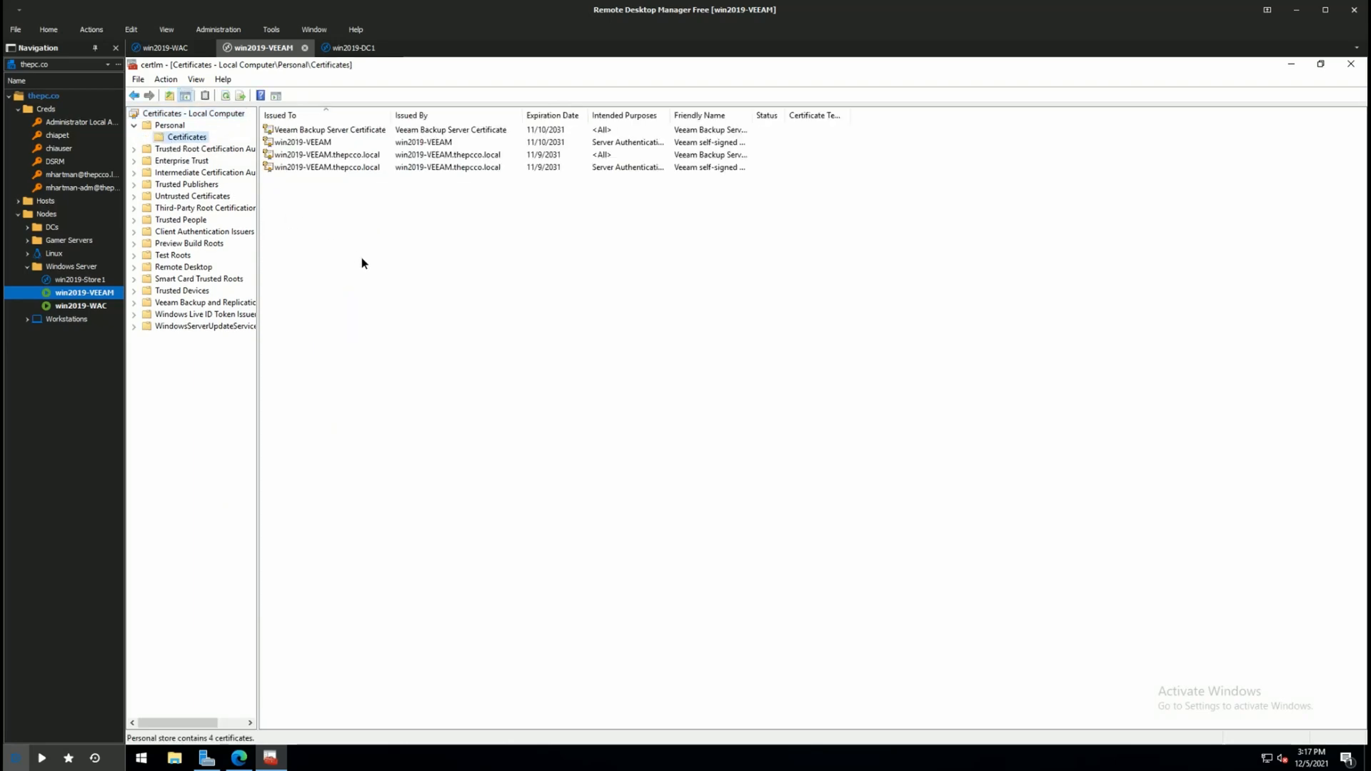
{"action": "mouse_move", "coordinate": [492, 180]}
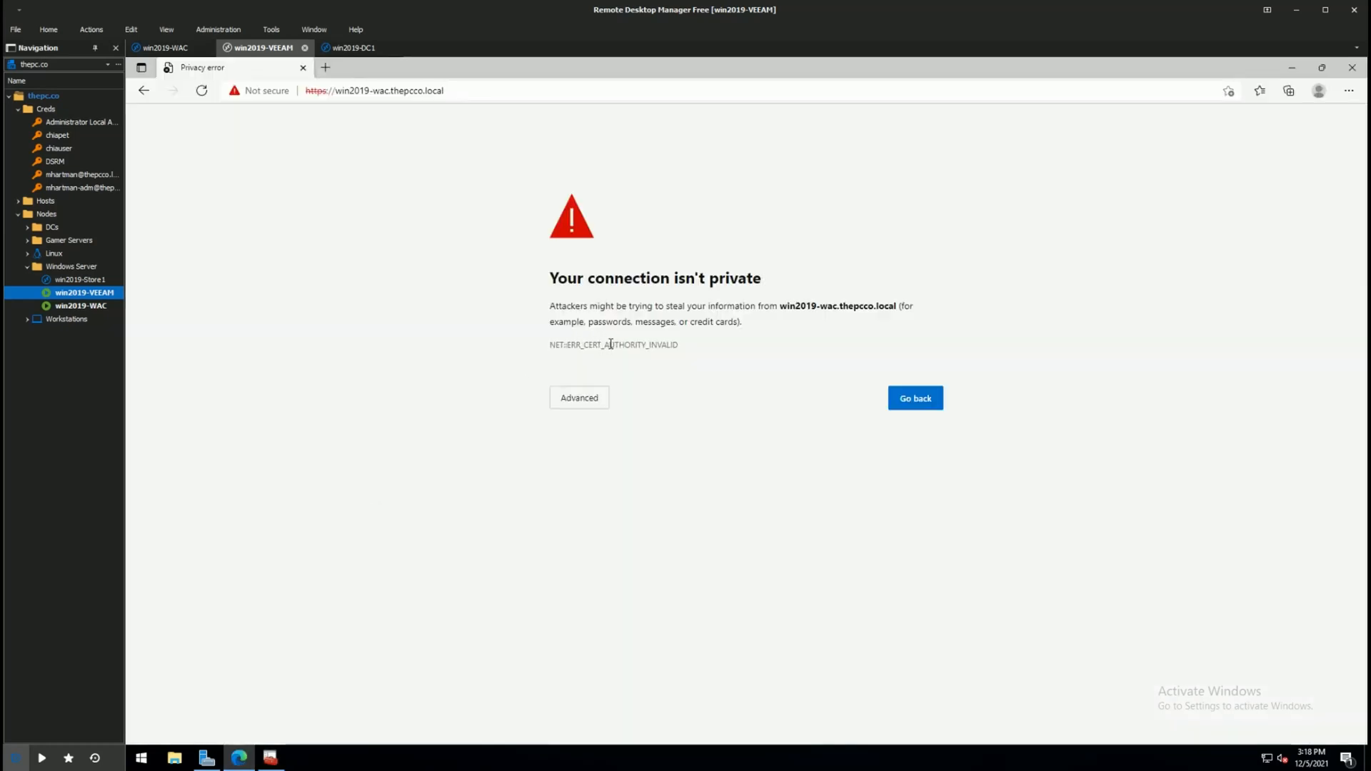
{"action": "mouse_move", "coordinate": [611, 344]}
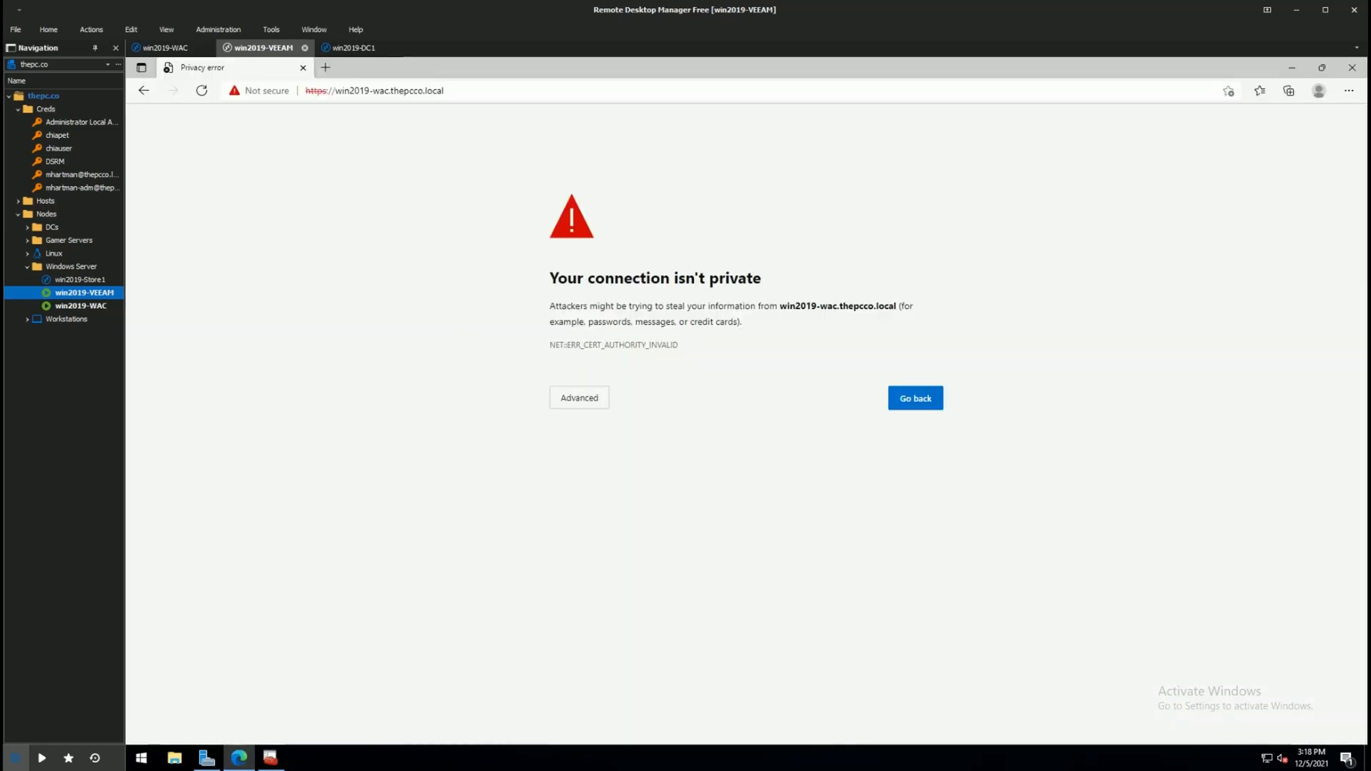
{"action": "mouse_move", "coordinate": [362, 395]}
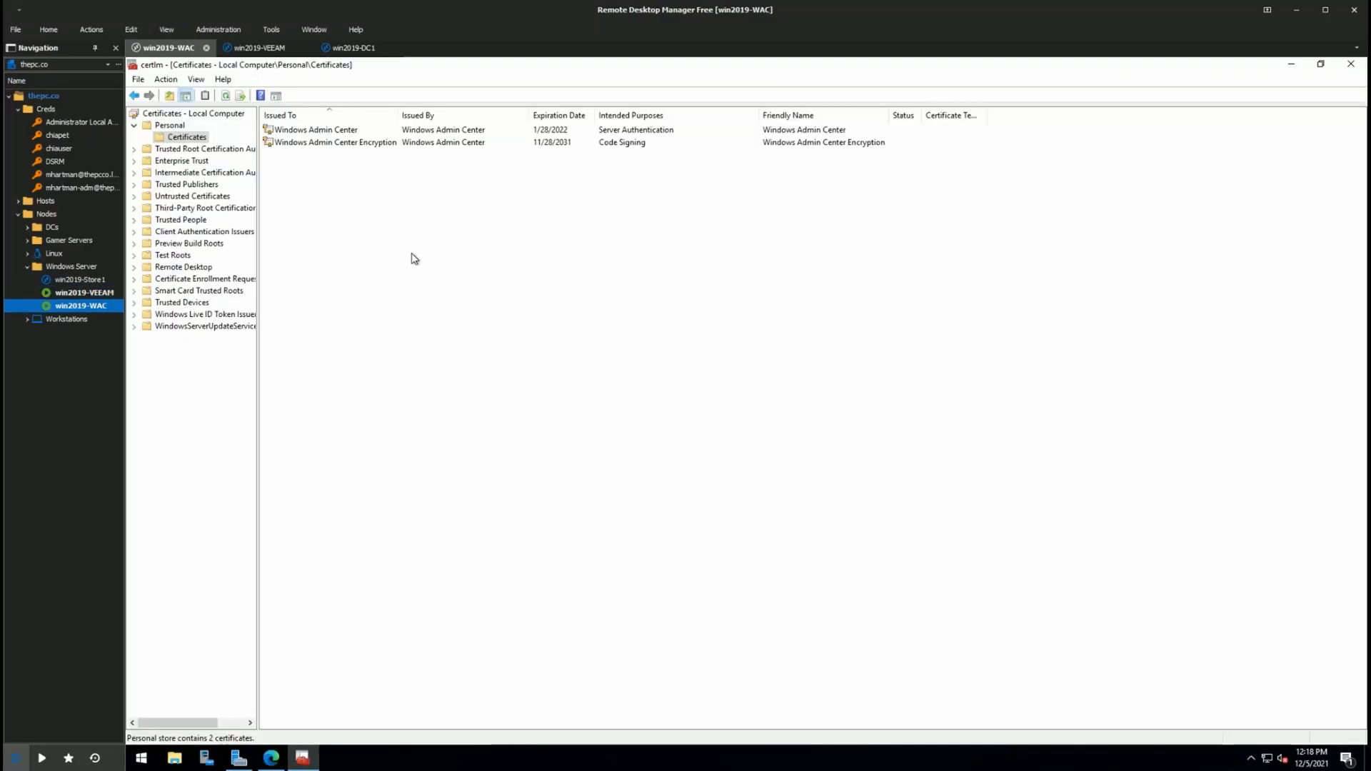
{"action": "mouse_move", "coordinate": [405, 553]}
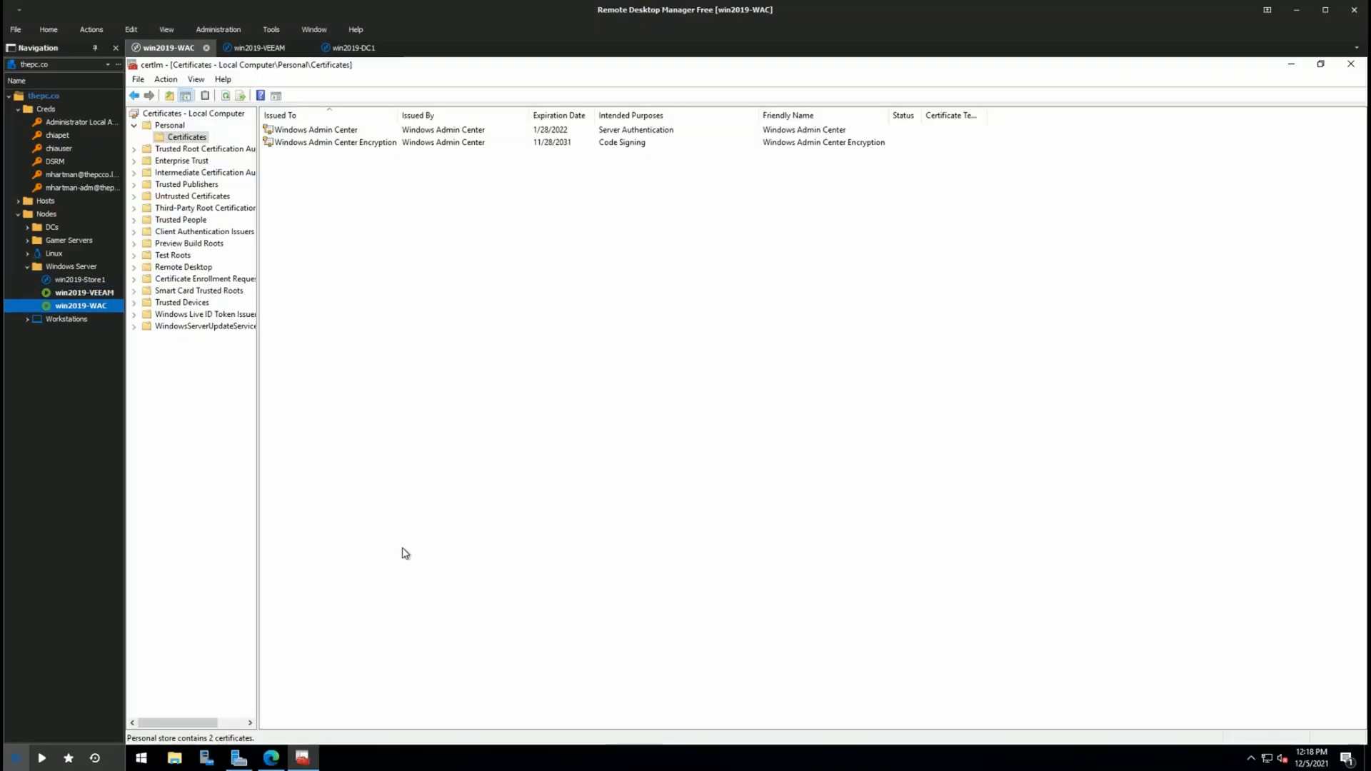
Step: Modify Microsoft Windows Admin Center from Programs and Features to use the installed SSL certificate
{"action": "left_click", "coordinate": [140, 757]}
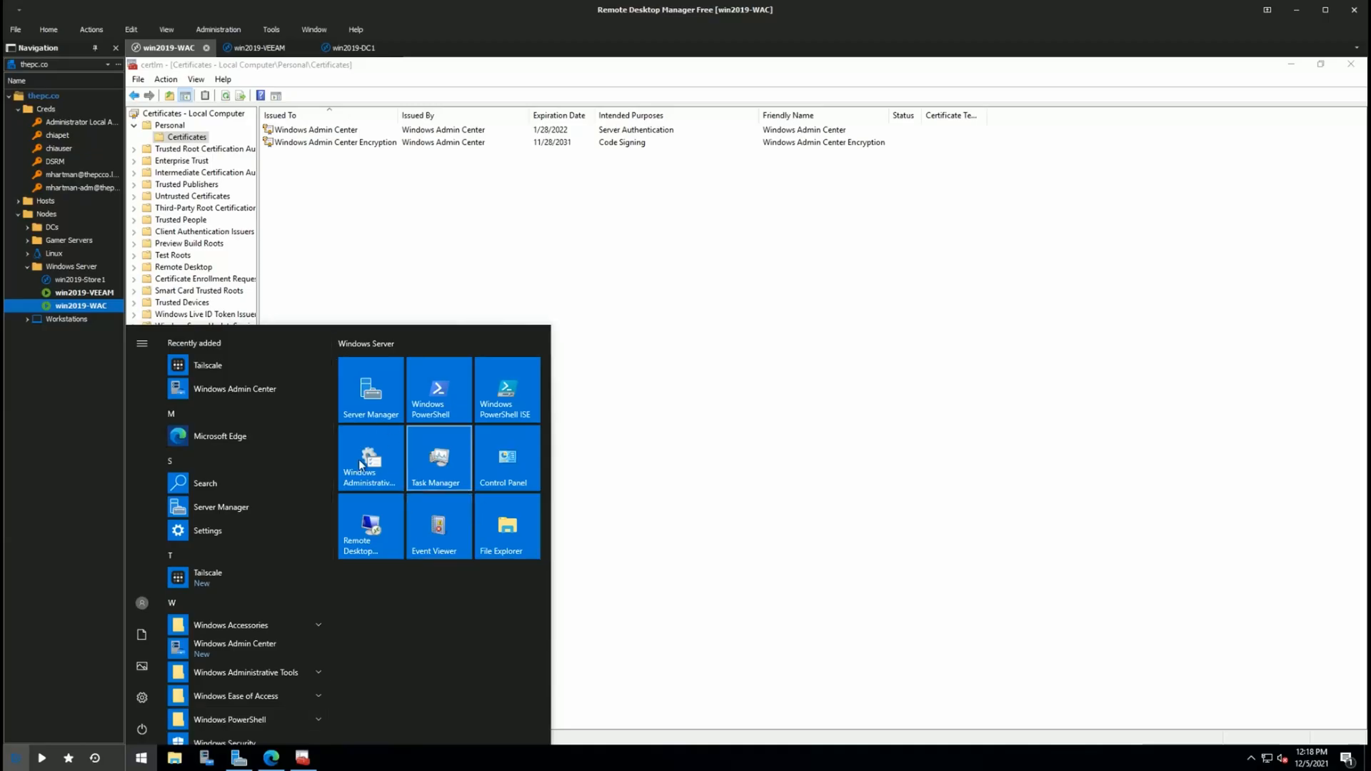
{"action": "left_click", "coordinate": [141, 757]}
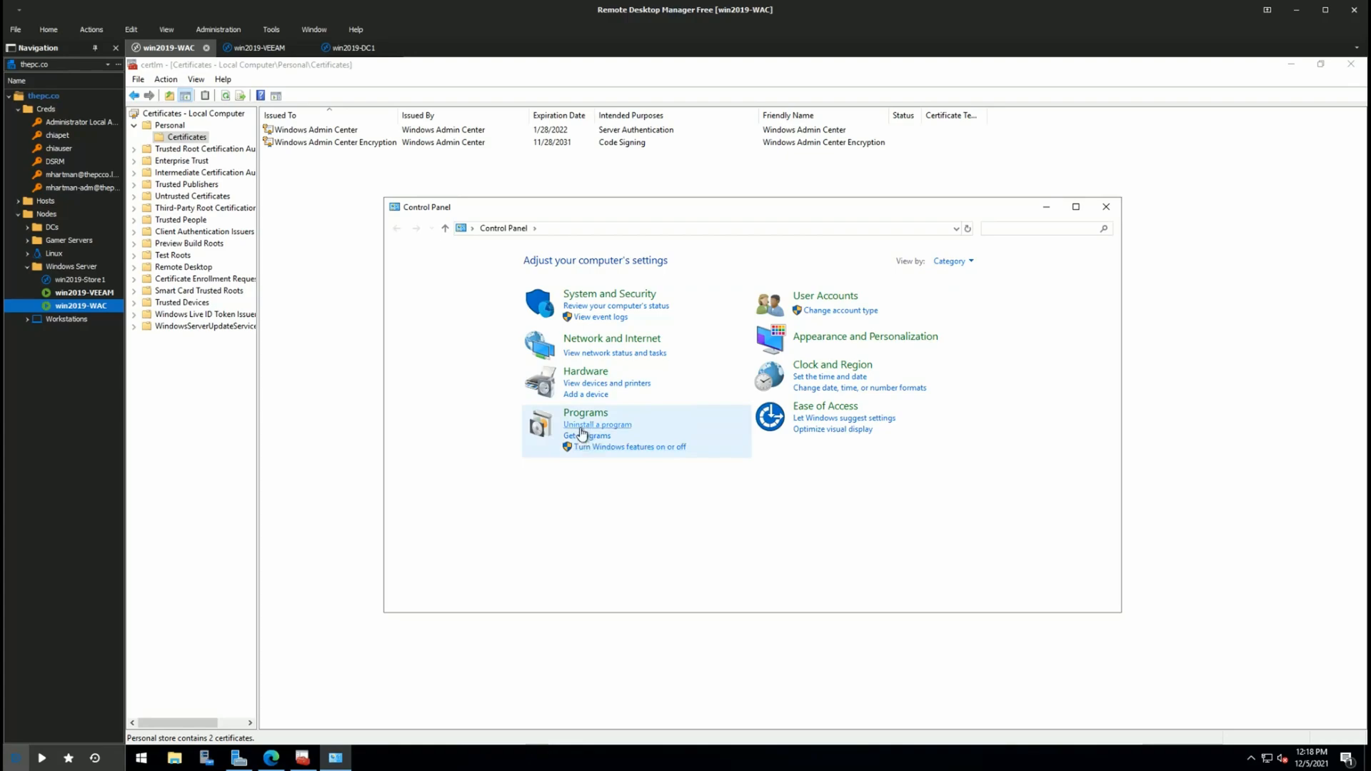
{"action": "left_click", "coordinate": [597, 425]}
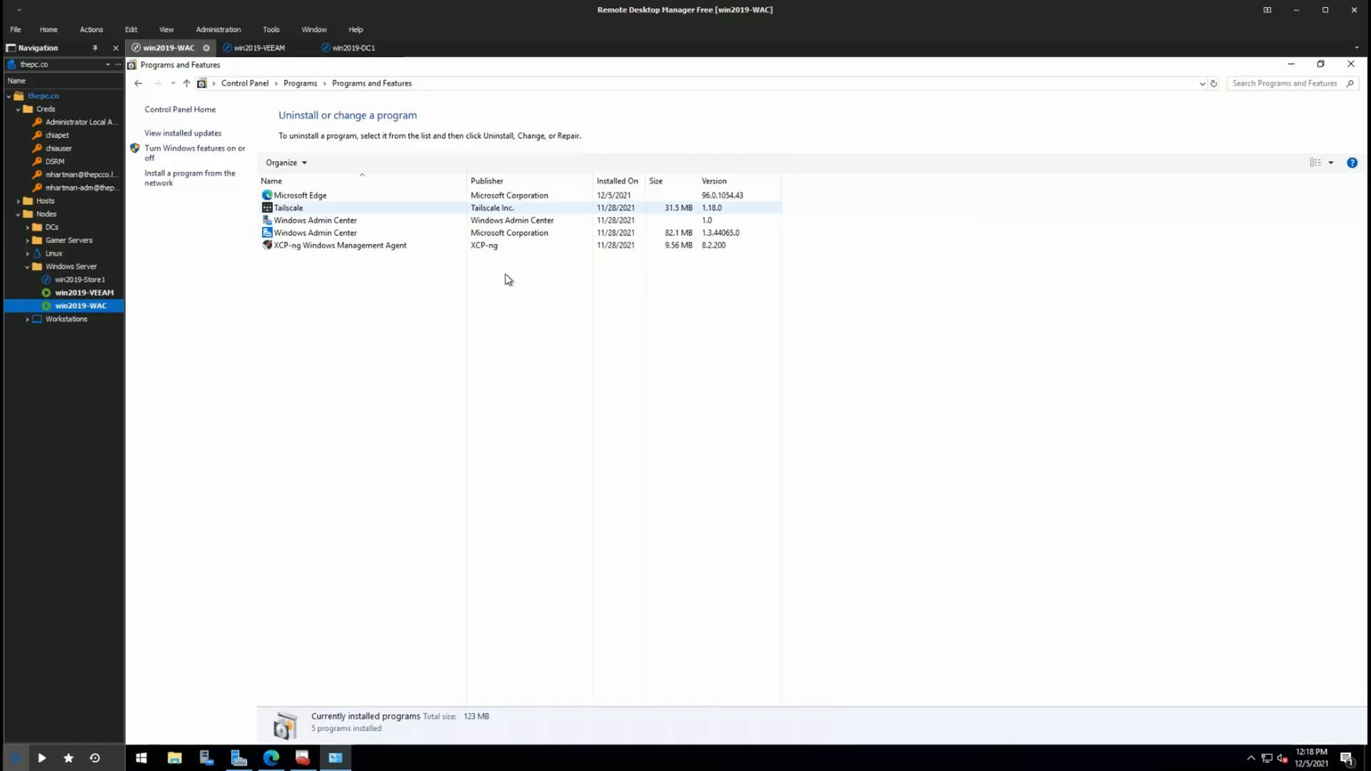
{"action": "left_click", "coordinate": [315, 232]}
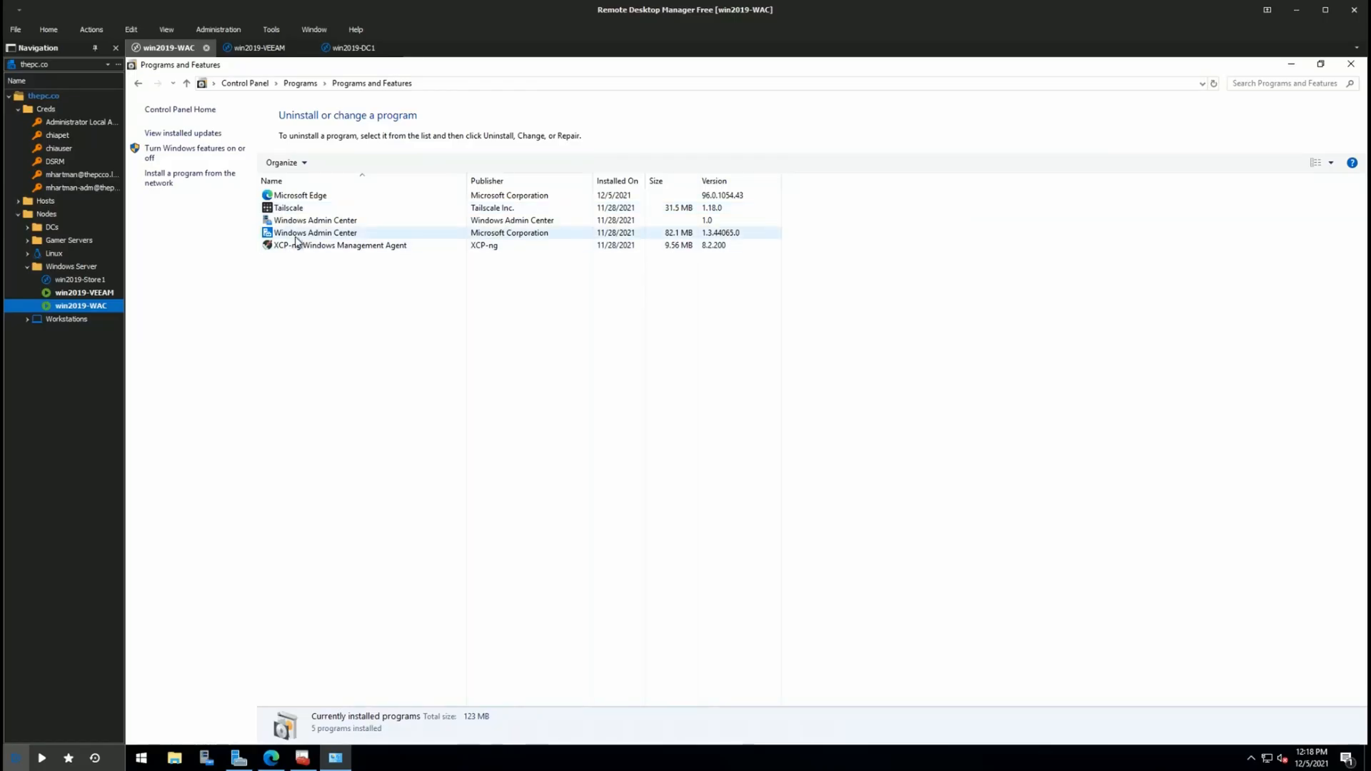
{"action": "double_click", "coordinate": [314, 233]}
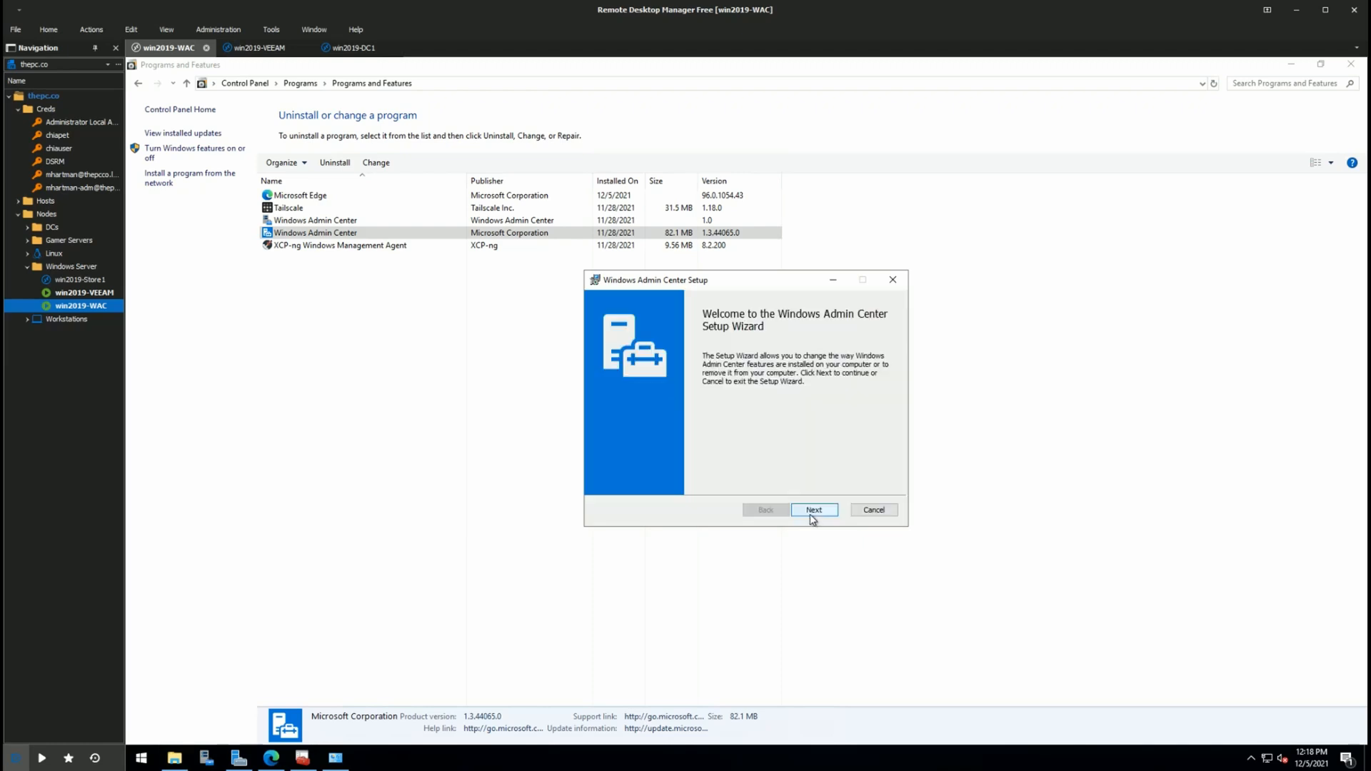
{"action": "left_click", "coordinate": [813, 510]}
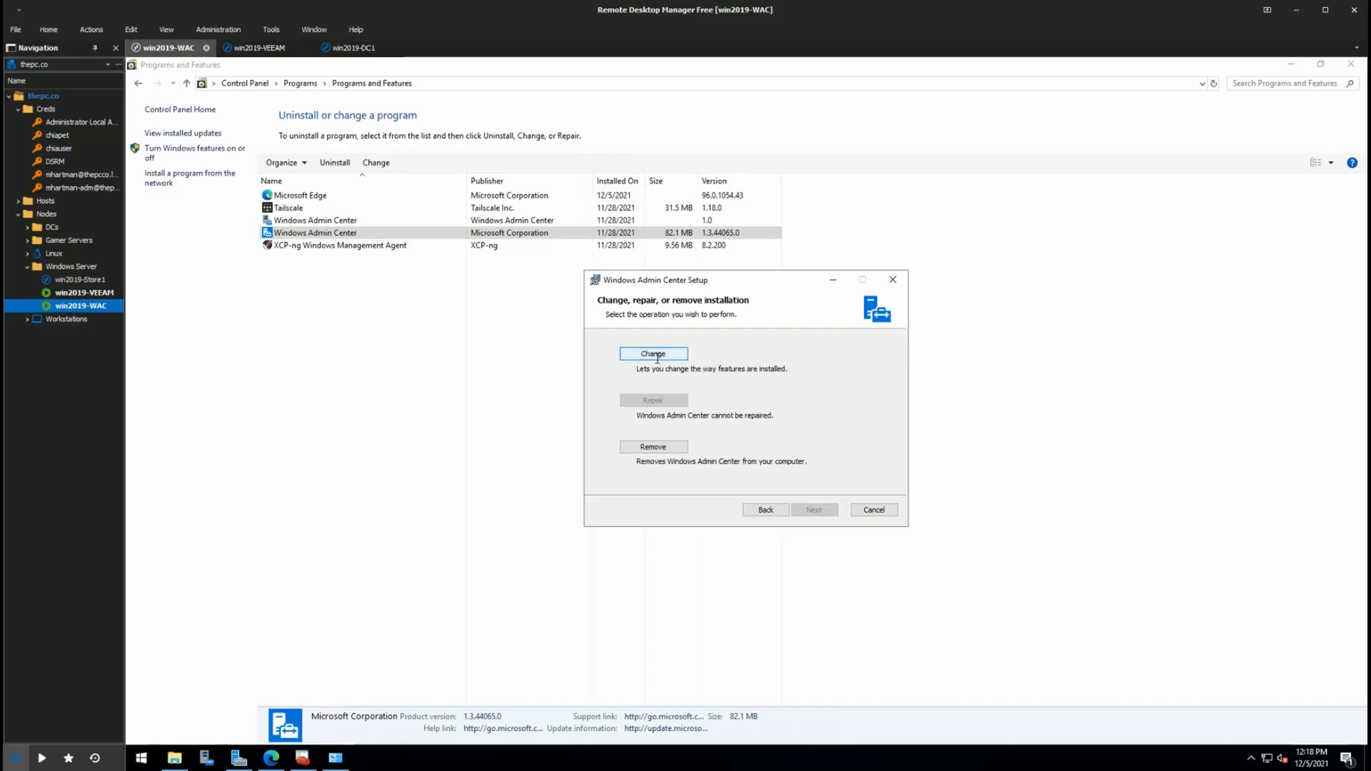
{"action": "left_click", "coordinate": [652, 353]}
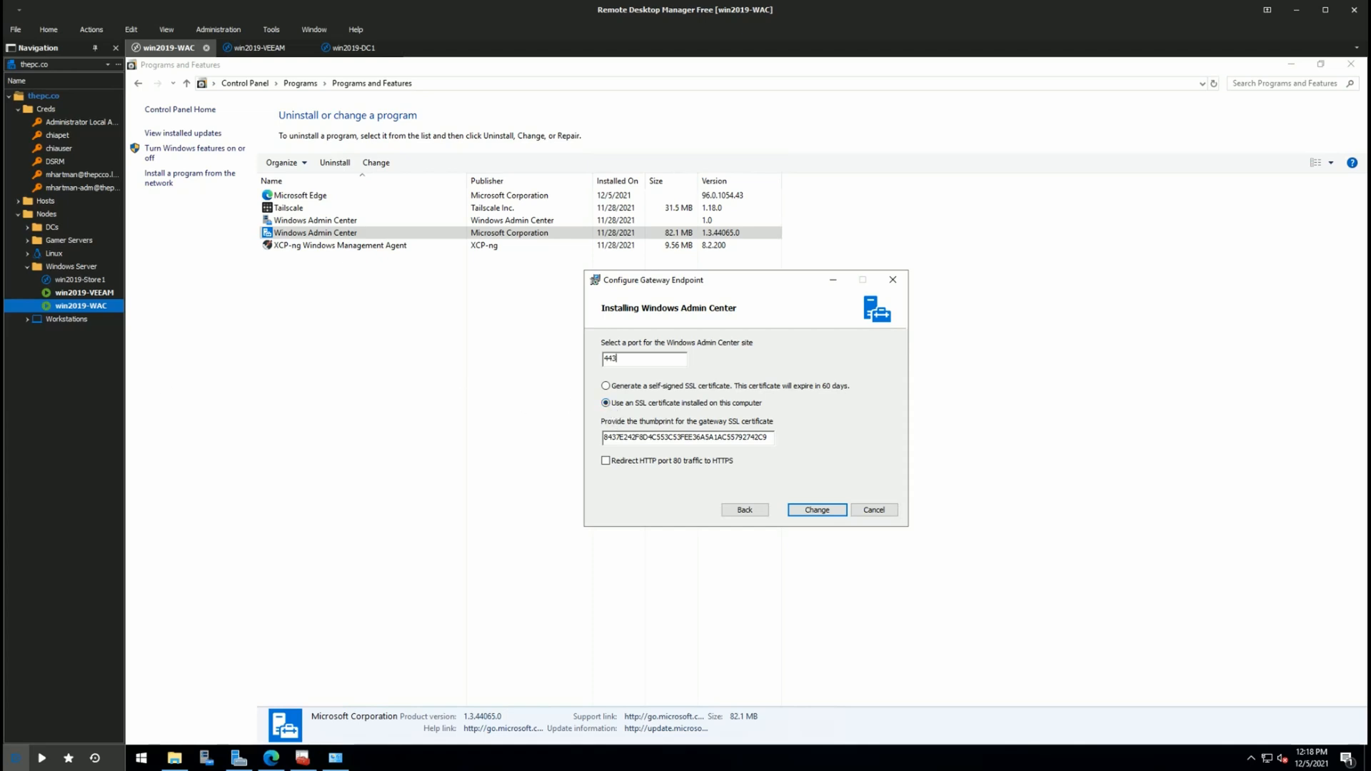
{"action": "left_click", "coordinate": [815, 510]}
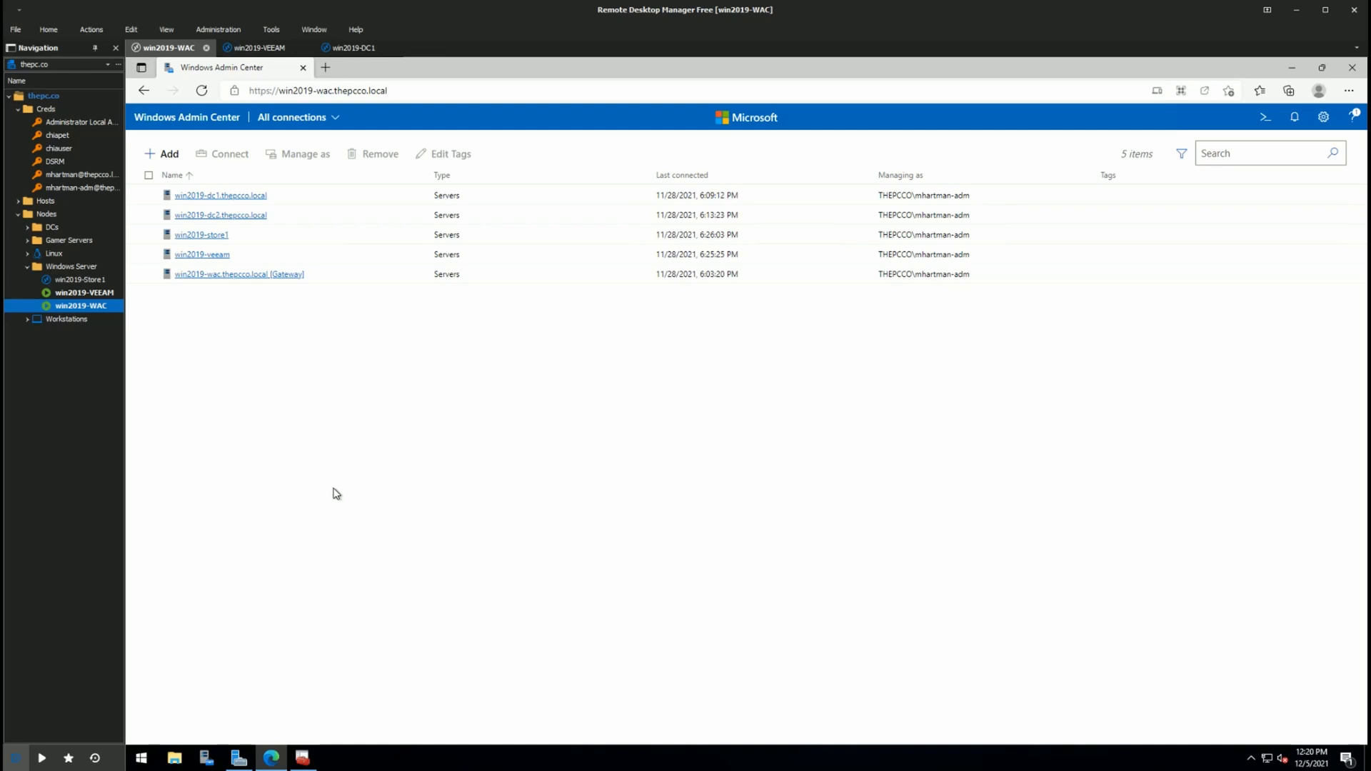
{"action": "mouse_move", "coordinate": [368, 371]}
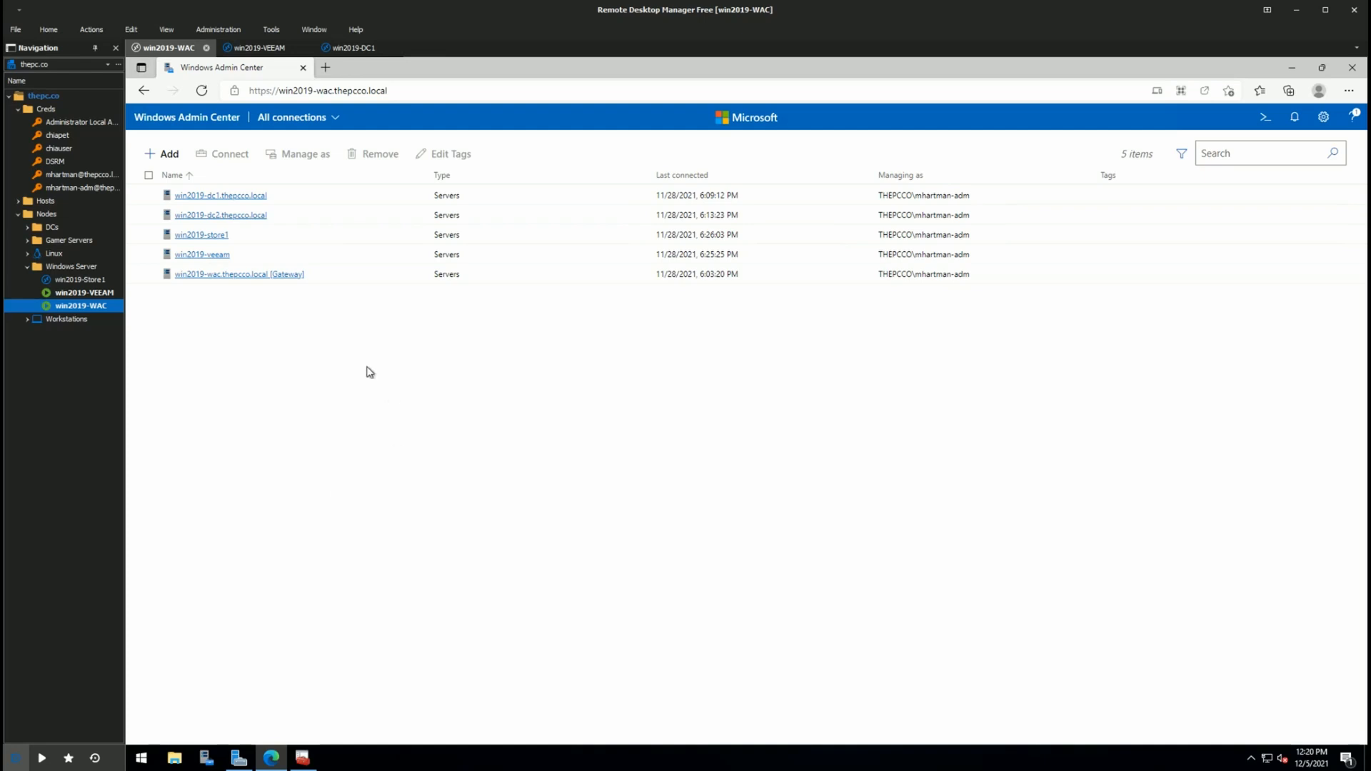
{"action": "mouse_move", "coordinate": [337, 360]}
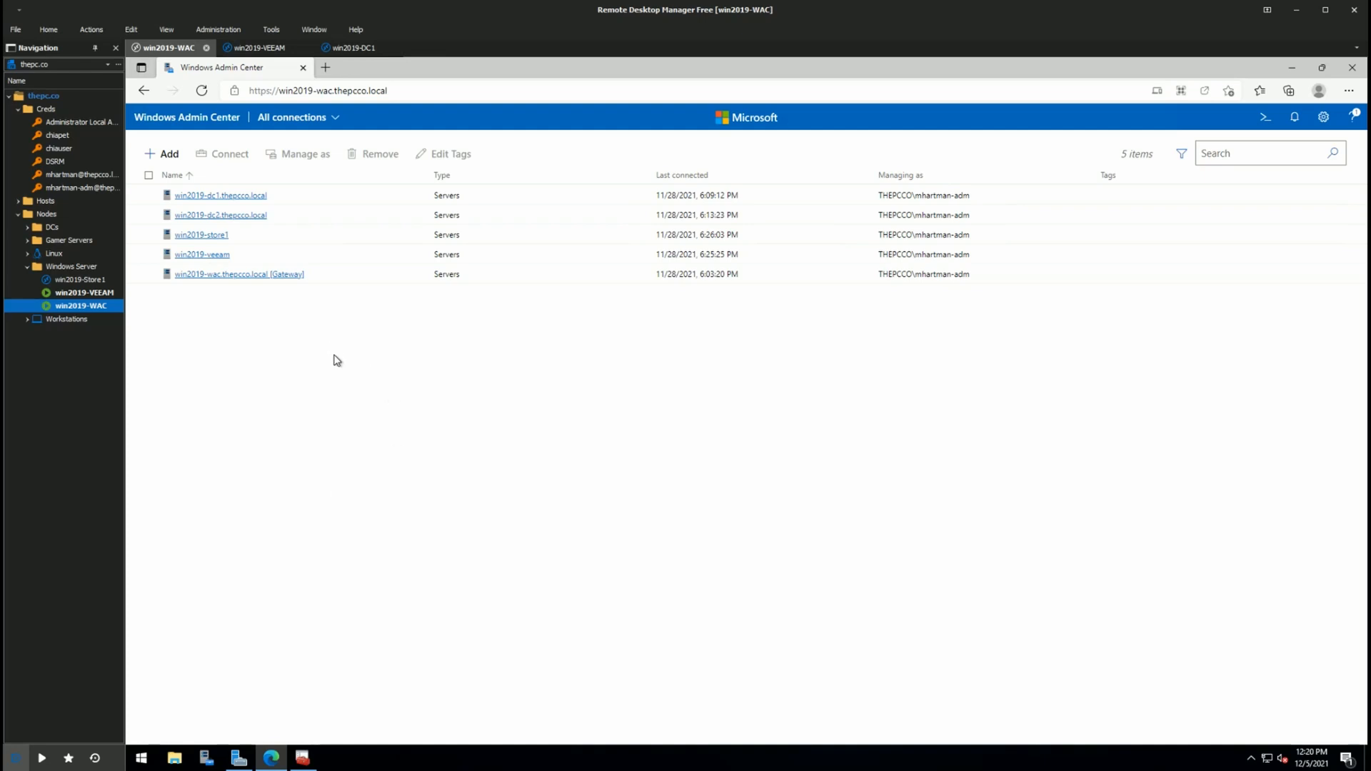
{"action": "mouse_move", "coordinate": [315, 468]}
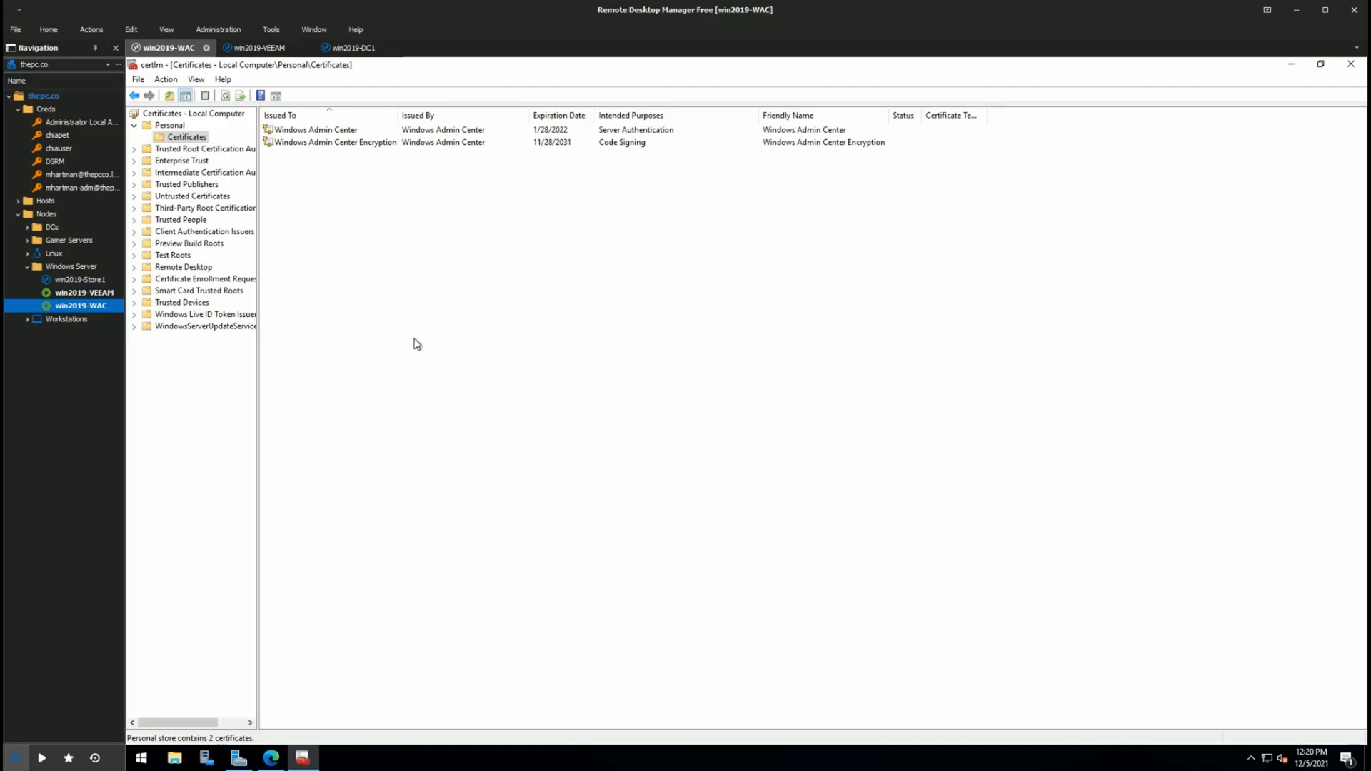
Step: Export the Windows Admin Center certificate from Personal with its private key in PFX format
{"action": "left_click", "coordinate": [169, 125]}
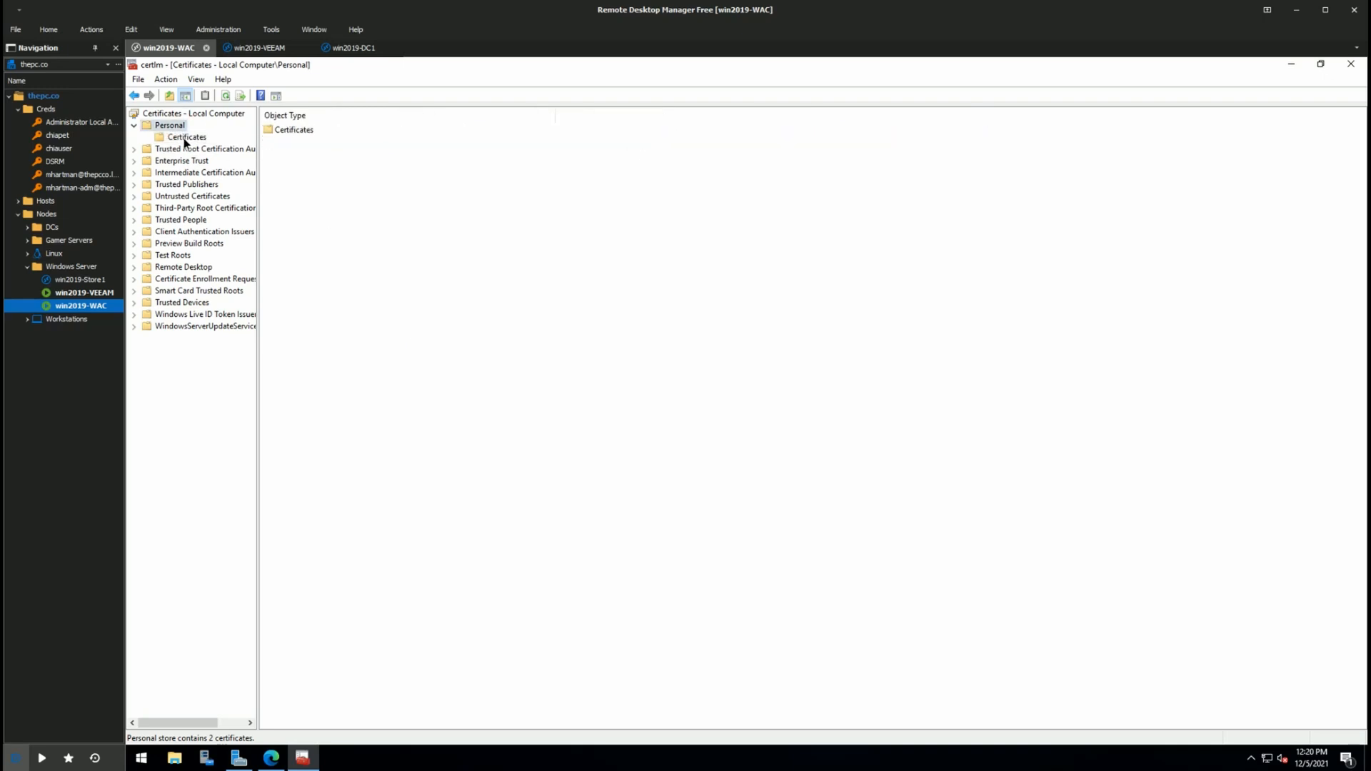
{"action": "left_click", "coordinate": [186, 137]}
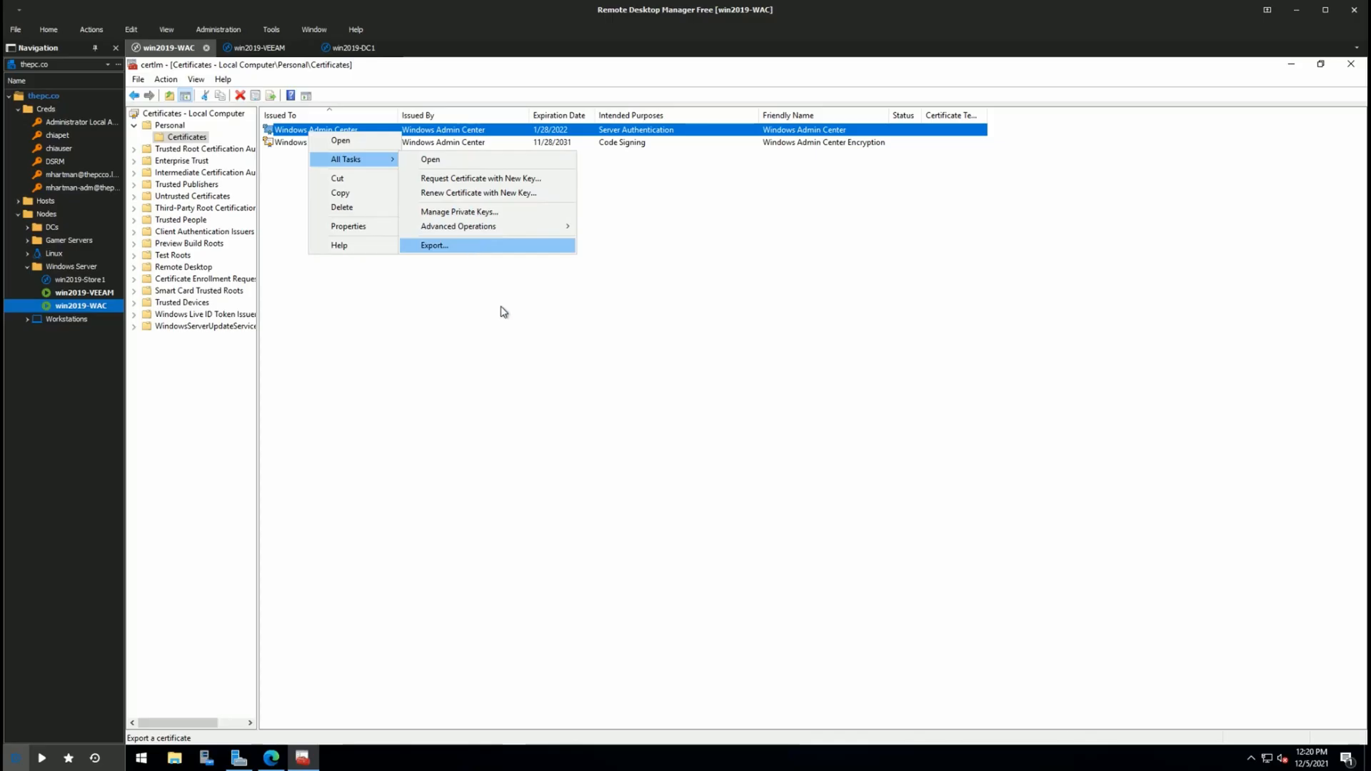
{"action": "left_click", "coordinate": [433, 245]}
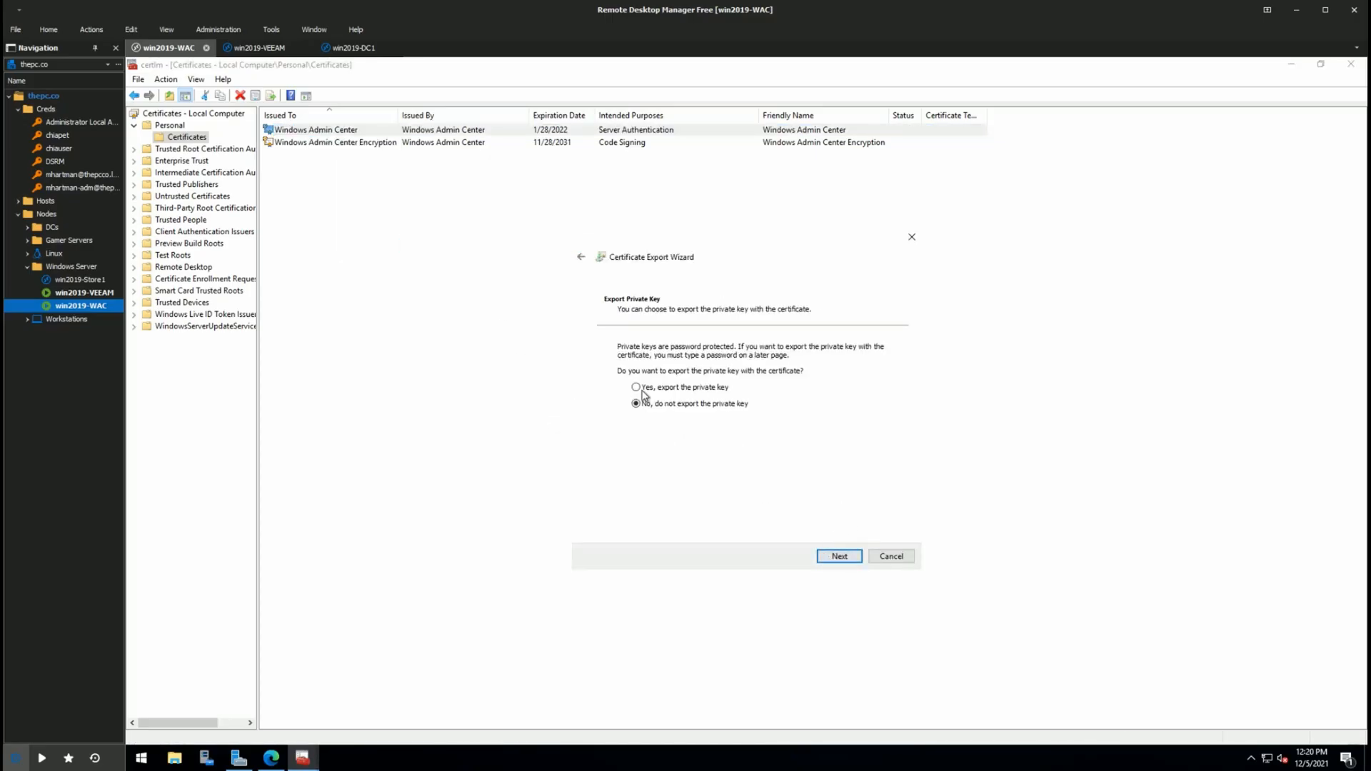
{"action": "left_click", "coordinate": [635, 387]}
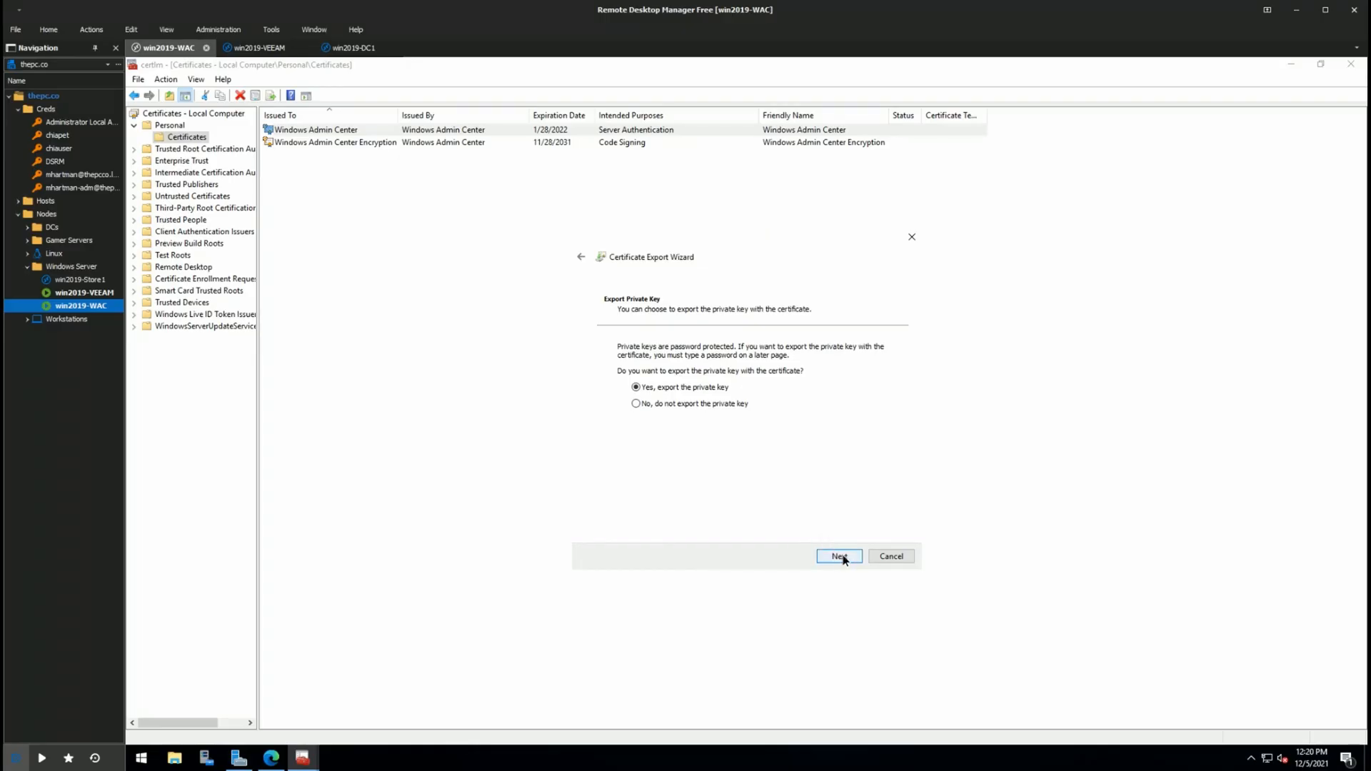
{"action": "left_click", "coordinate": [837, 556]}
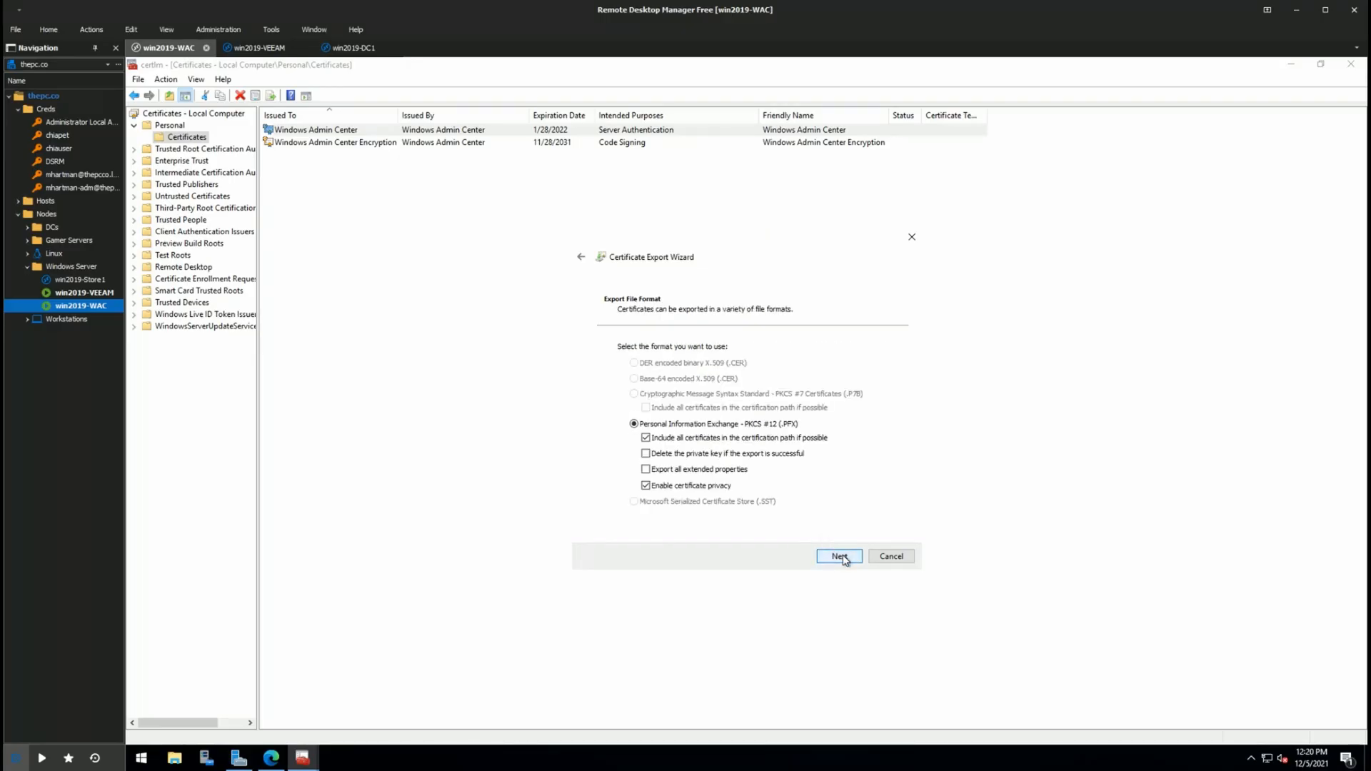
{"action": "left_click", "coordinate": [836, 556]}
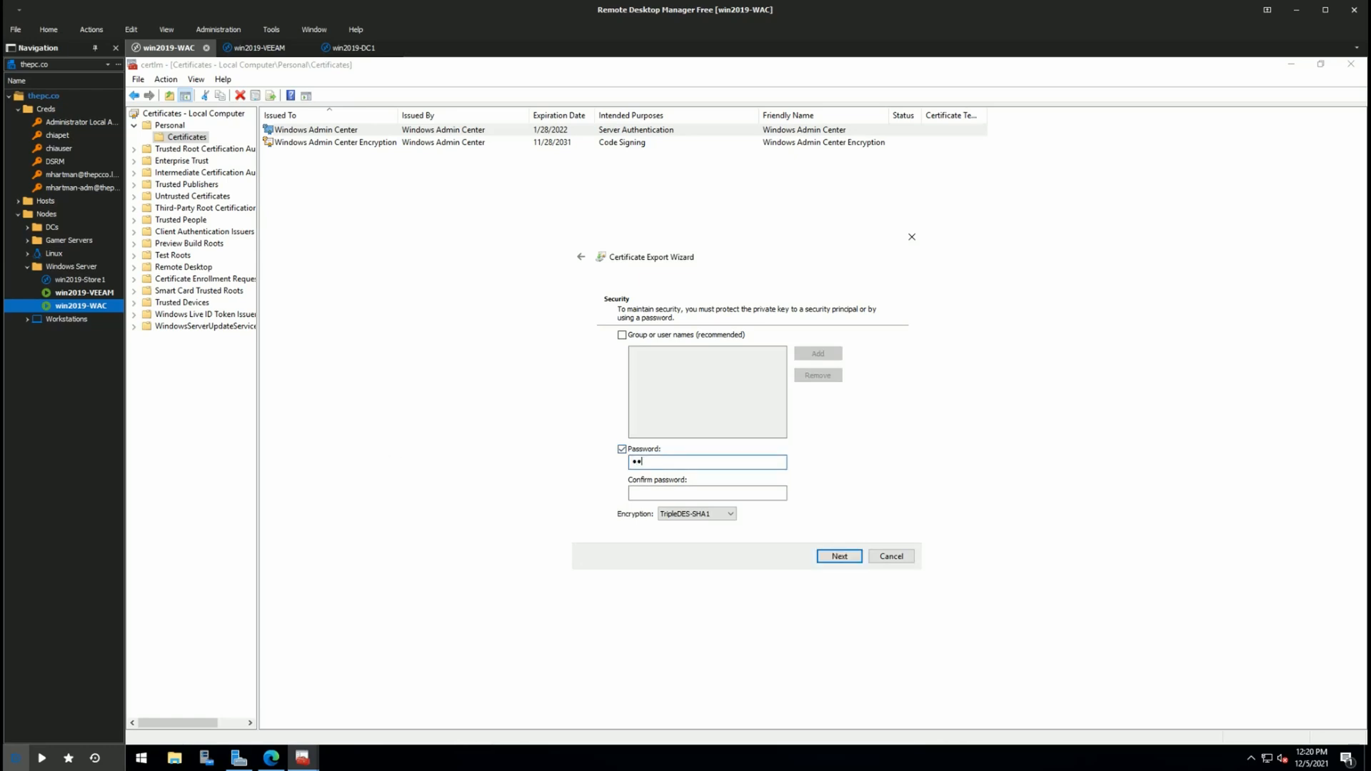
Step: Set the export password, save as wac_cert in Downloads, and finish the export
{"action": "type", "text": "•••••"}
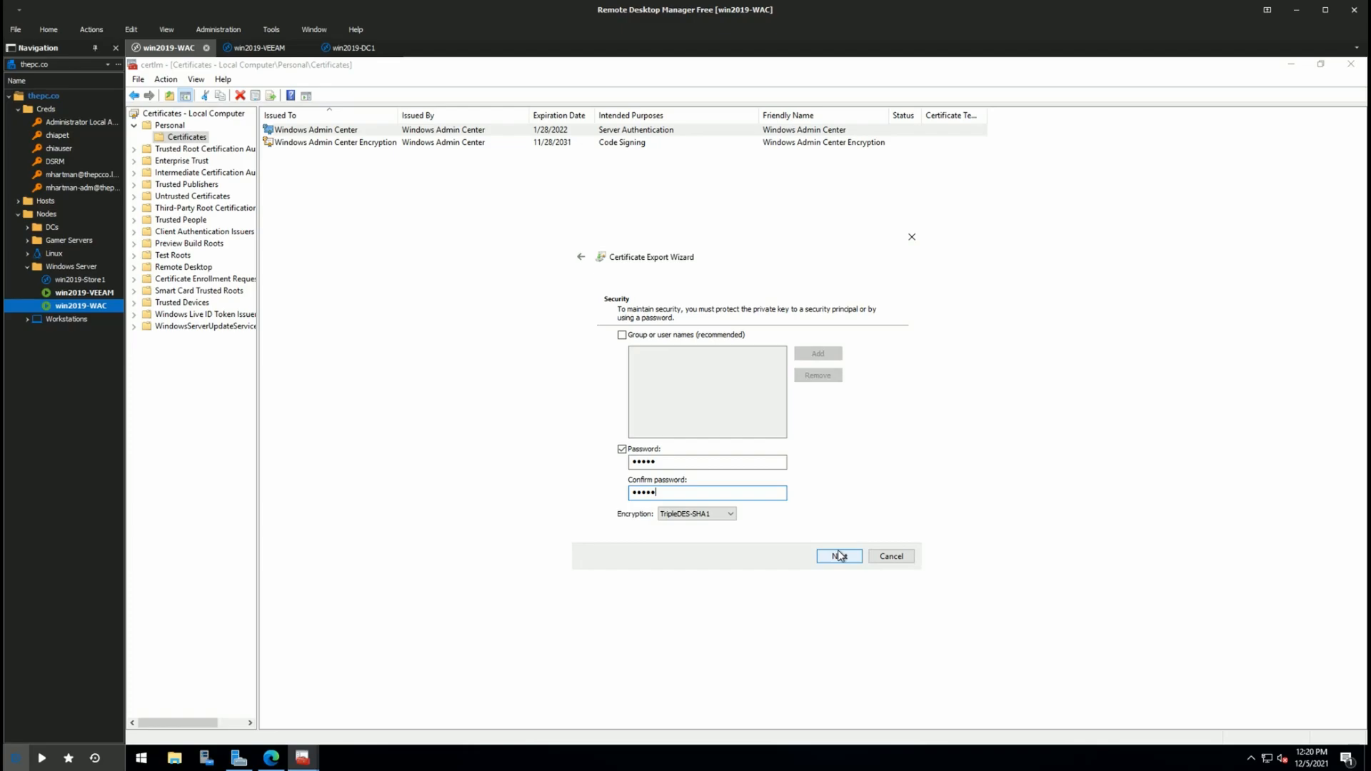
{"action": "left_click", "coordinate": [836, 556]}
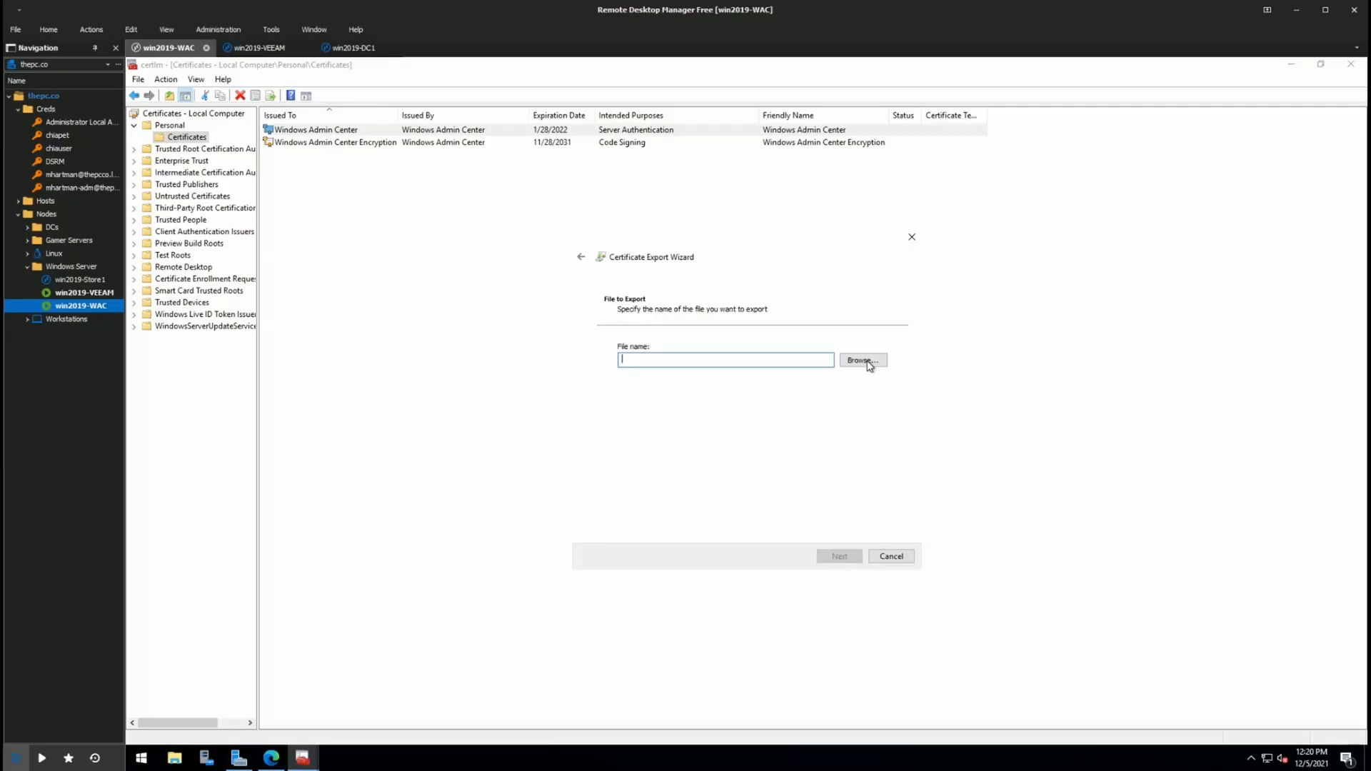
{"action": "left_click", "coordinate": [861, 360]}
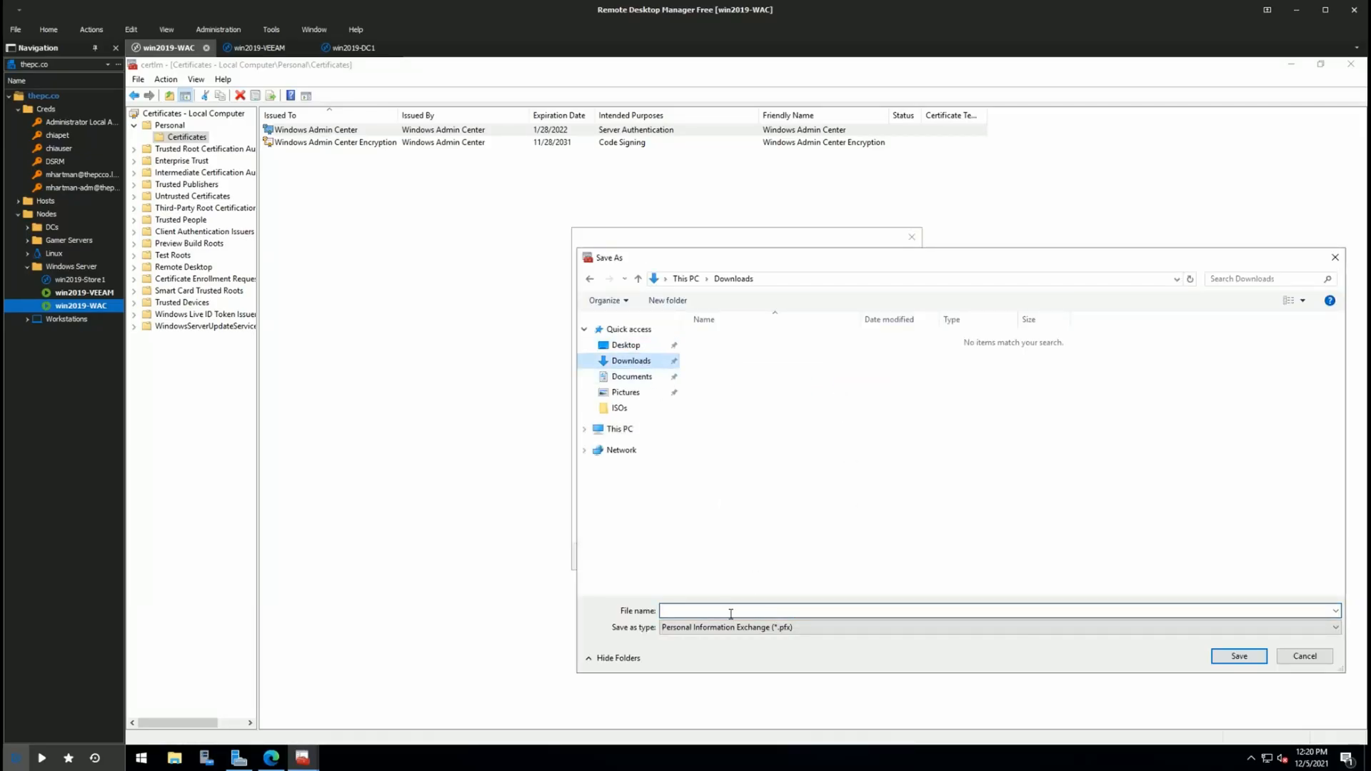
{"action": "type", "text": "wac_cert"}
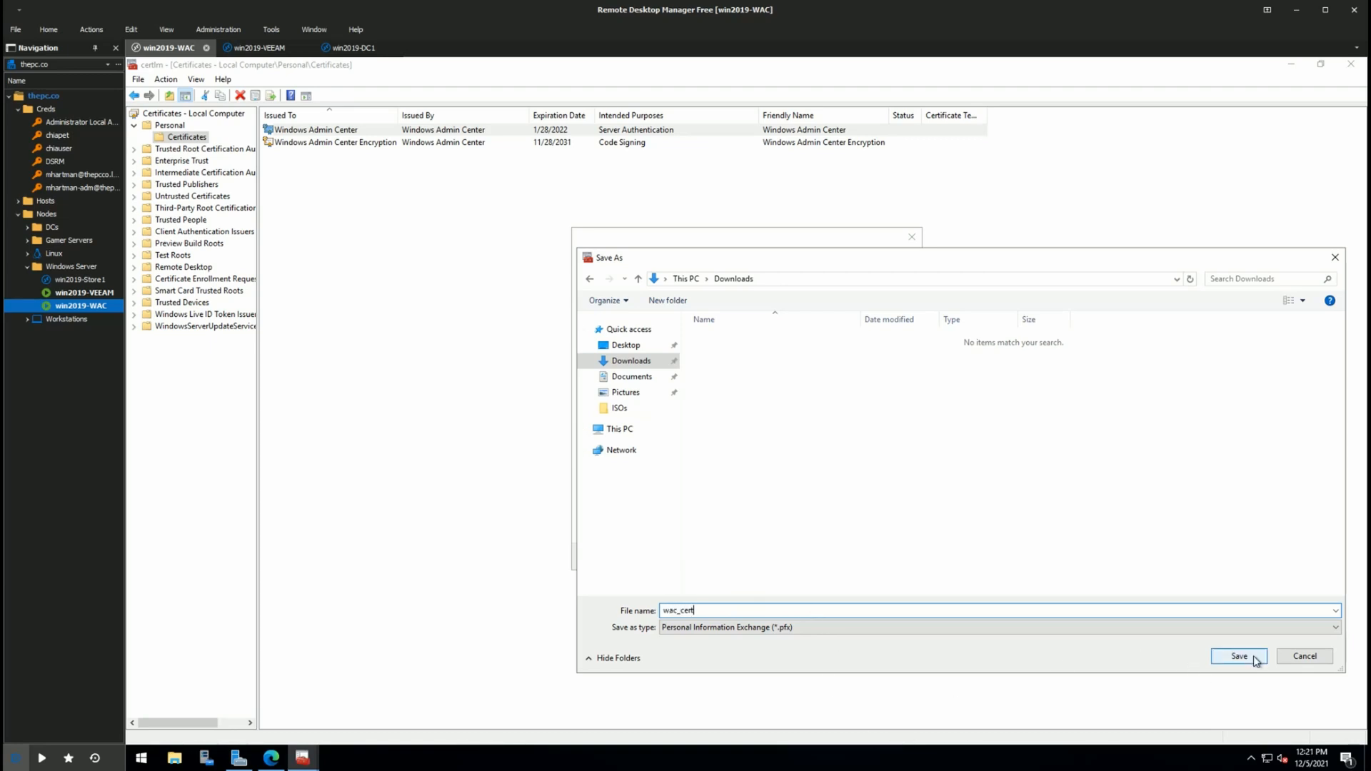
{"action": "left_click", "coordinate": [1238, 656]}
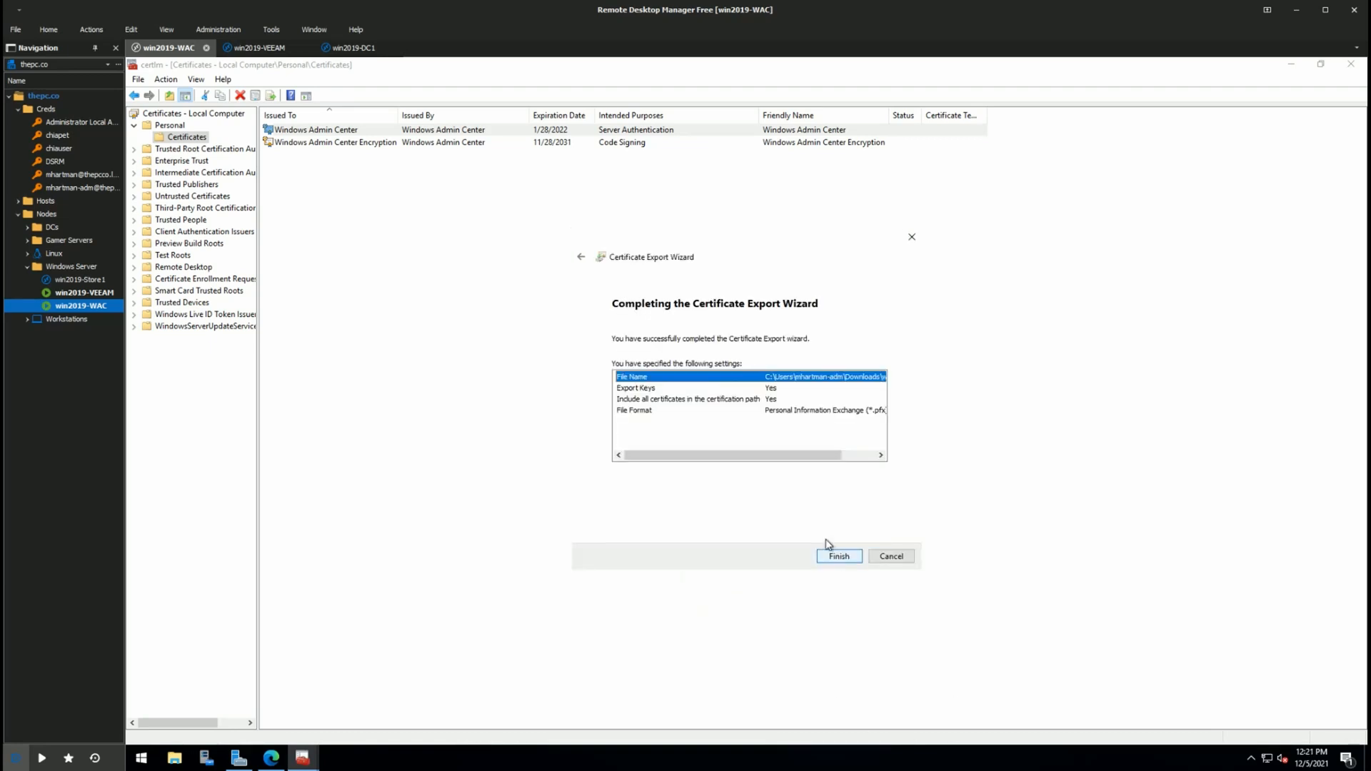
{"action": "left_click", "coordinate": [837, 556]}
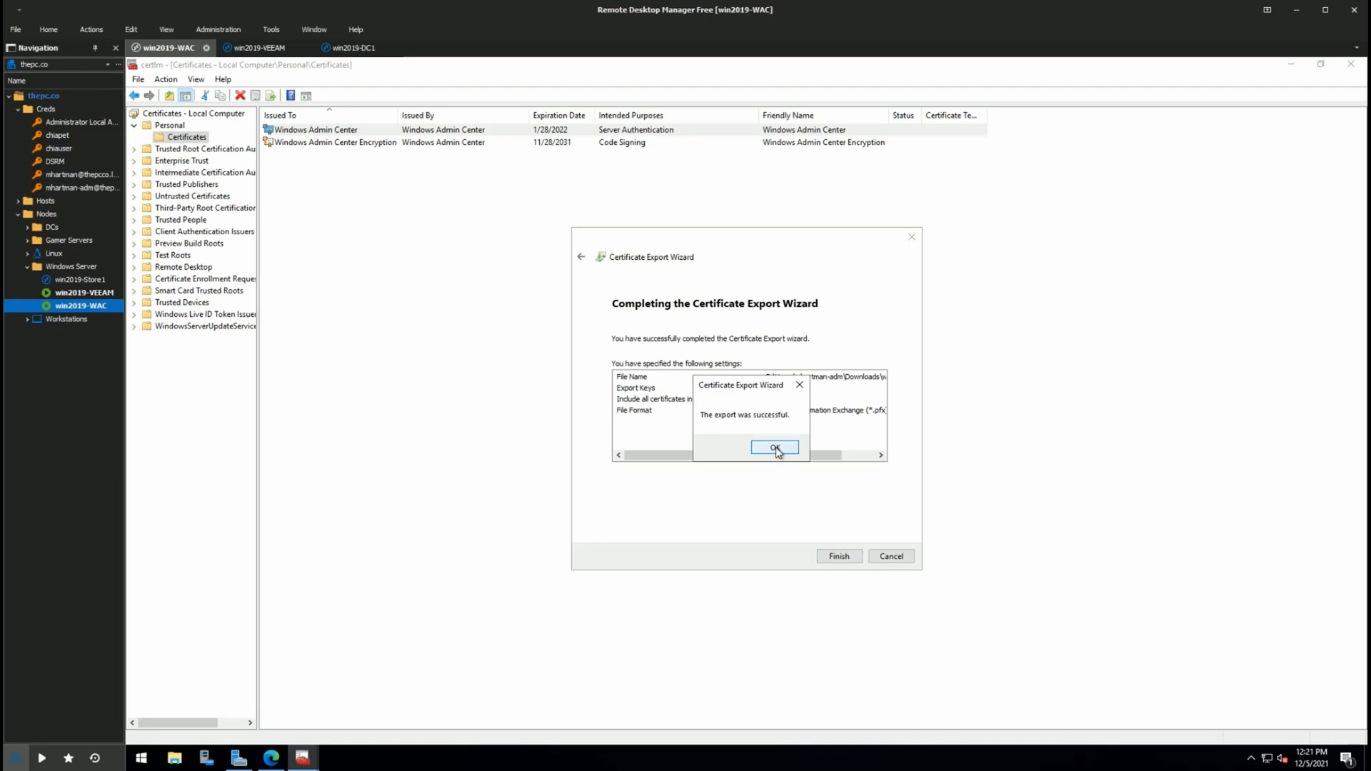
{"action": "left_click", "coordinate": [774, 447]}
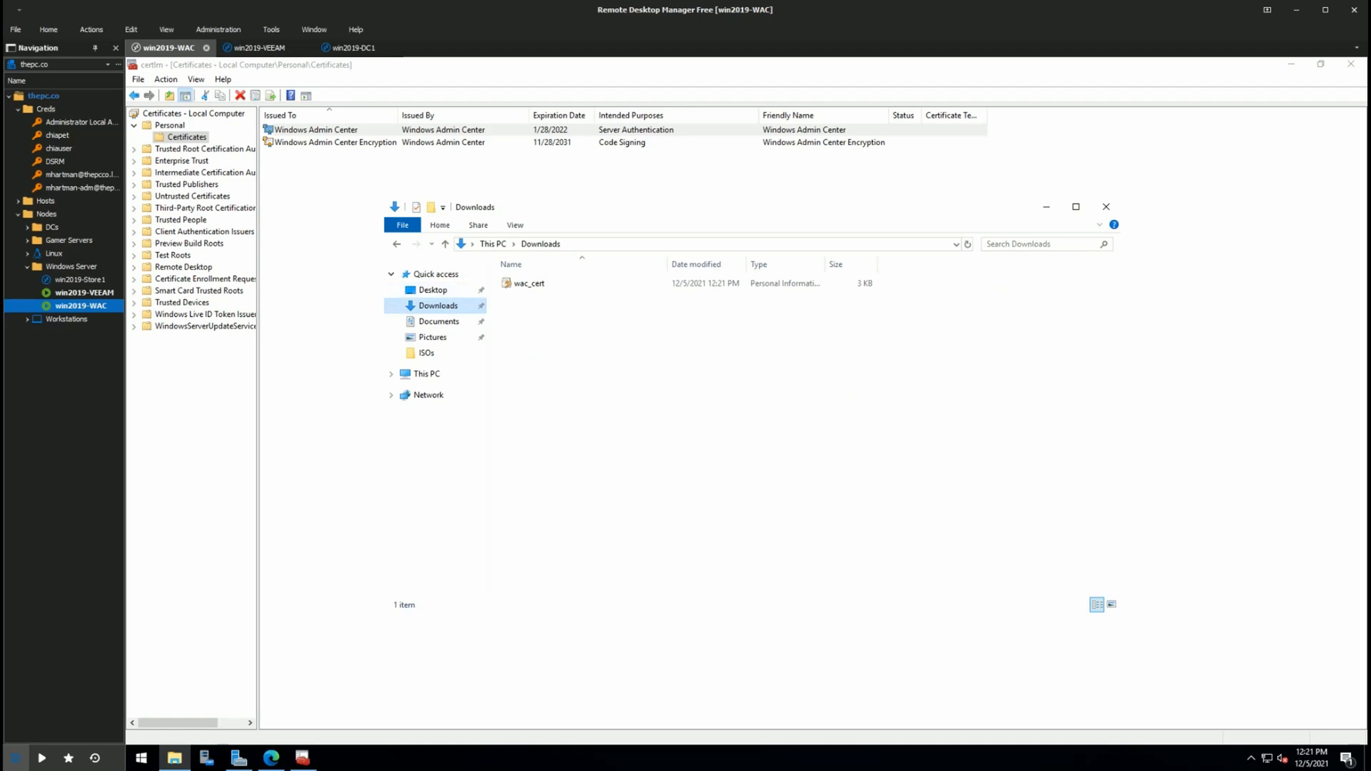
{"action": "mouse_move", "coordinate": [197, 476]}
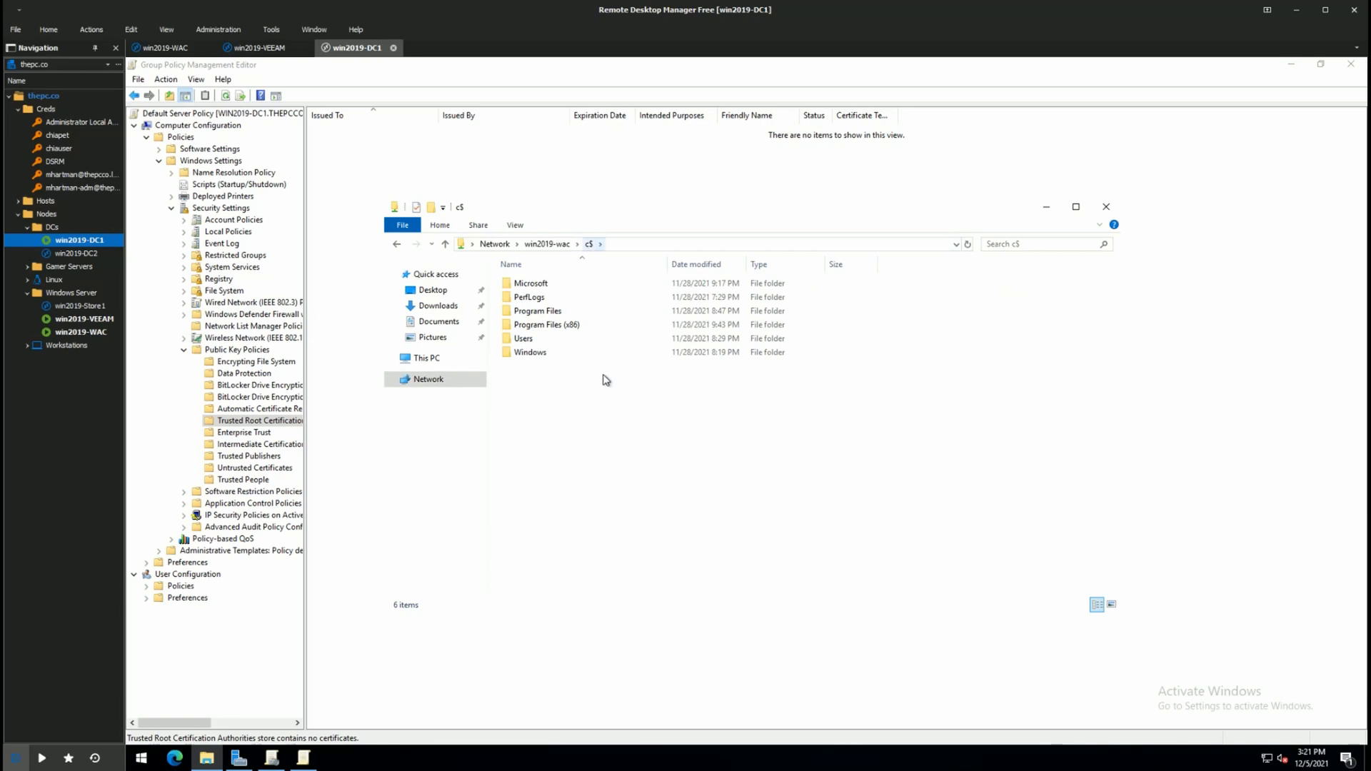
Step: Copy wac_cert into win2019-DC1's Downloads, close the policy editor, and open Server Manager
{"action": "double_click", "coordinate": [523, 338]}
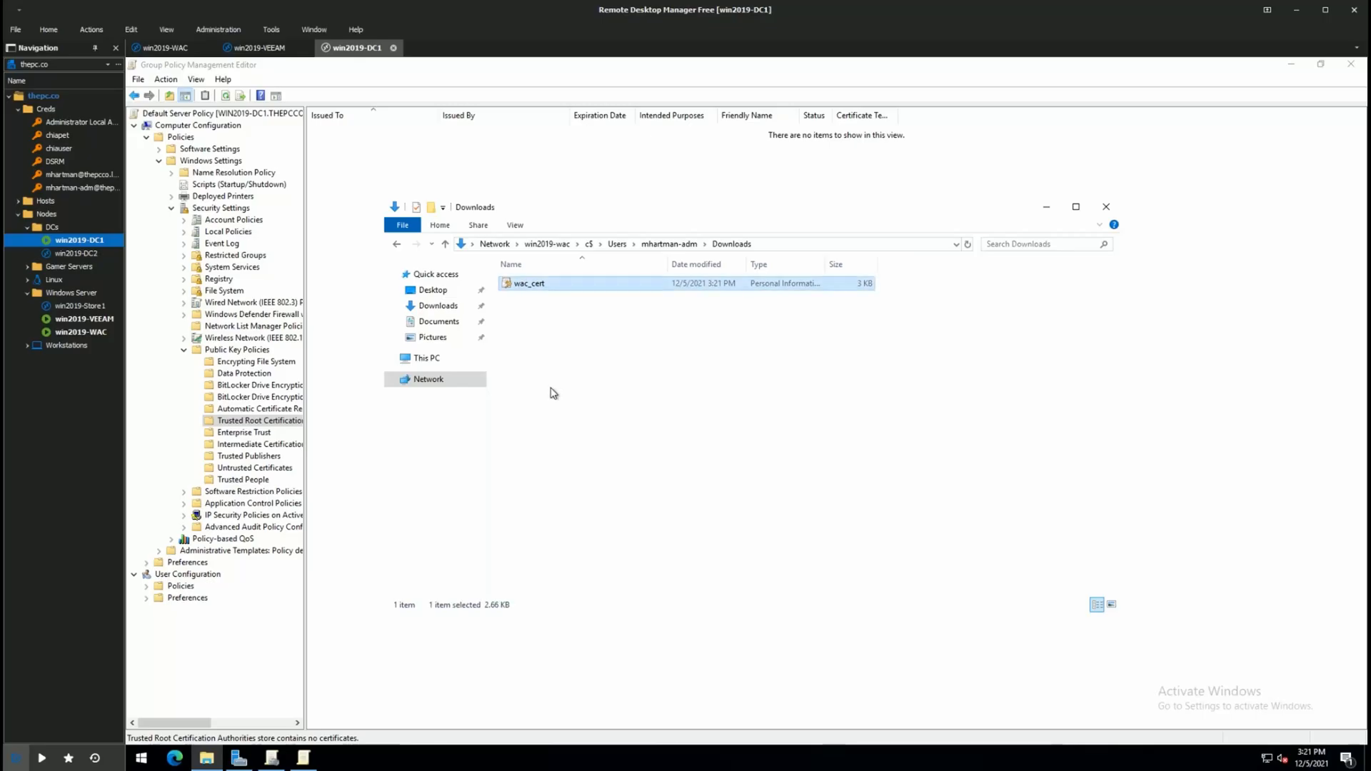
{"action": "left_click", "coordinate": [437, 305]}
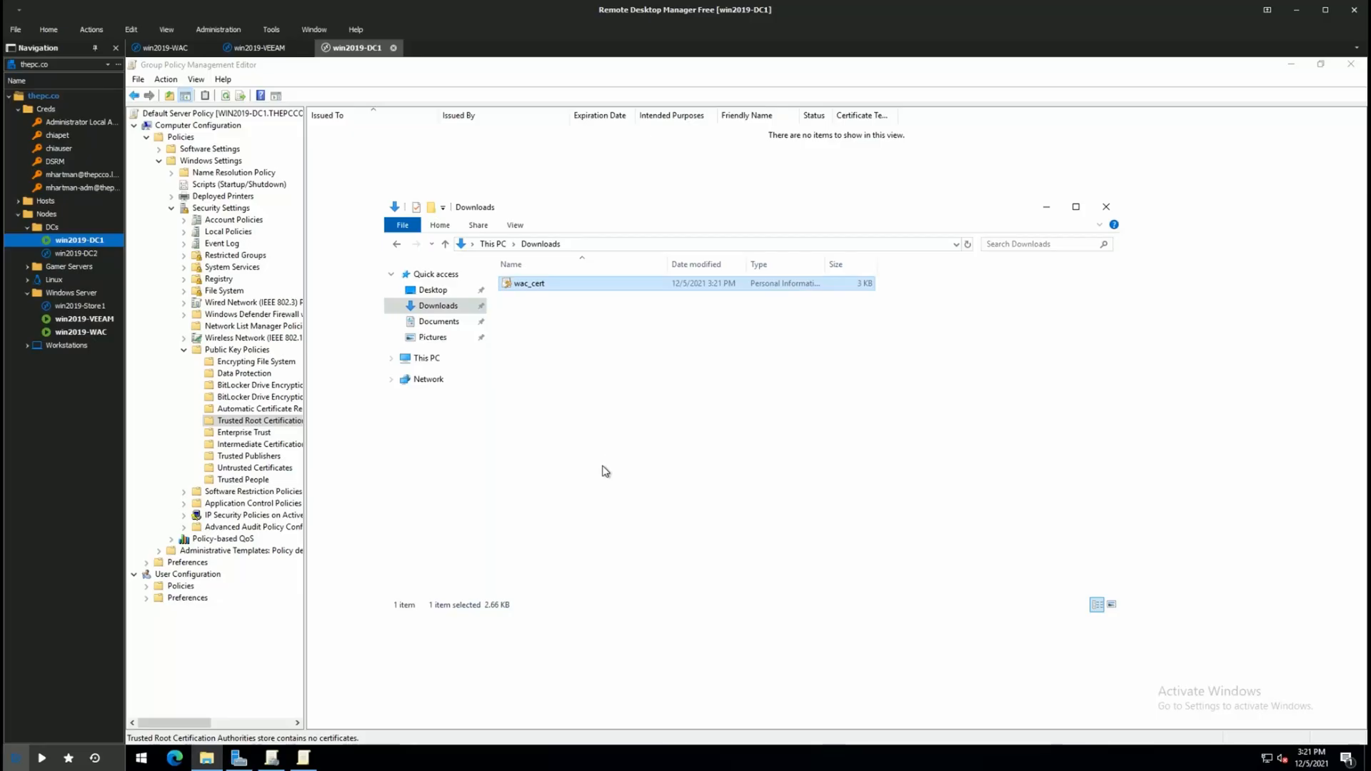
{"action": "left_click", "coordinate": [603, 470]}
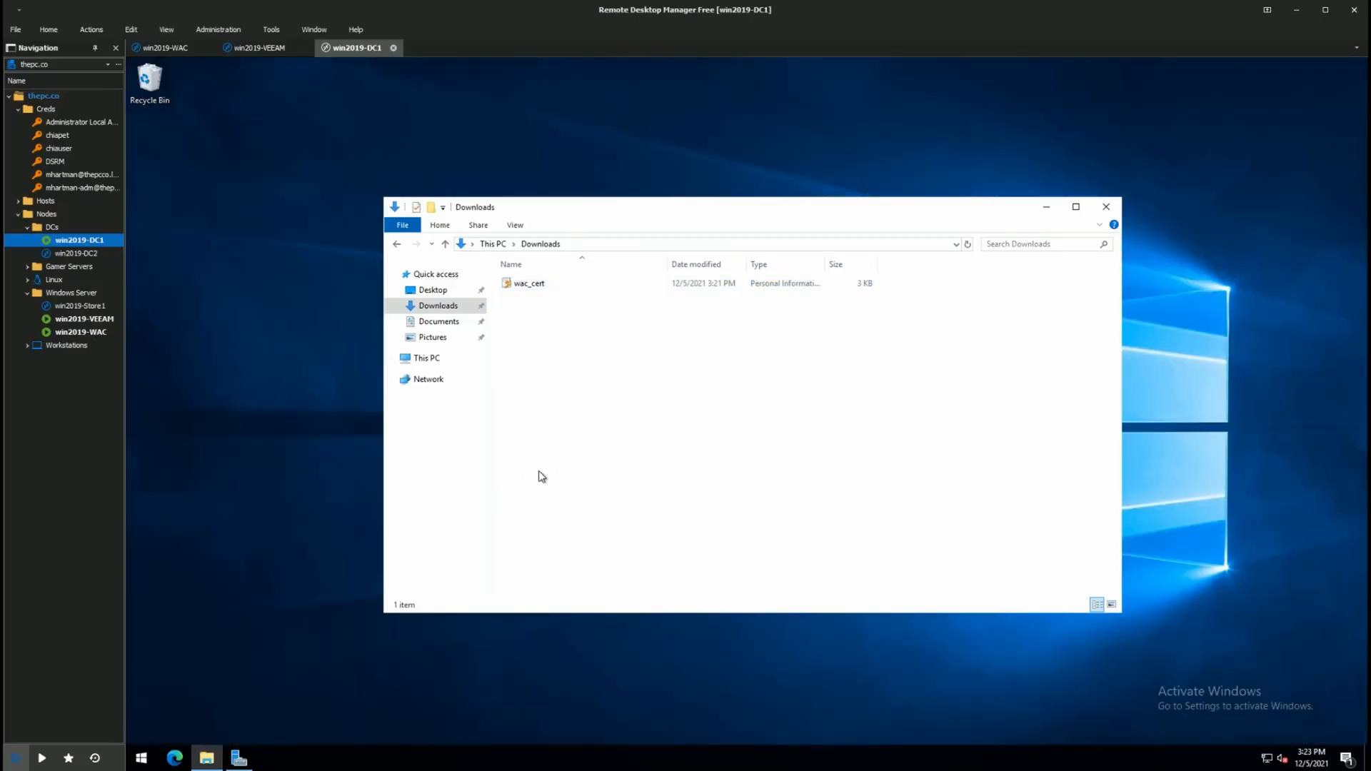
{"action": "left_click", "coordinate": [529, 282]}
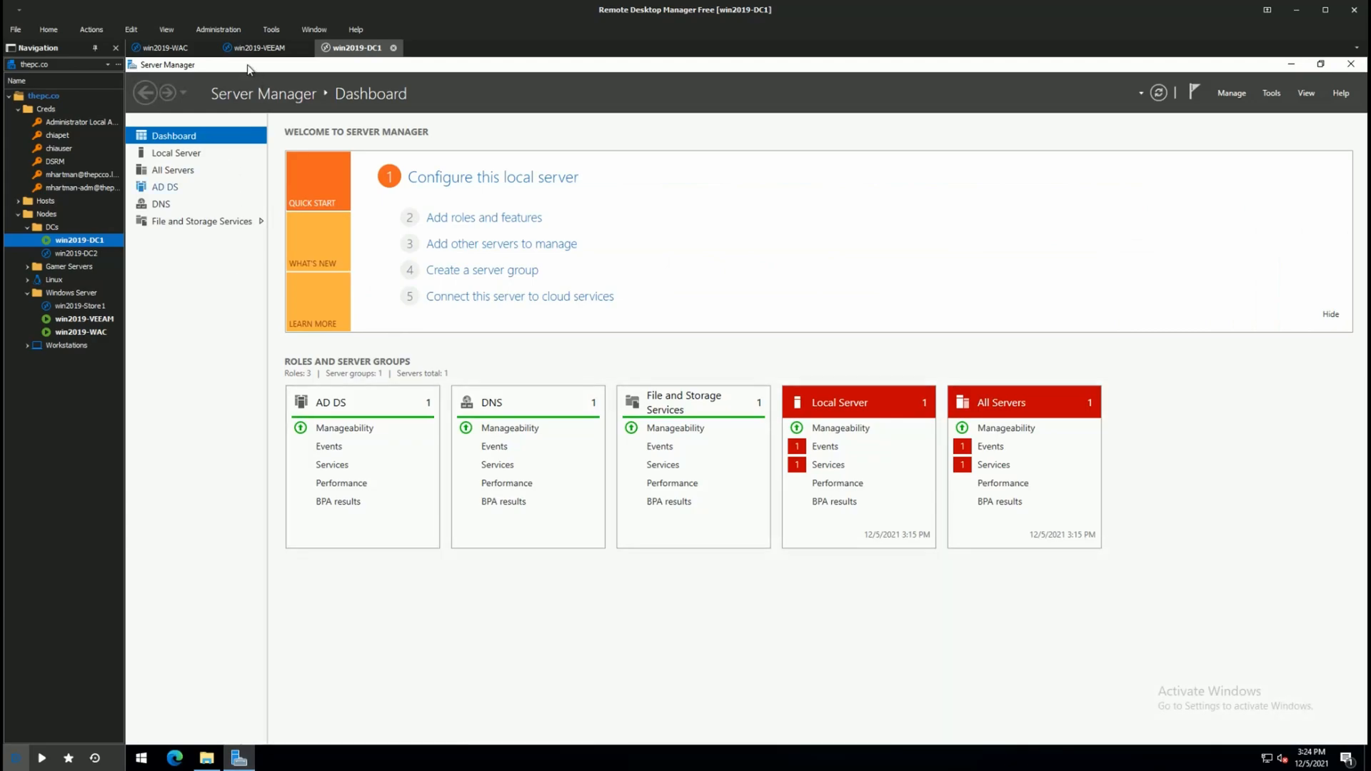
Step: From Server Manager Tools, create a GPO named 'Client Certificates' linked to the Servers OU
{"action": "left_click", "coordinate": [1270, 93]}
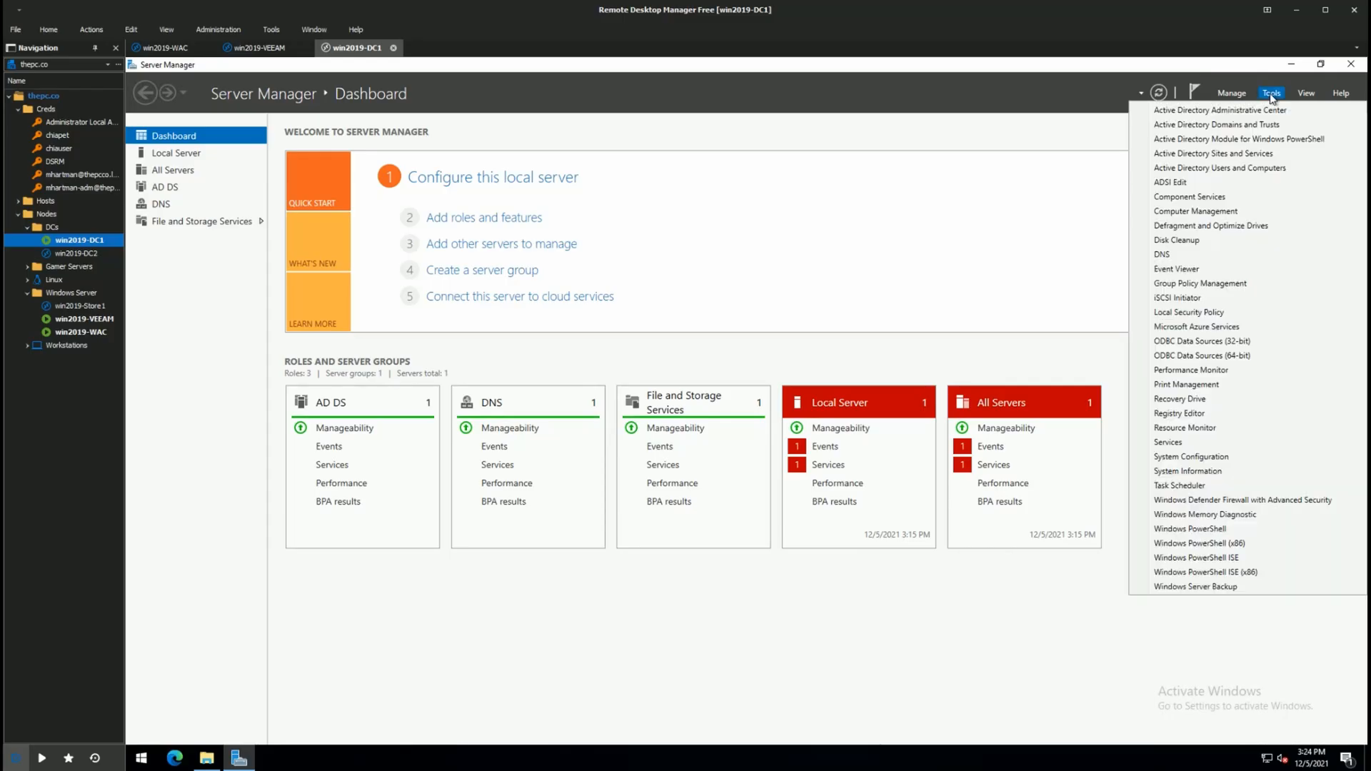
{"action": "mouse_move", "coordinate": [1200, 283]}
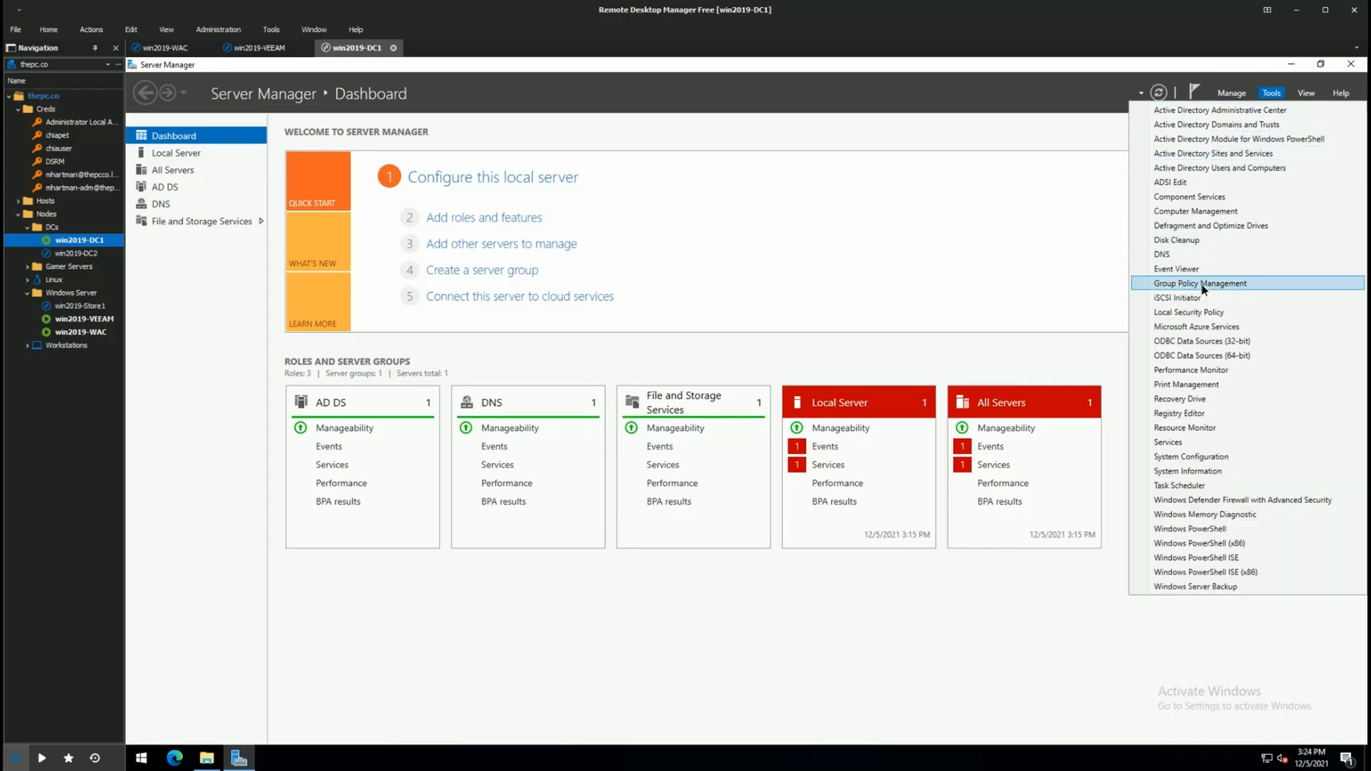
{"action": "left_click", "coordinate": [1201, 282]}
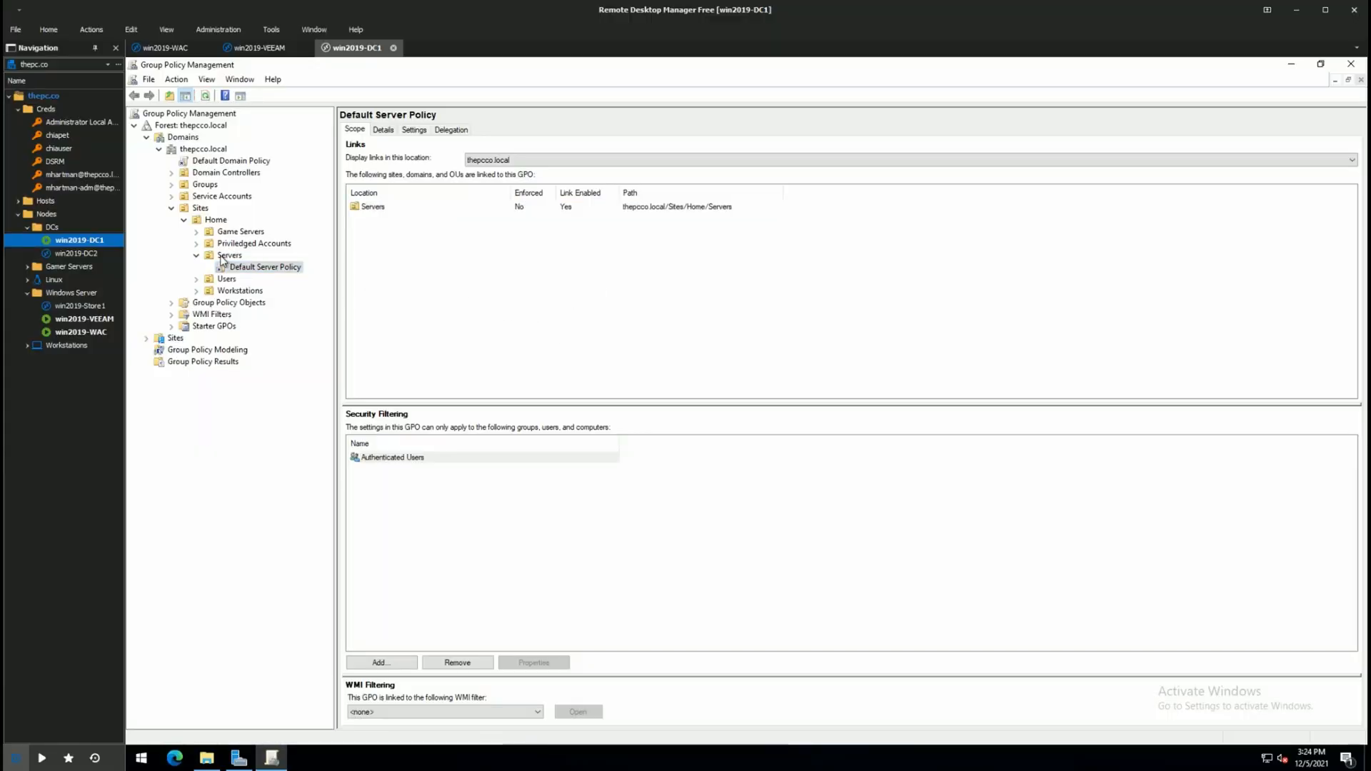
{"action": "left_click", "coordinate": [229, 255]}
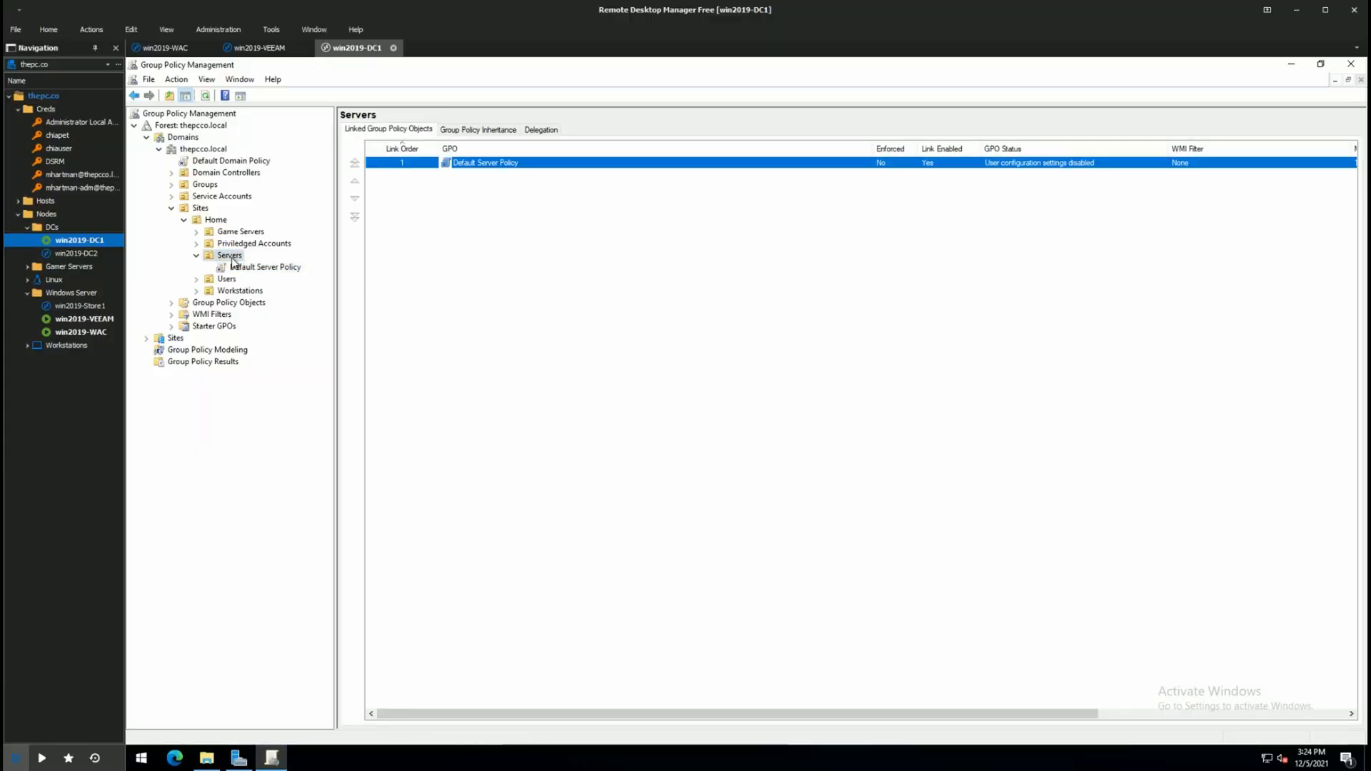
{"action": "right_click", "coordinate": [230, 254]}
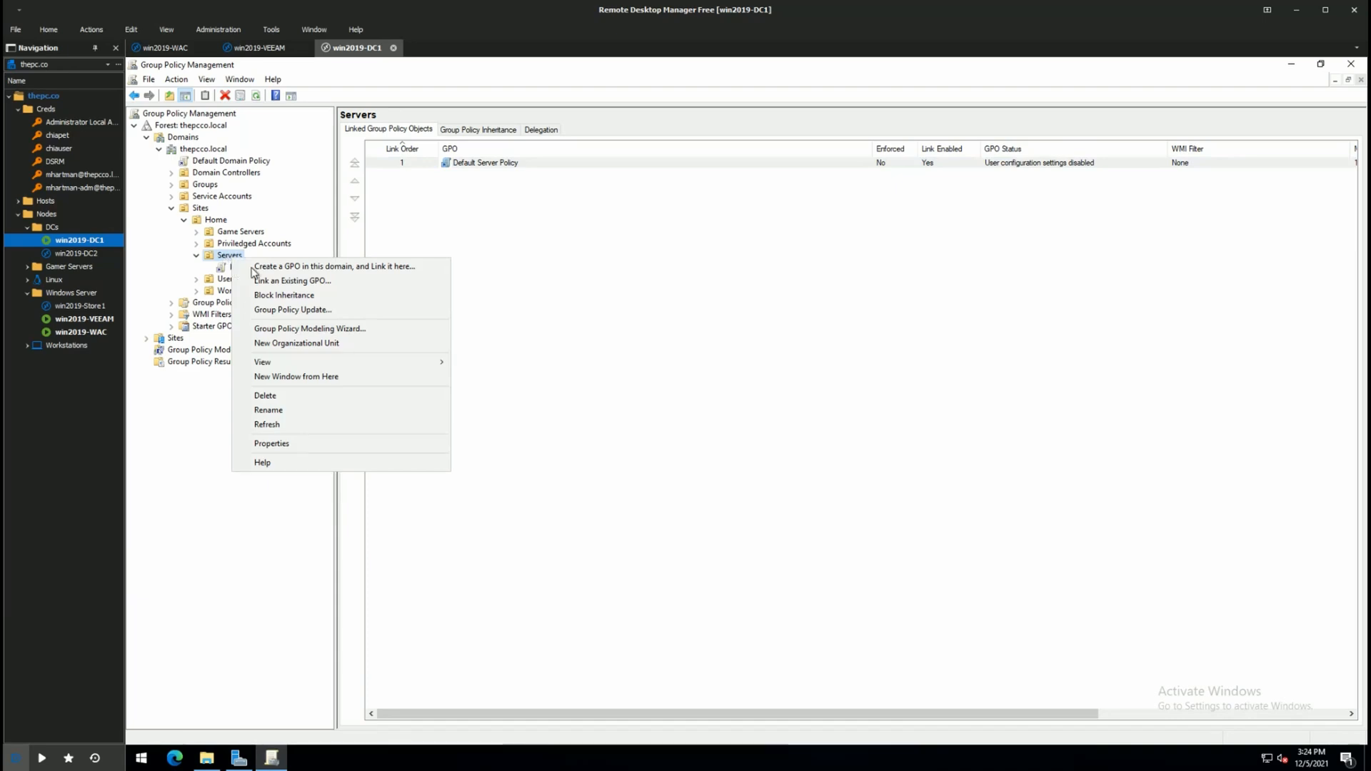
{"action": "left_click", "coordinate": [333, 266]}
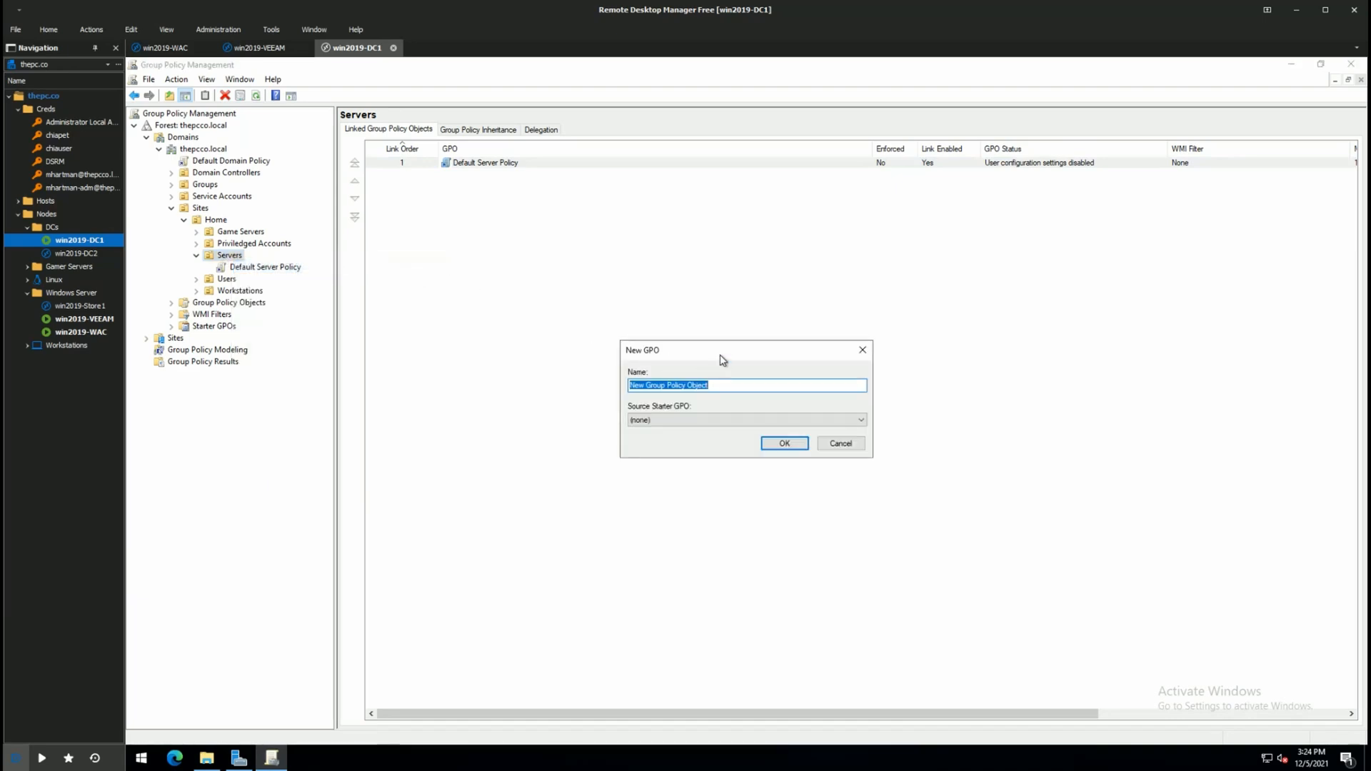
{"action": "type", "text": "Client ert"}
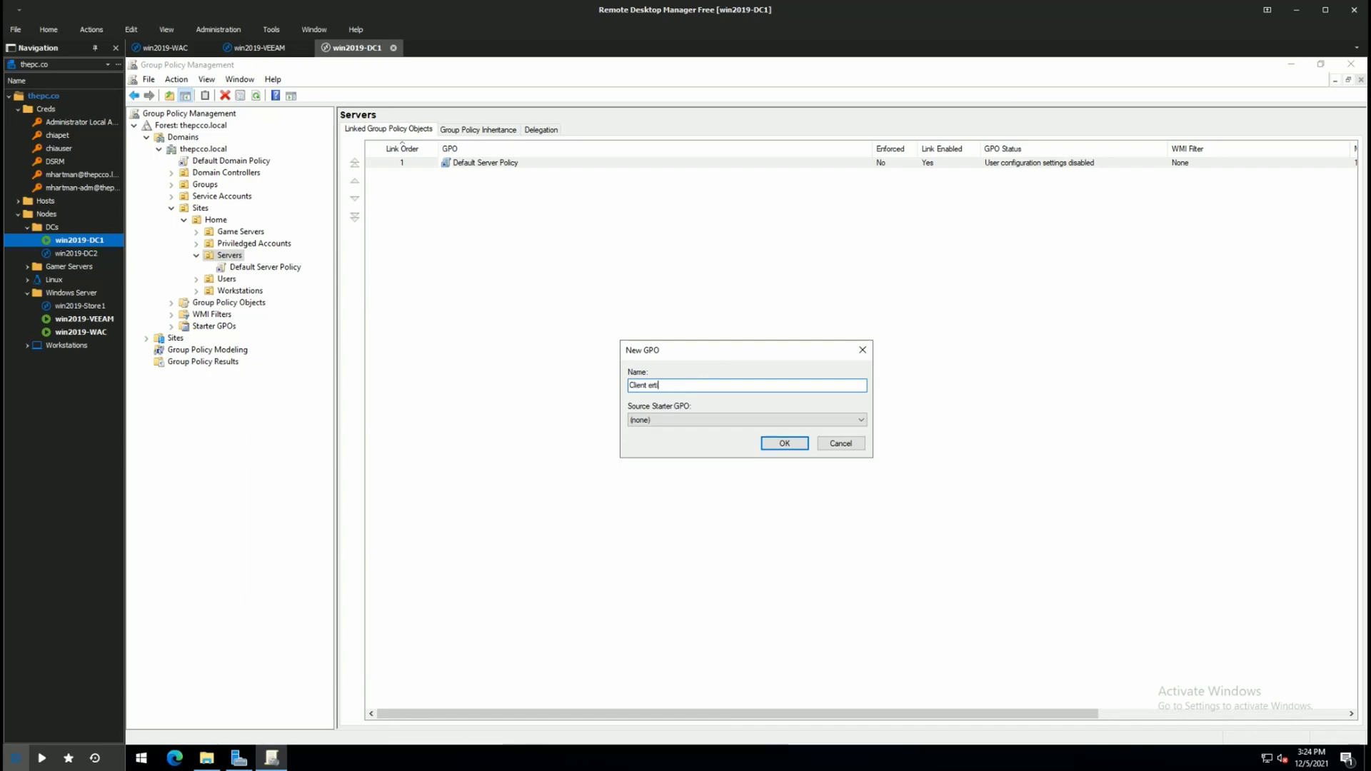
{"action": "key", "text": "Backspace"}
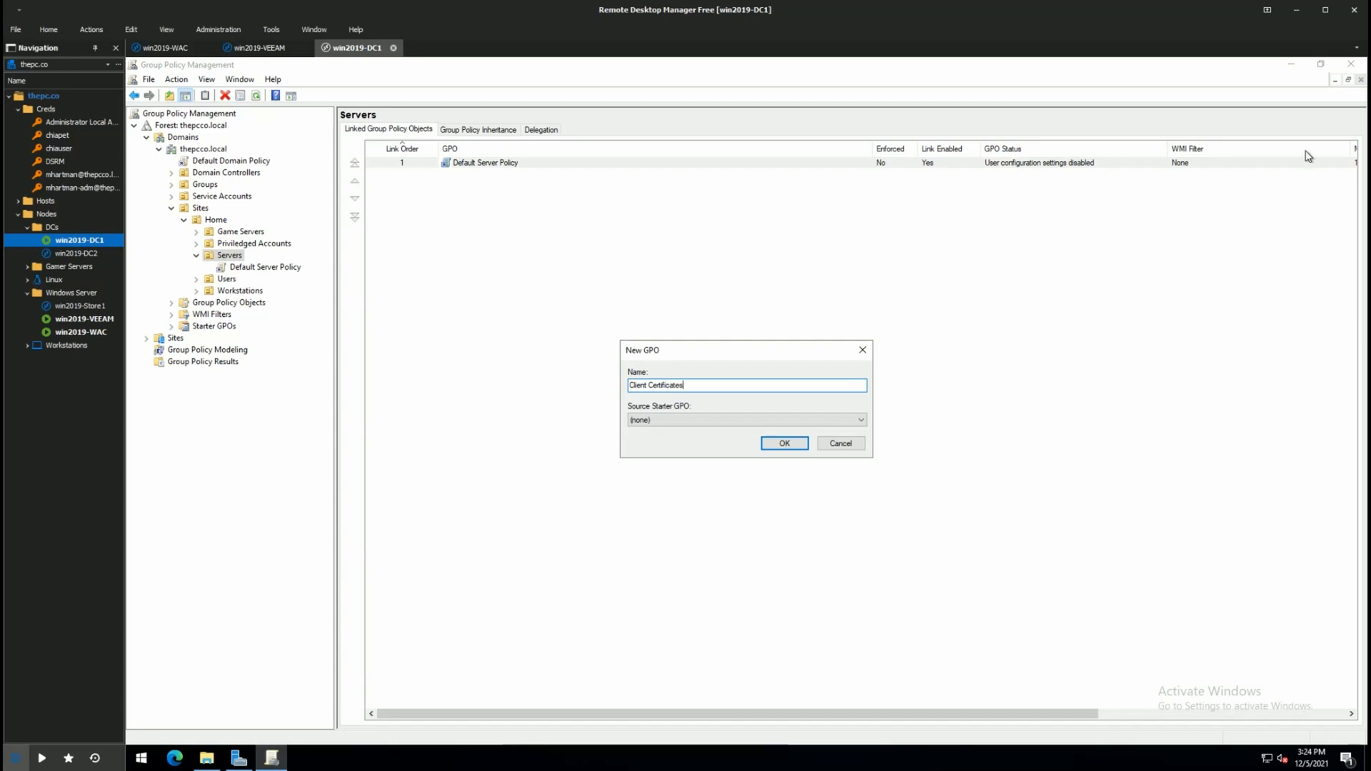
{"action": "left_click", "coordinate": [783, 444]}
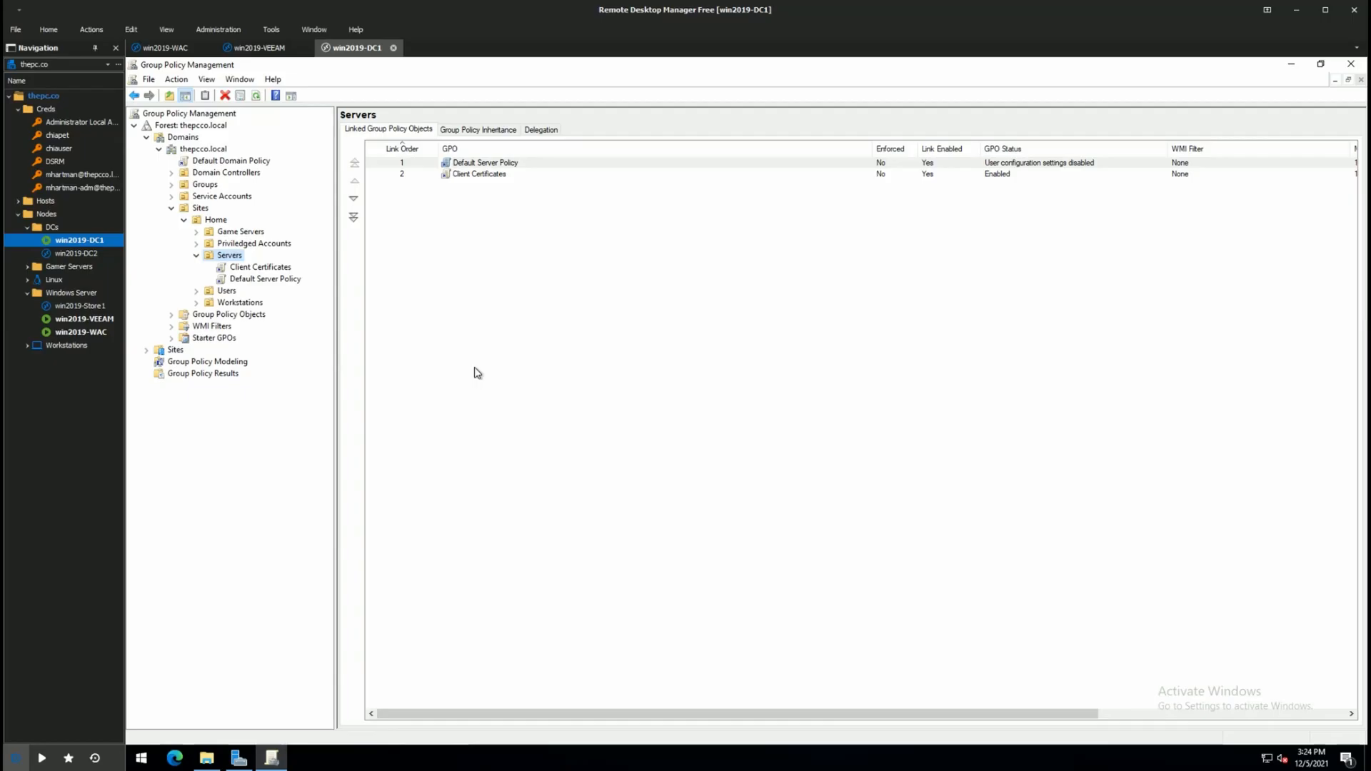
{"action": "right_click", "coordinate": [260, 267]}
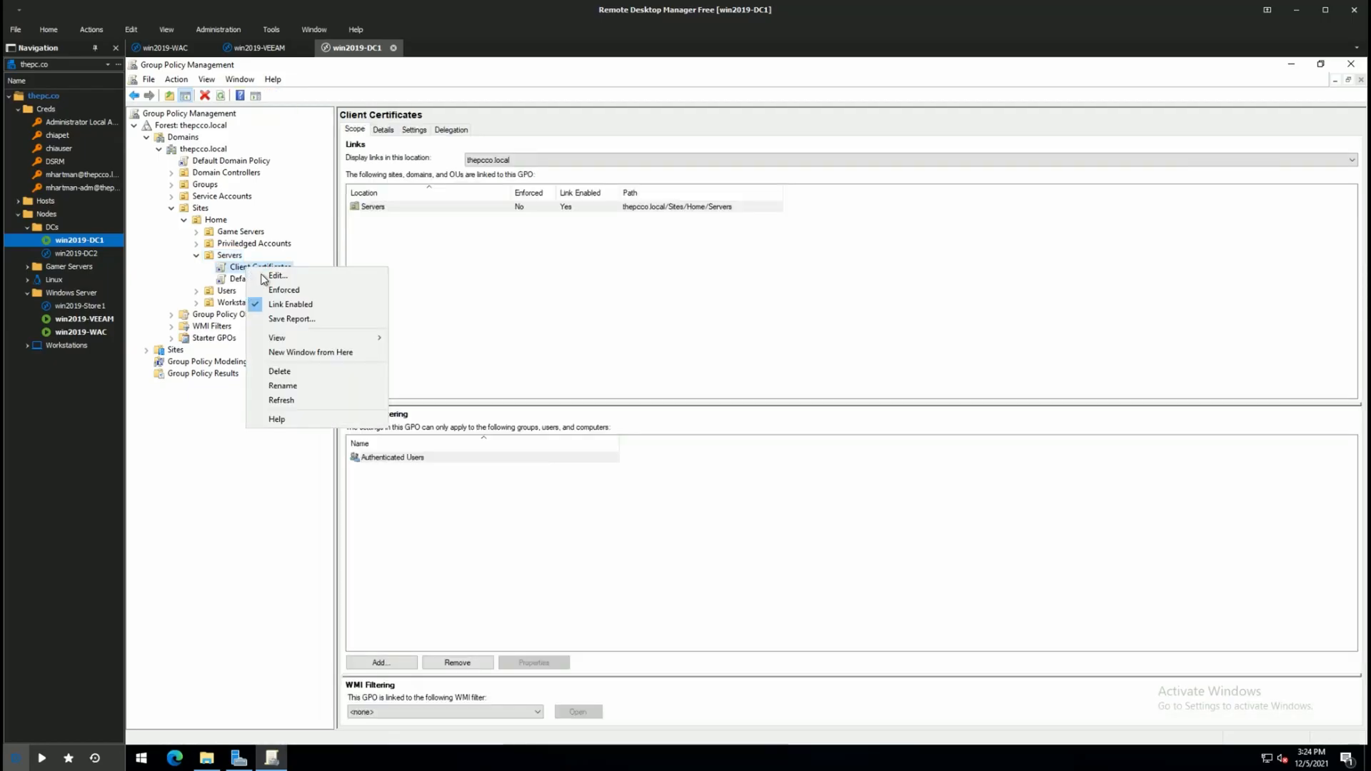
Step: Edit Client Certificates and expand Computer Configuration down to Security Settings > Public Key Policies
{"action": "left_click", "coordinate": [276, 276]}
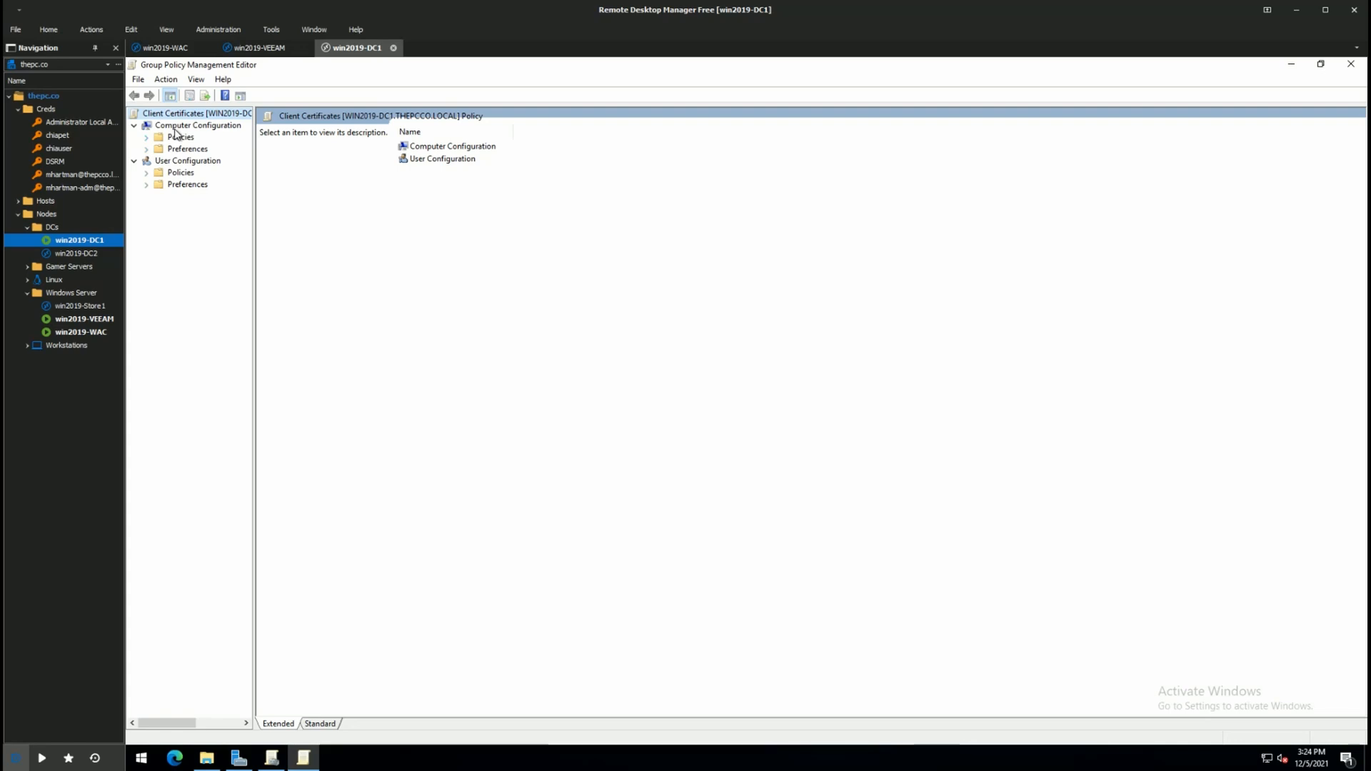
{"action": "left_click", "coordinate": [198, 125]}
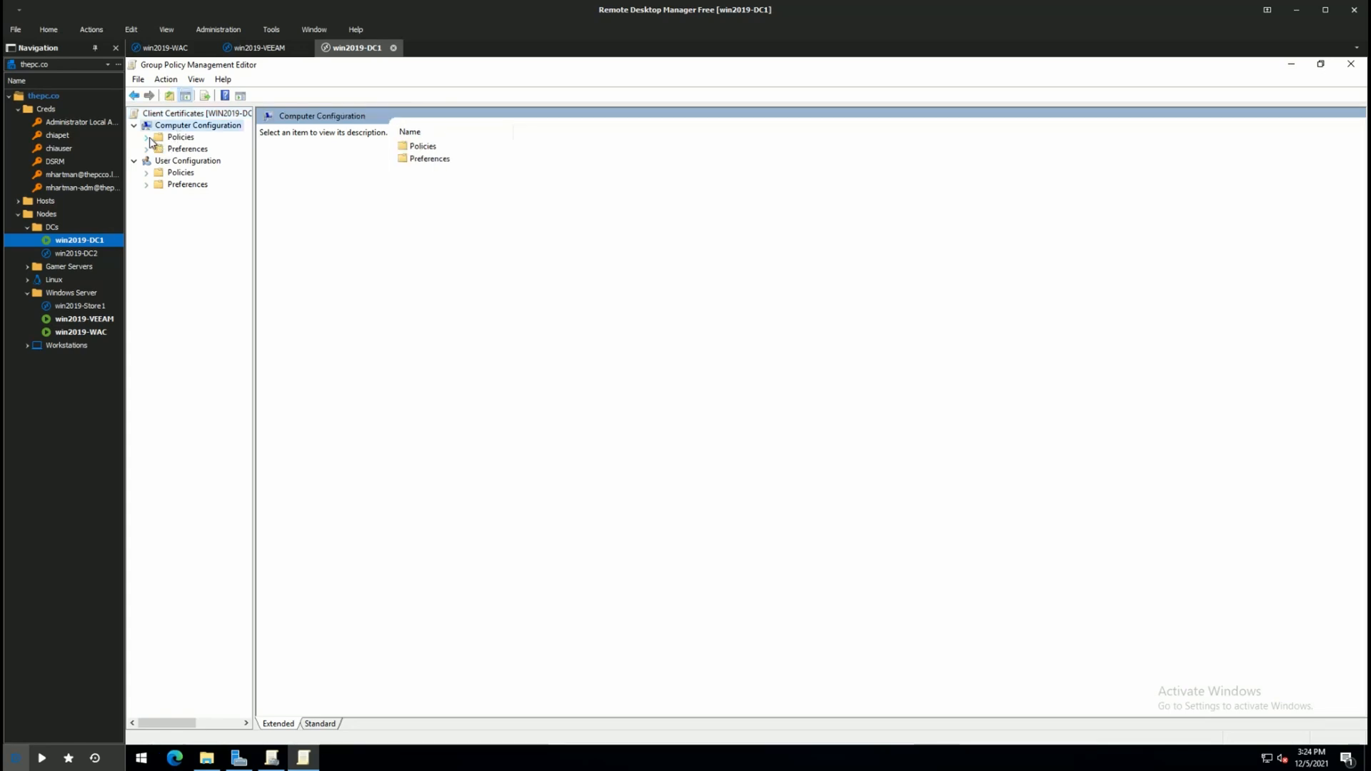
{"action": "left_click", "coordinate": [147, 137]}
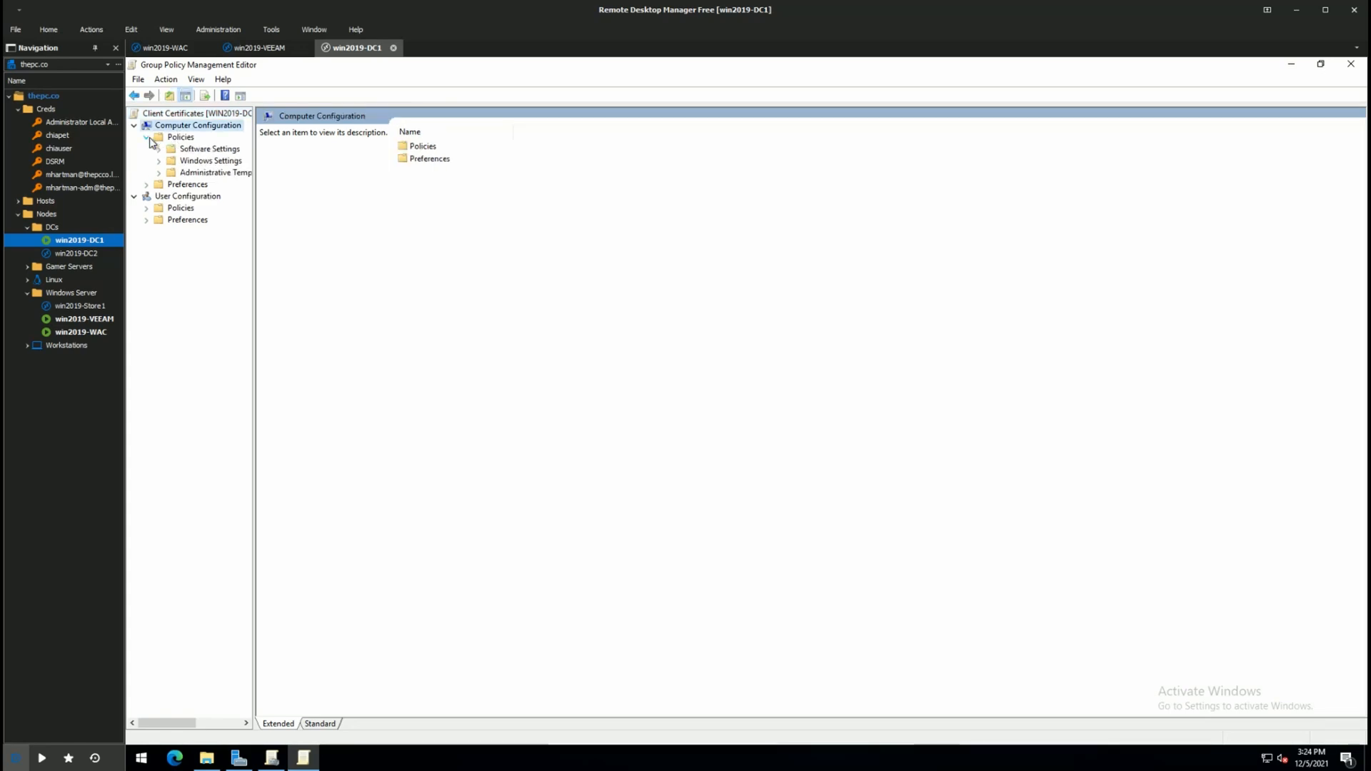
{"action": "left_click", "coordinate": [160, 160]}
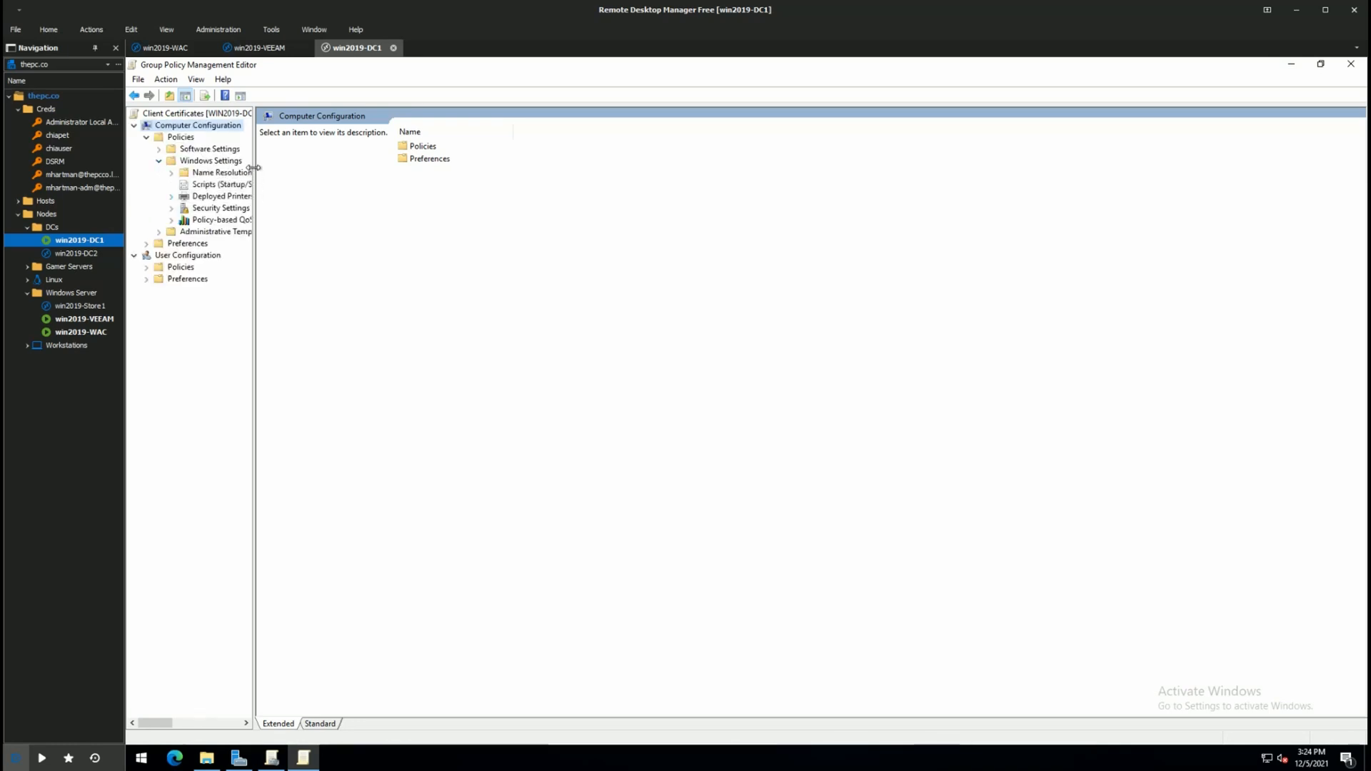
{"action": "left_click", "coordinate": [172, 208]}
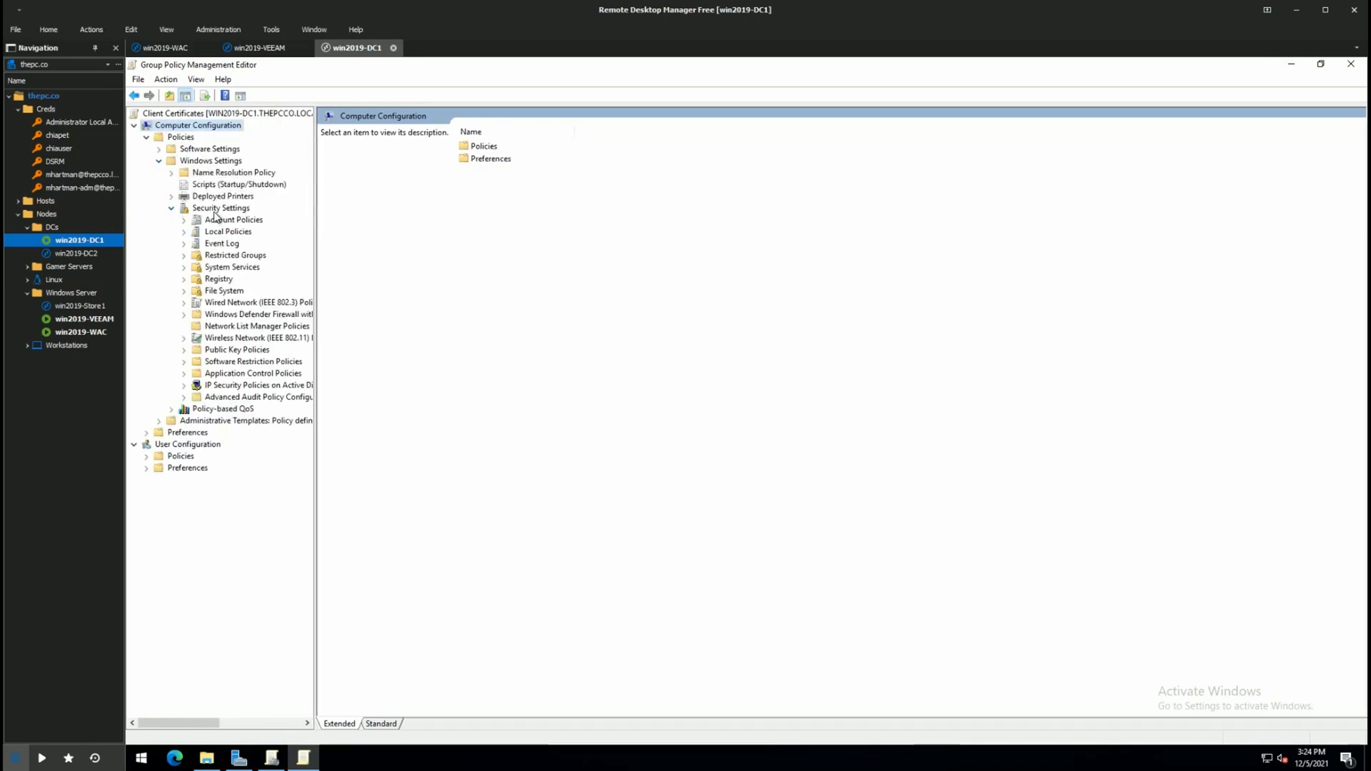
{"action": "left_click", "coordinate": [221, 208]}
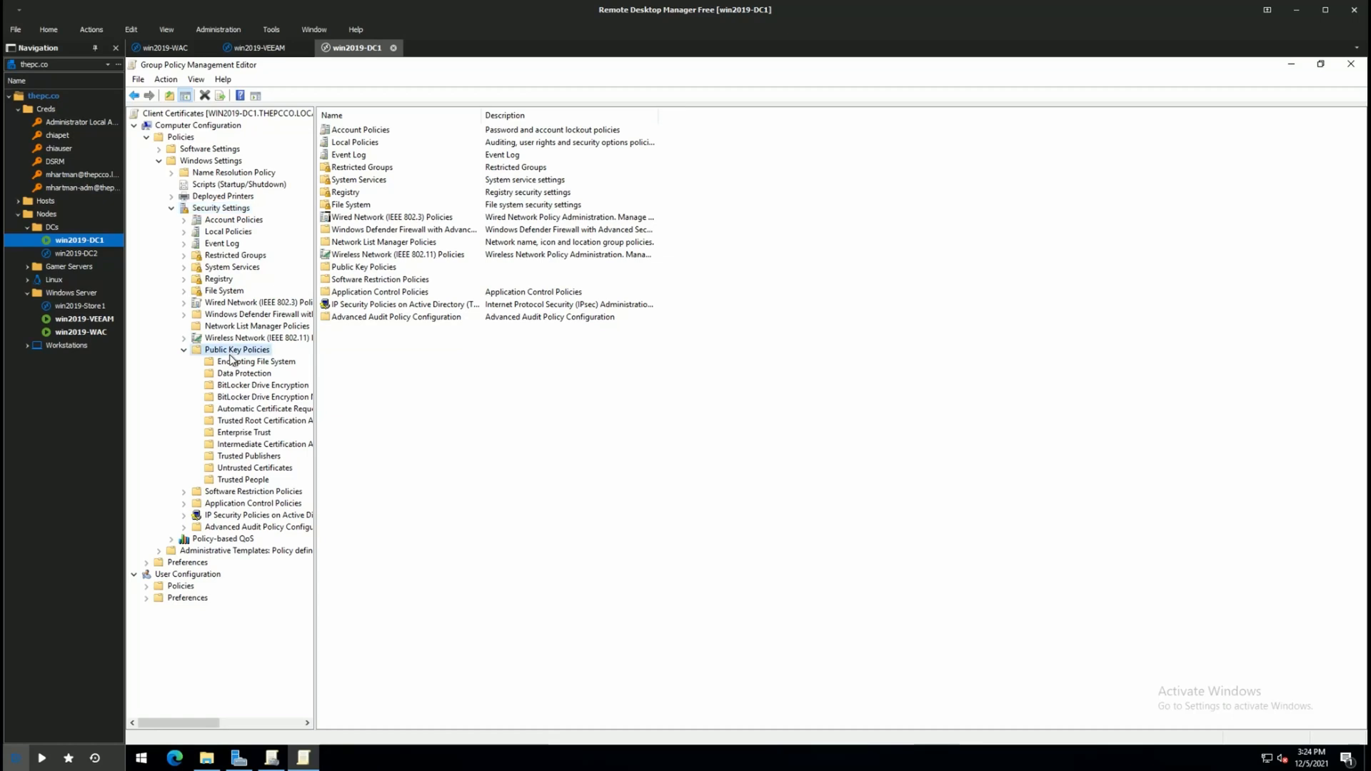
{"action": "left_click", "coordinate": [236, 349]}
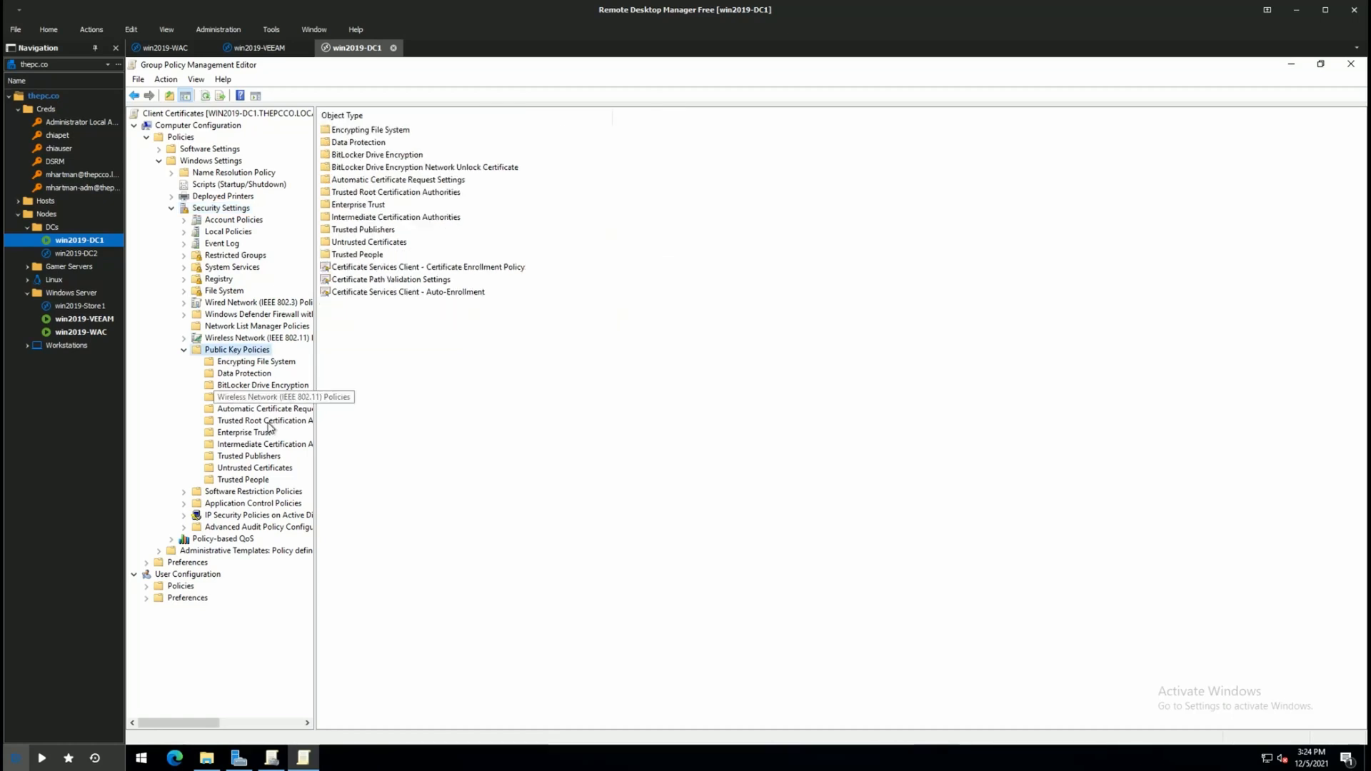
Step: Start importing wac_cert into the GPO's Trusted Root Certification Authorities store
{"action": "left_click", "coordinate": [262, 420]}
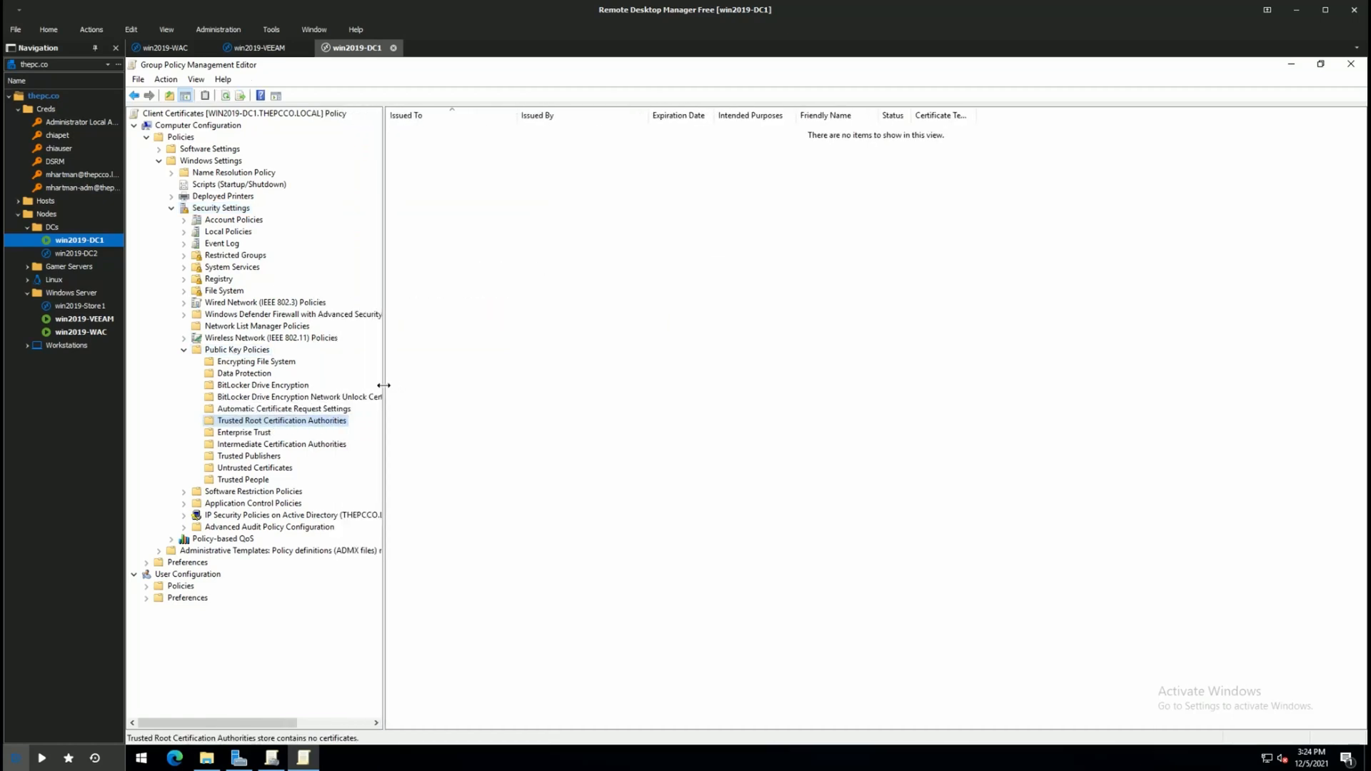
{"action": "right_click", "coordinate": [281, 421]}
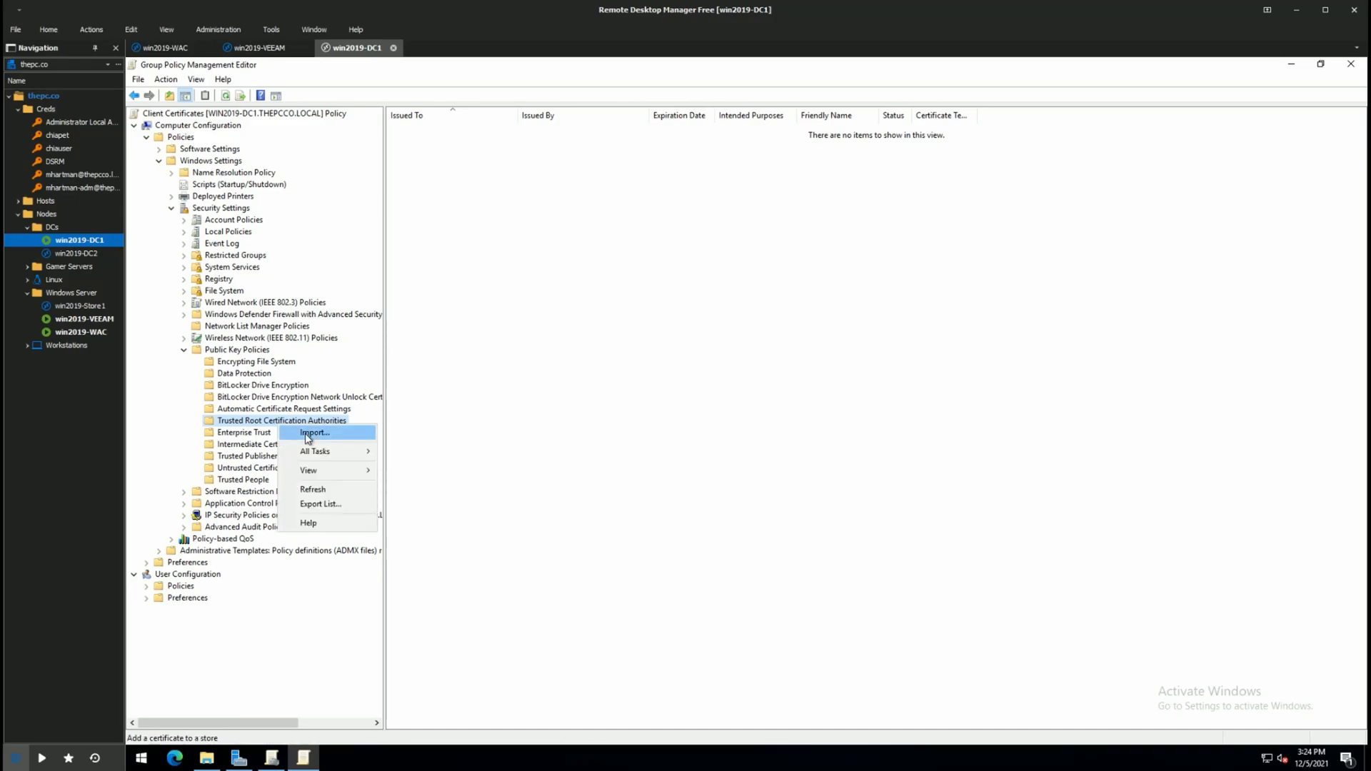
{"action": "left_click", "coordinate": [313, 432]}
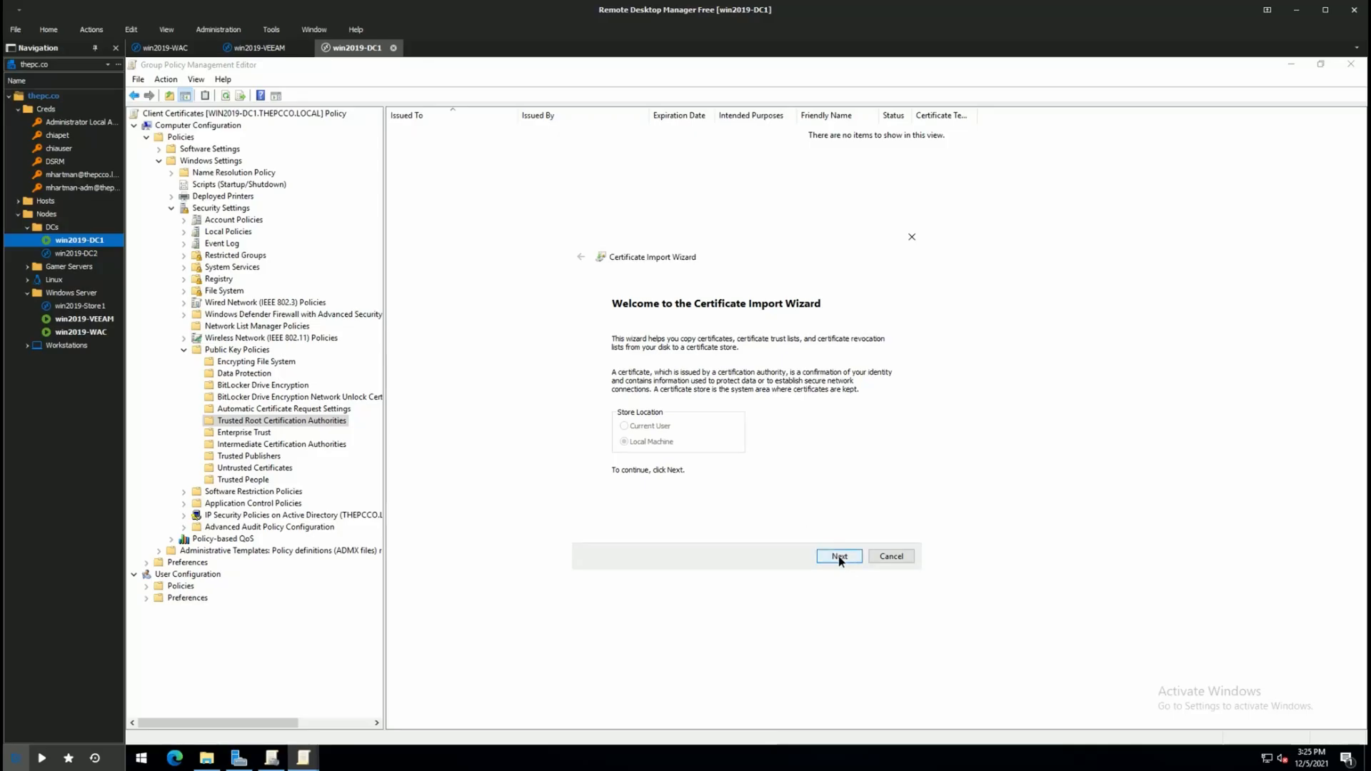
{"action": "left_click", "coordinate": [837, 556]}
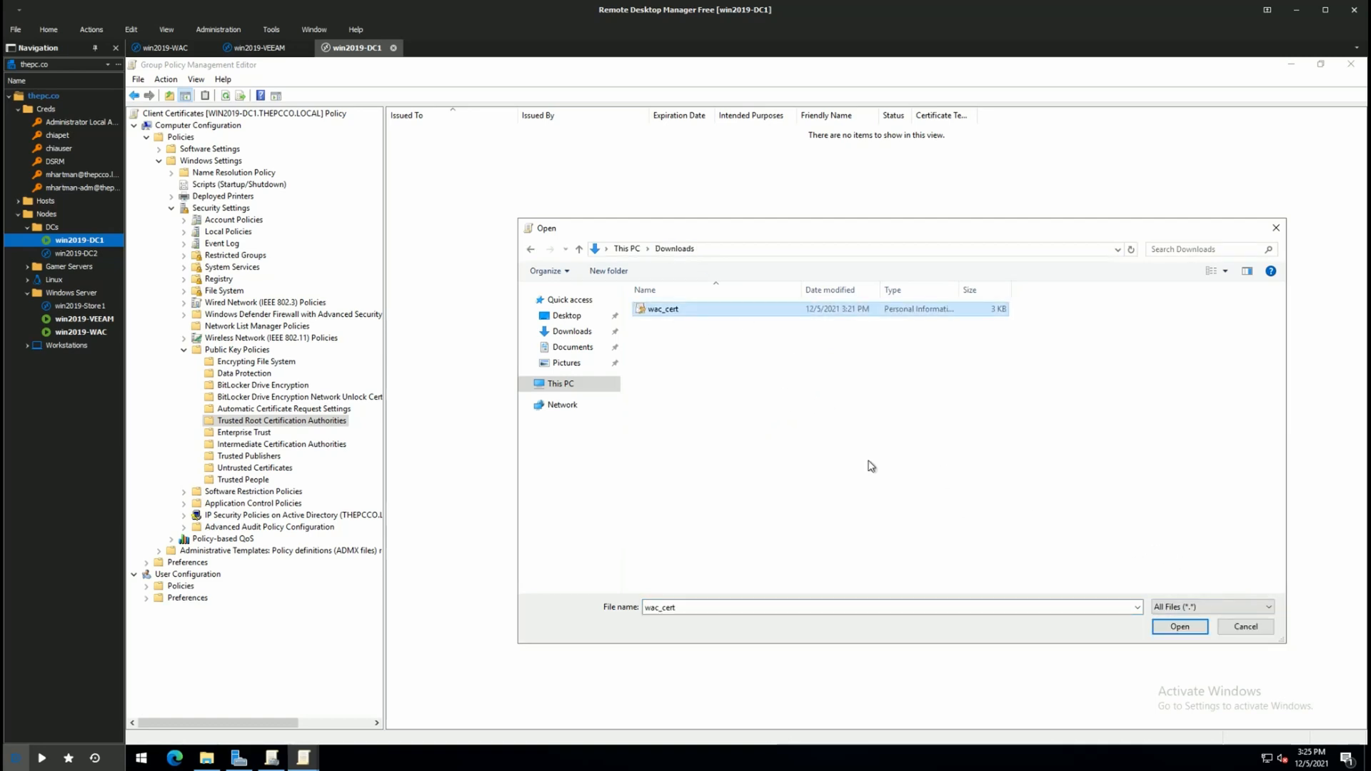
{"action": "left_click", "coordinate": [1179, 626]}
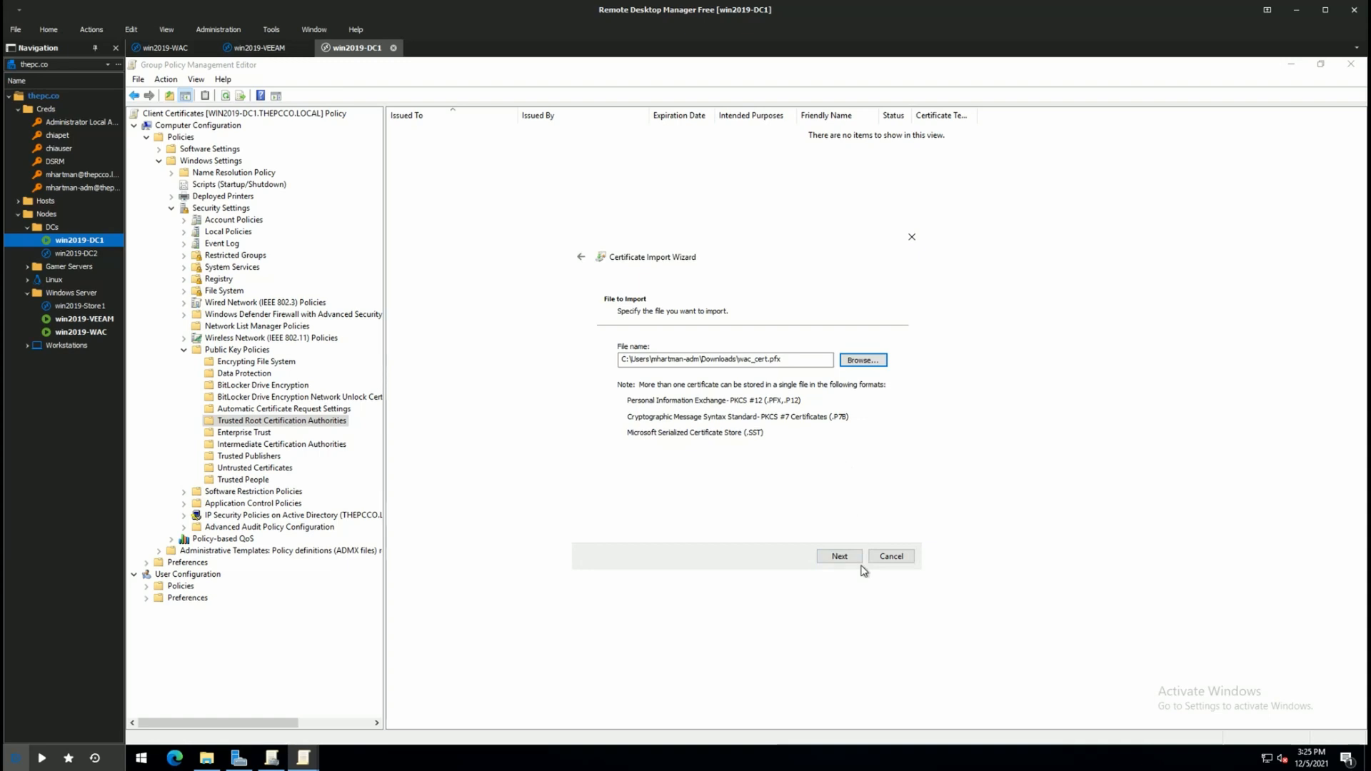
Step: Enter the private key password and complete the certificate import
{"action": "left_click", "coordinate": [838, 556]}
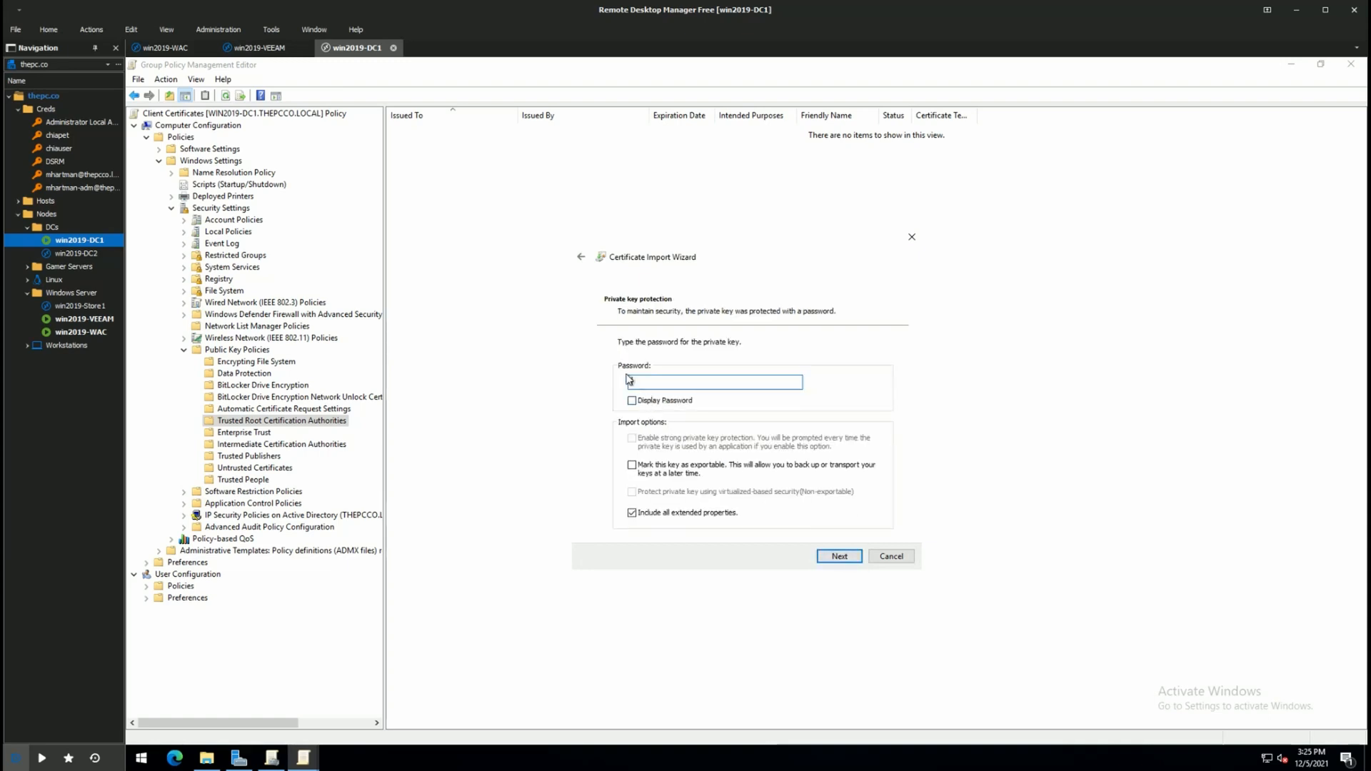
{"action": "type", "text": "•••"}
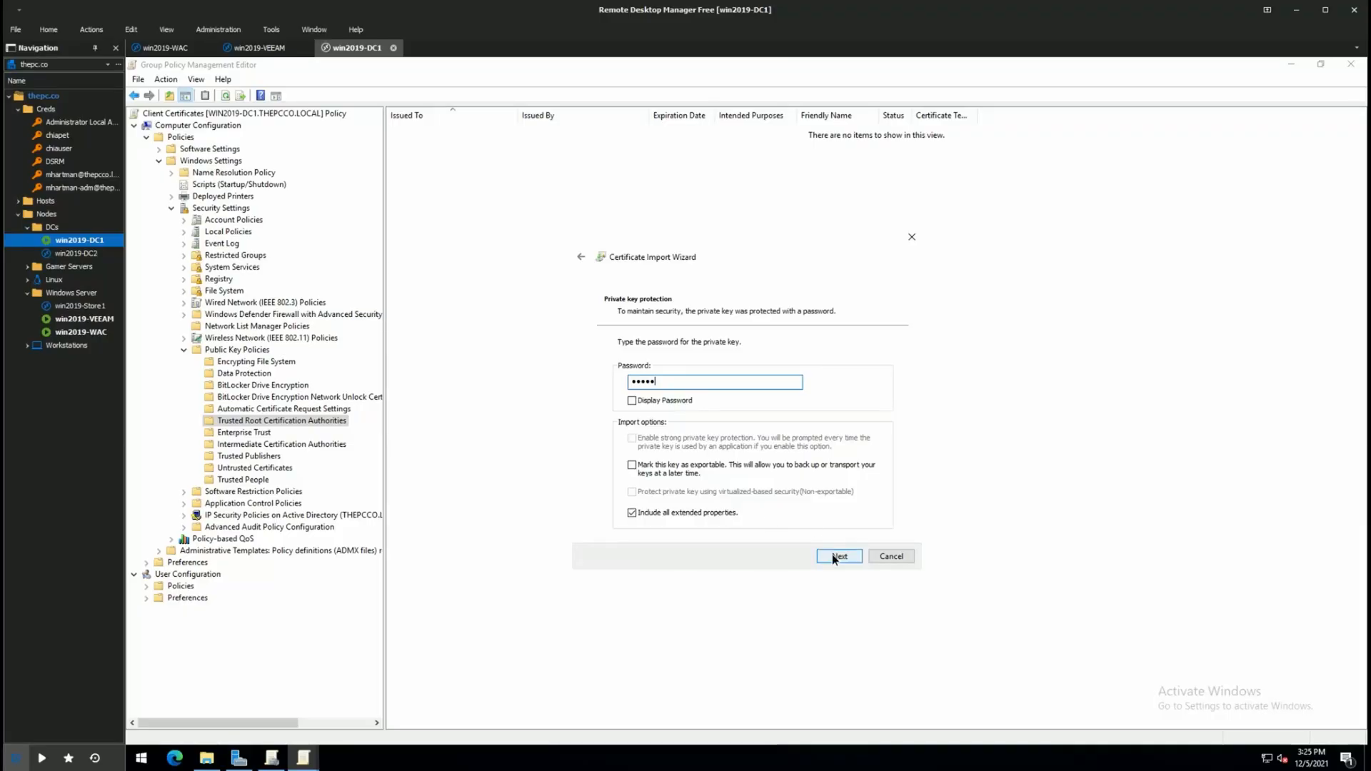
{"action": "left_click", "coordinate": [837, 556]}
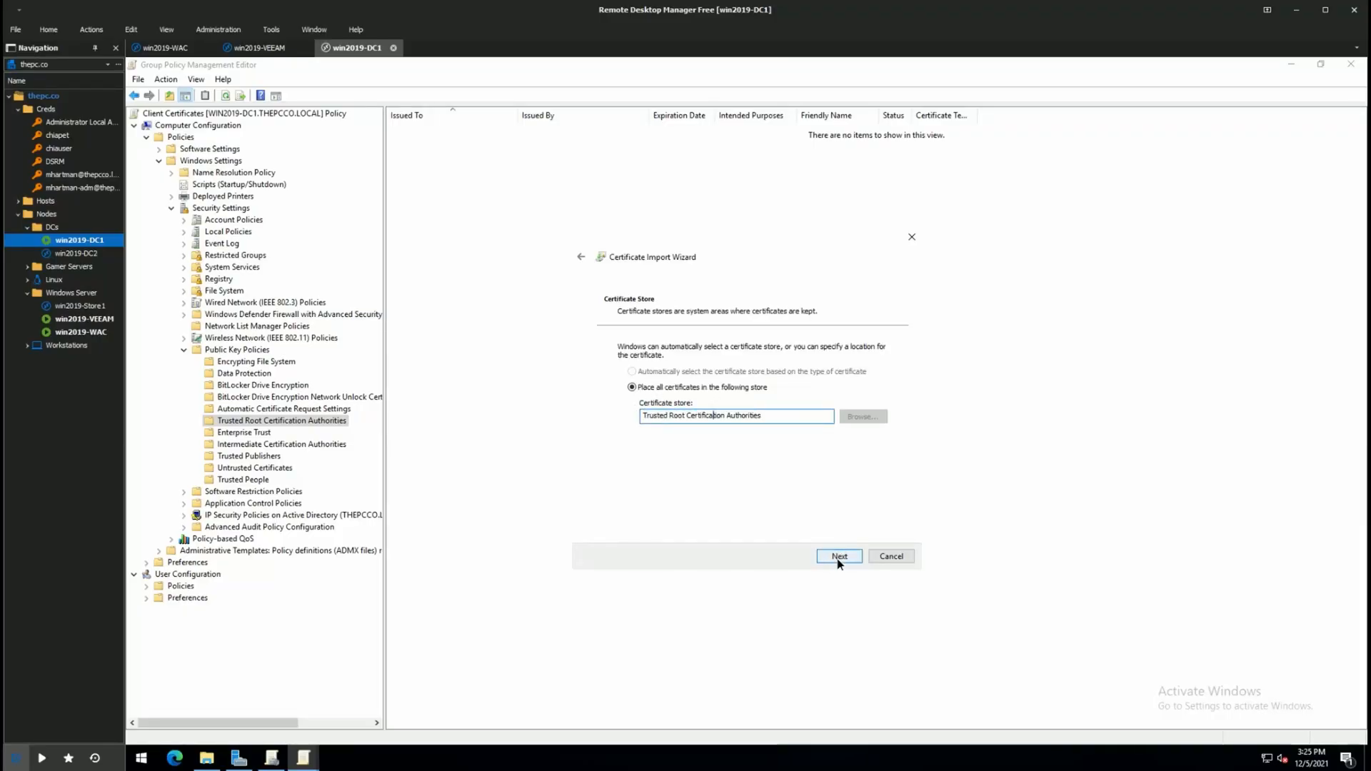
{"action": "left_click", "coordinate": [838, 556]}
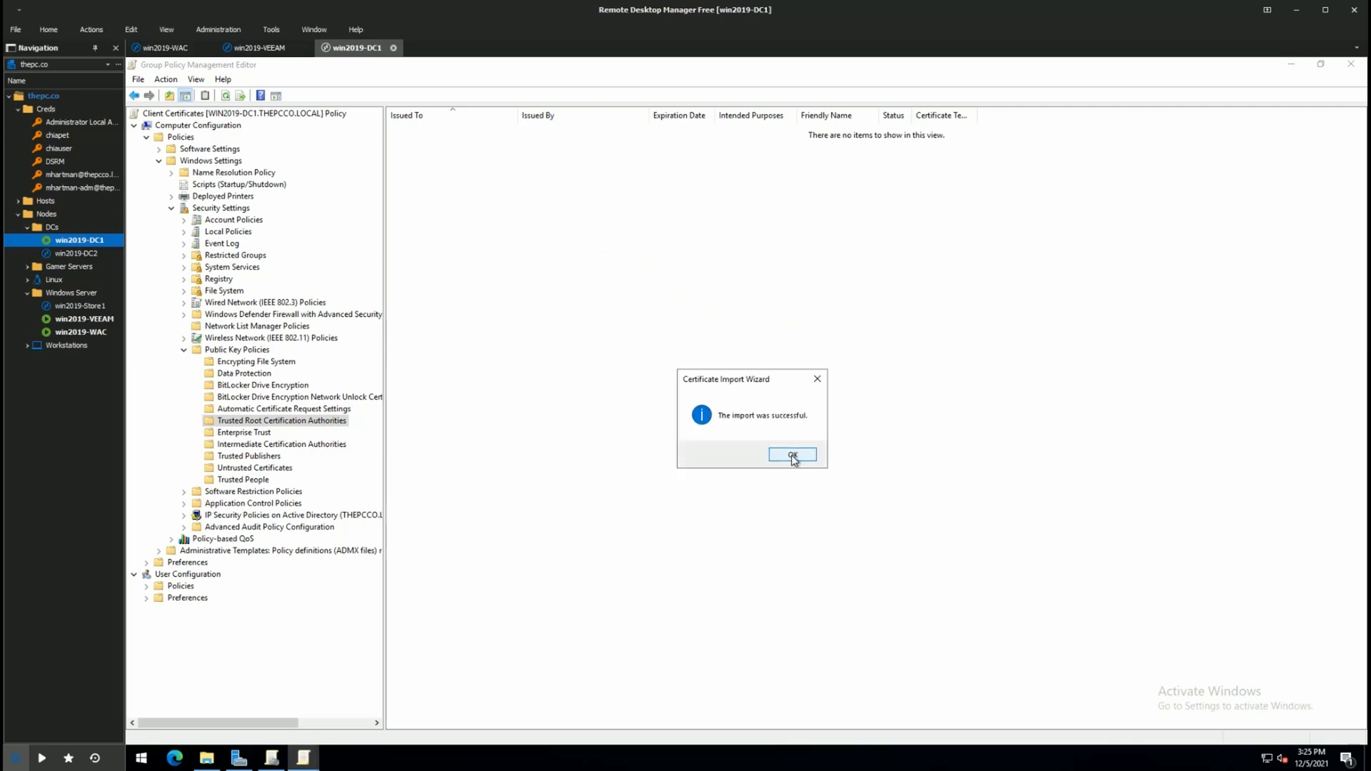
{"action": "left_click", "coordinate": [791, 455]}
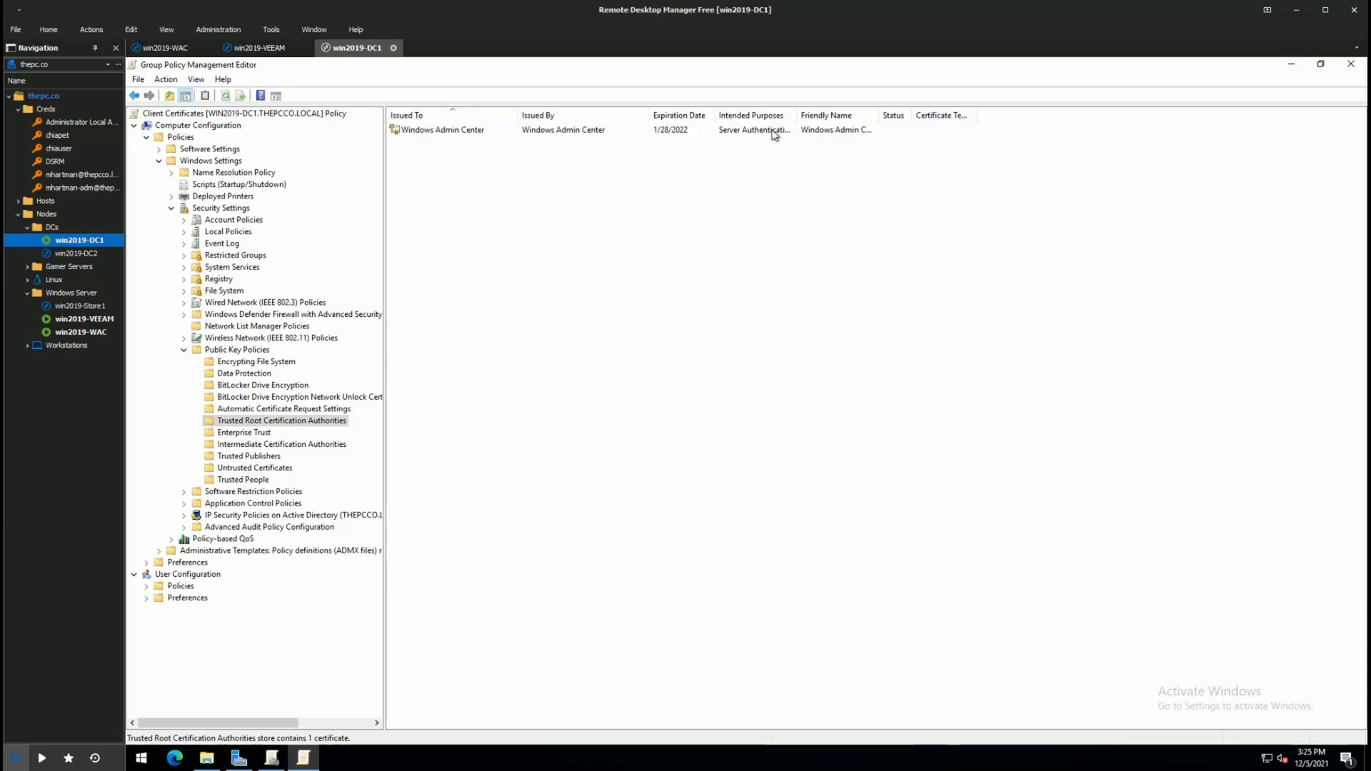
{"action": "mouse_move", "coordinate": [1349, 65]}
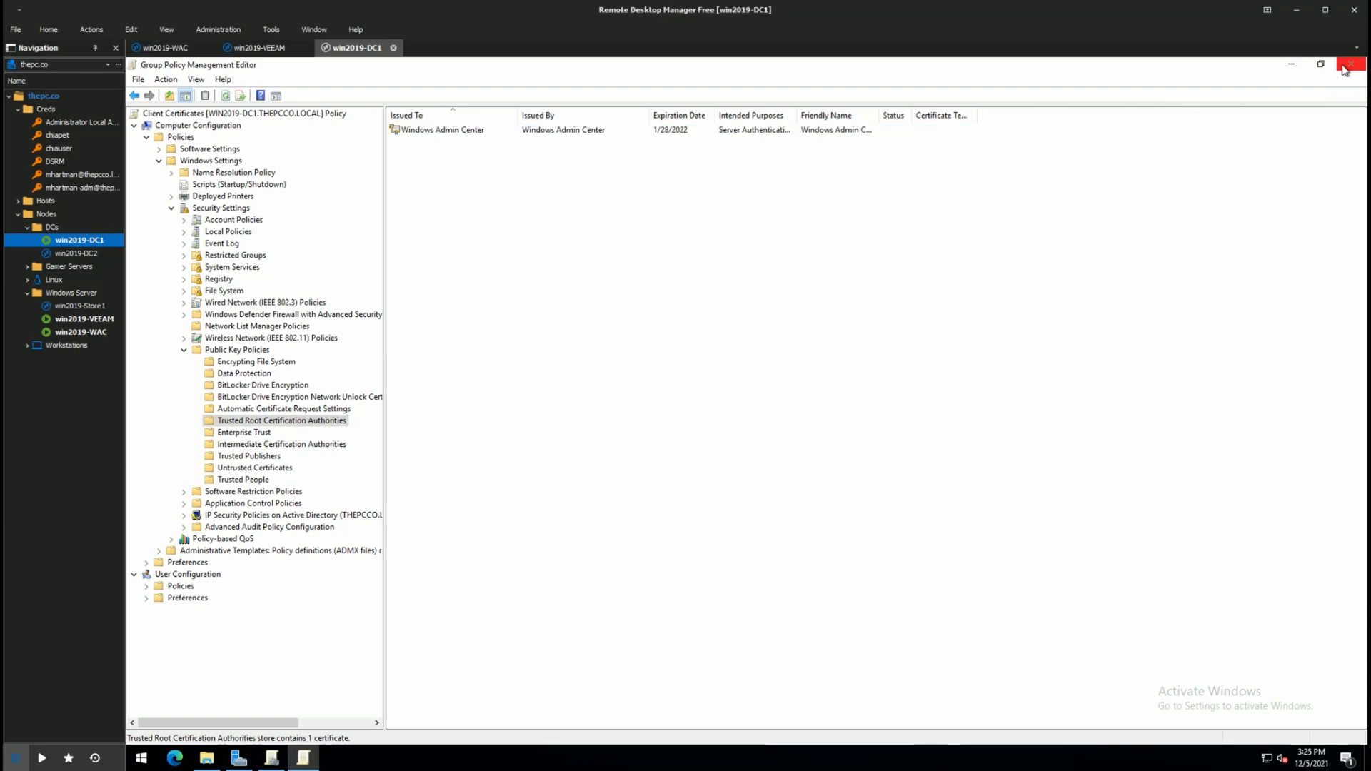
Step: Close the policy editor and review the Client Certificates GPO's settings report
{"action": "left_click", "coordinate": [1348, 66]}
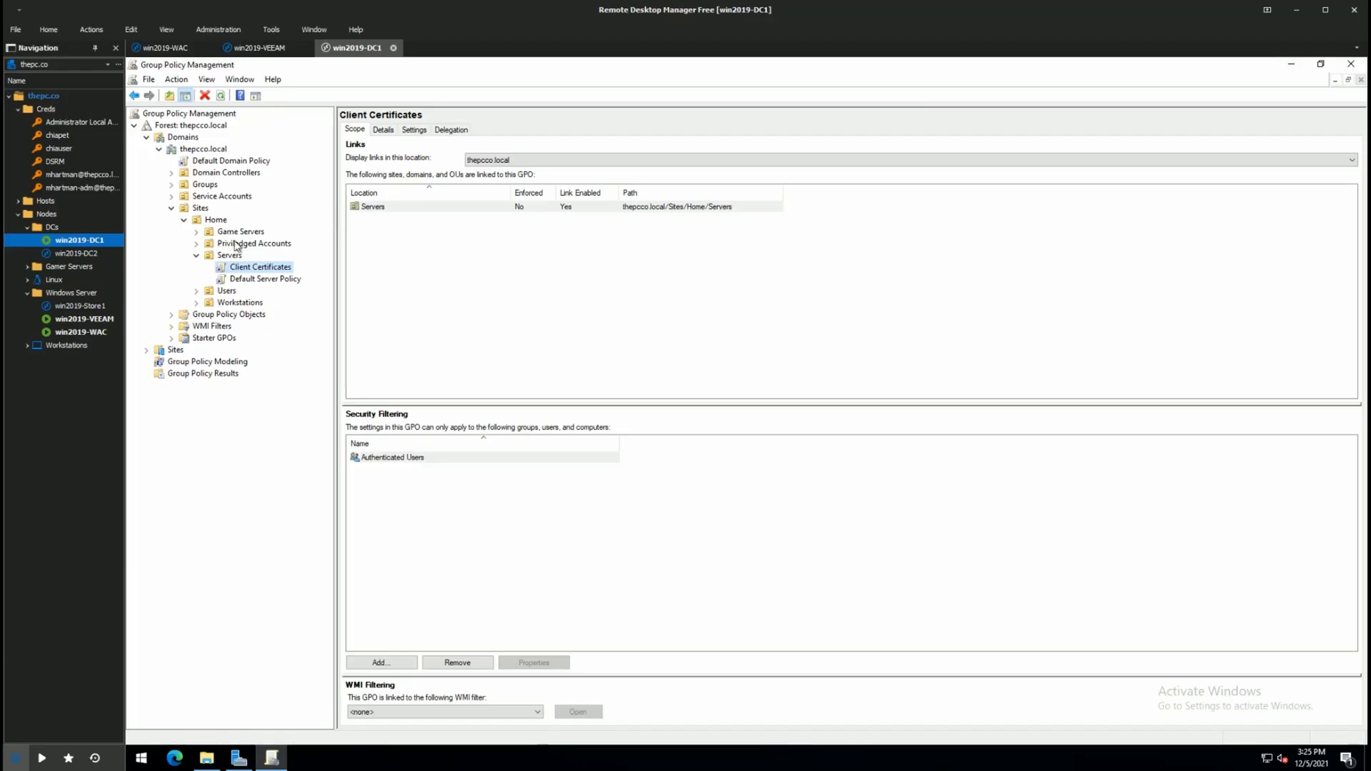
{"action": "left_click", "coordinate": [176, 78]}
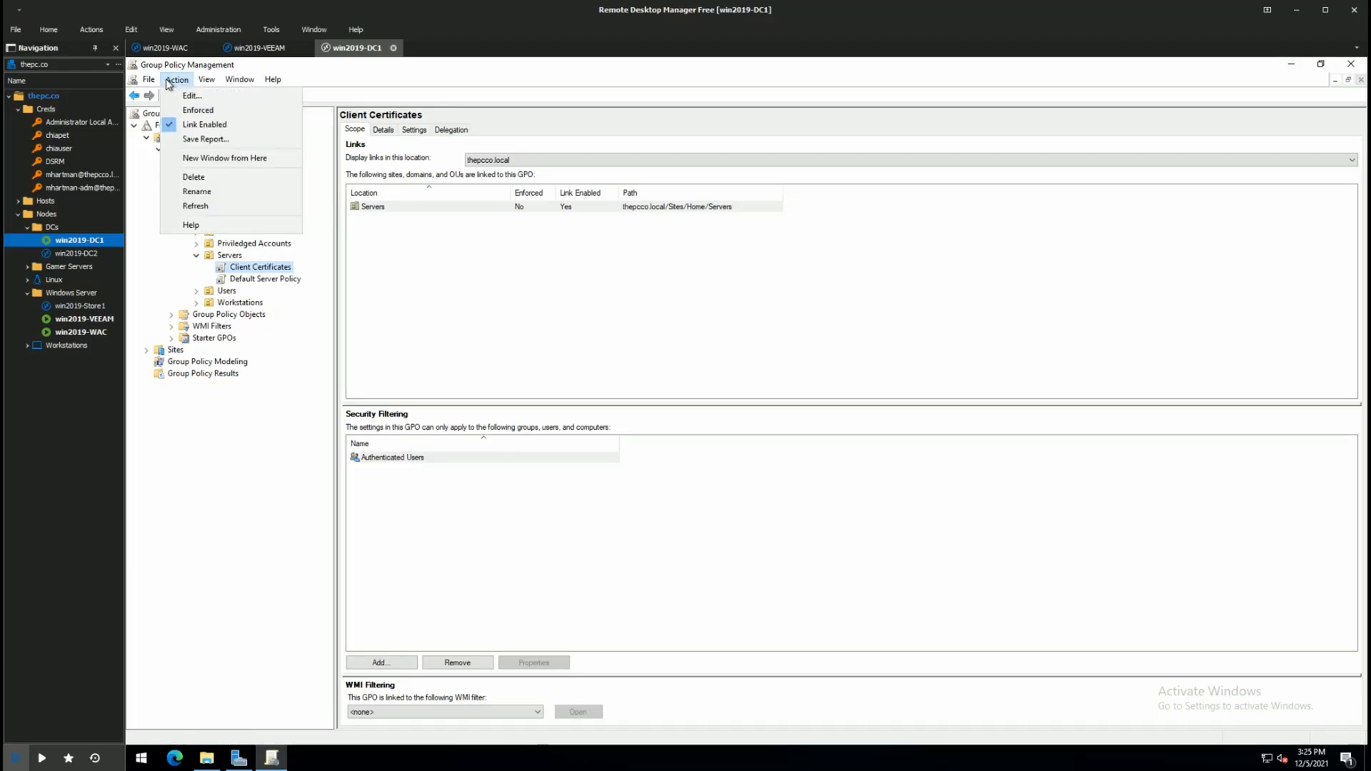
{"action": "left_click", "coordinate": [176, 78]}
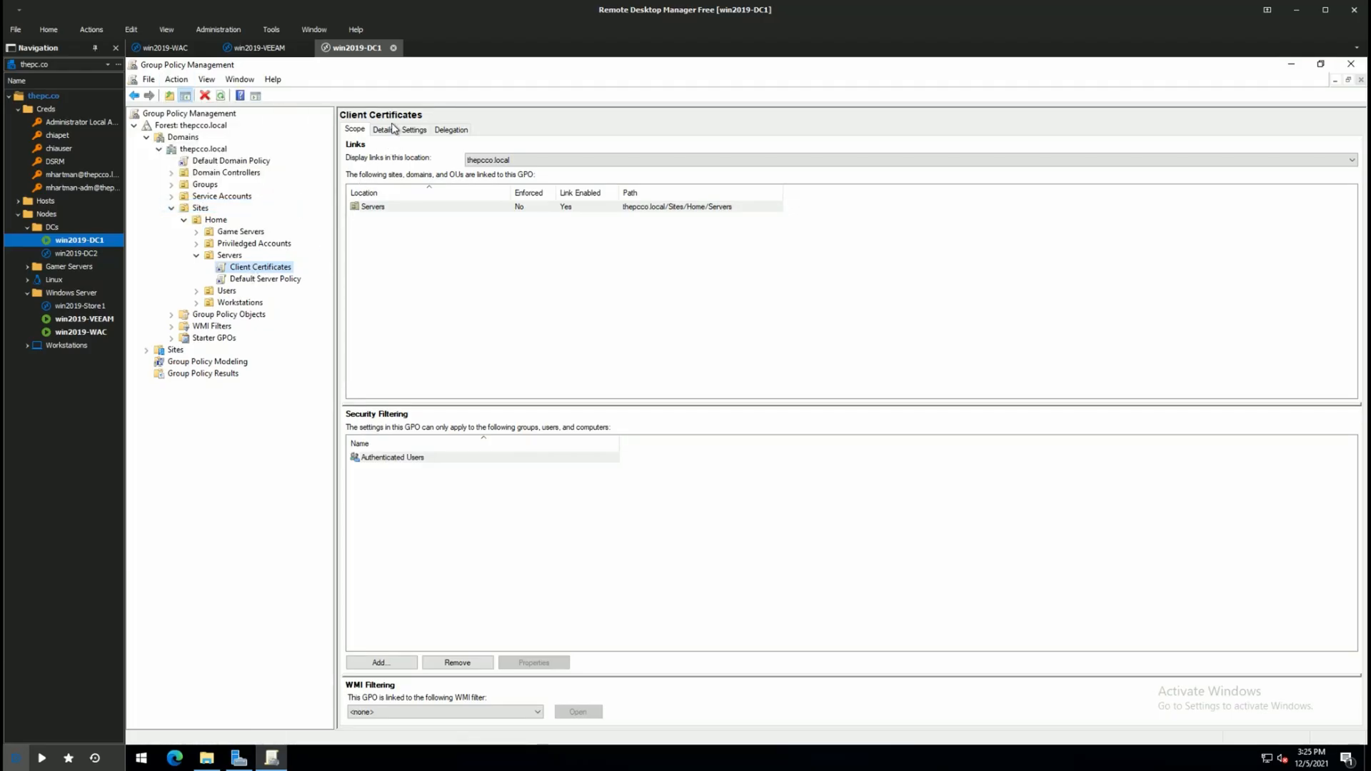
{"action": "left_click", "coordinate": [412, 129]}
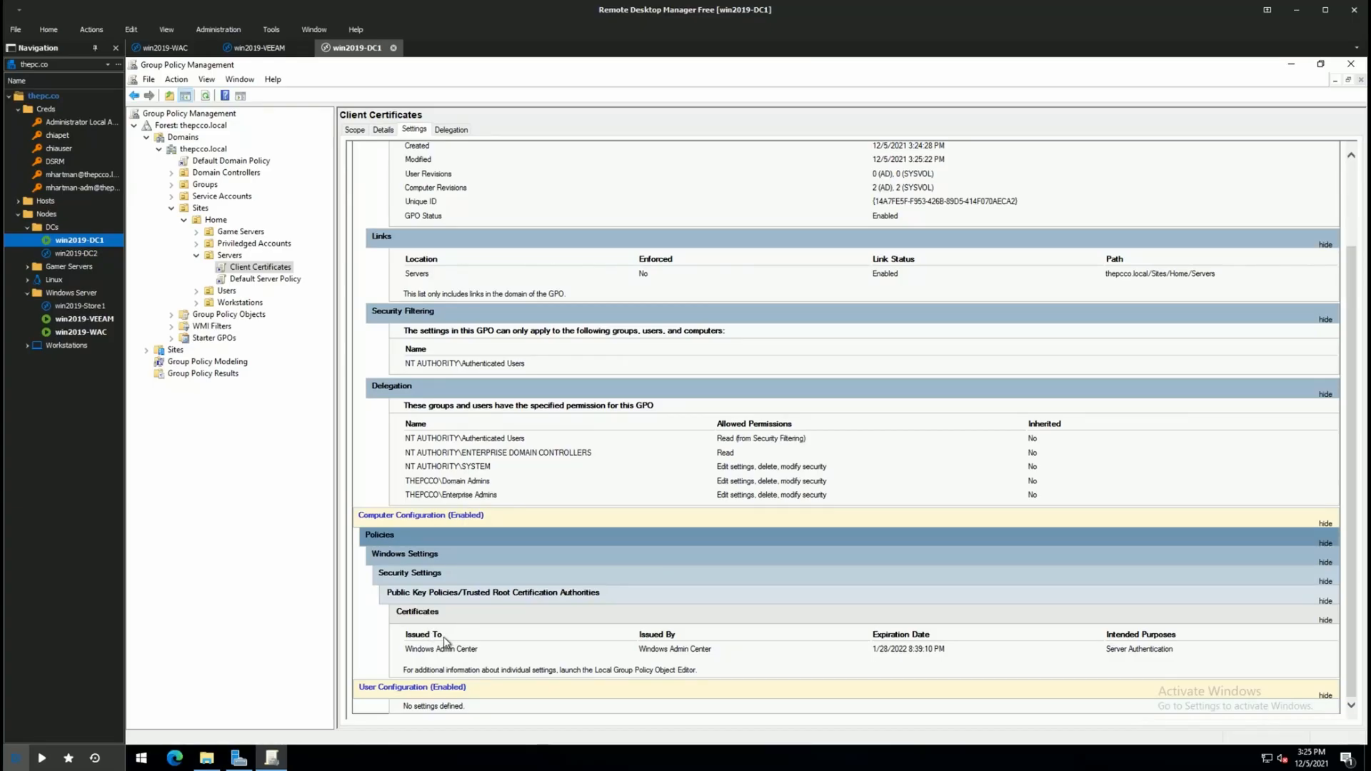
{"action": "mouse_move", "coordinate": [1182, 649]}
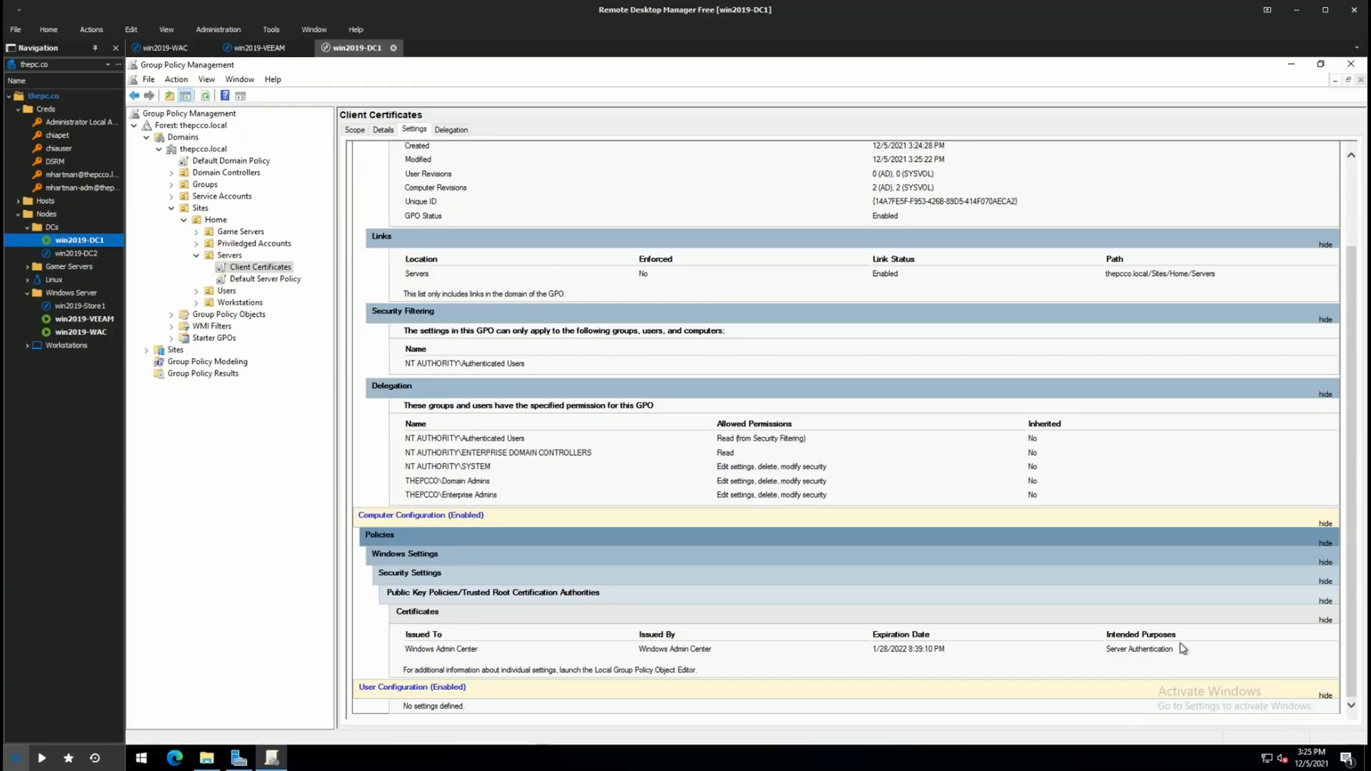
Step: Set the GPO status to user configuration settings disabled, then view the Servers OU
{"action": "left_click", "coordinate": [354, 129]}
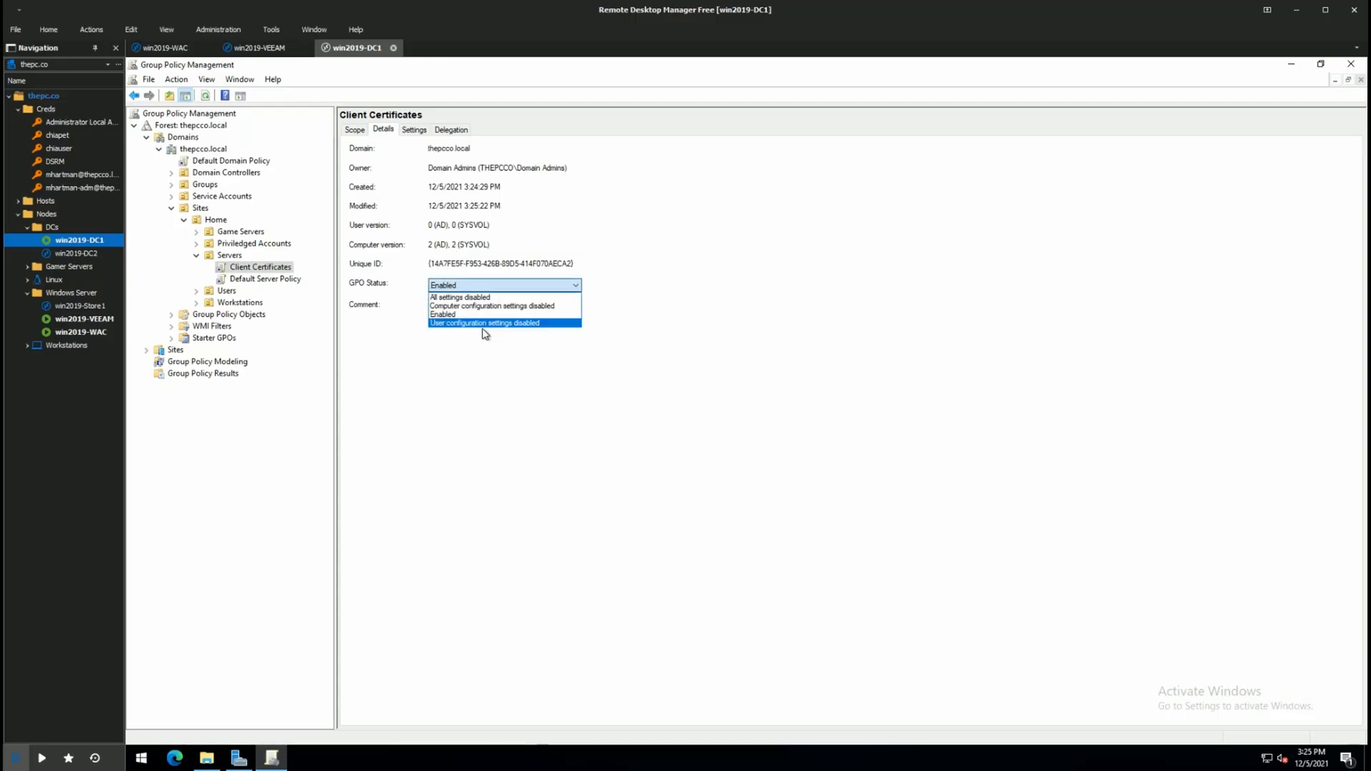
{"action": "left_click", "coordinate": [484, 323]}
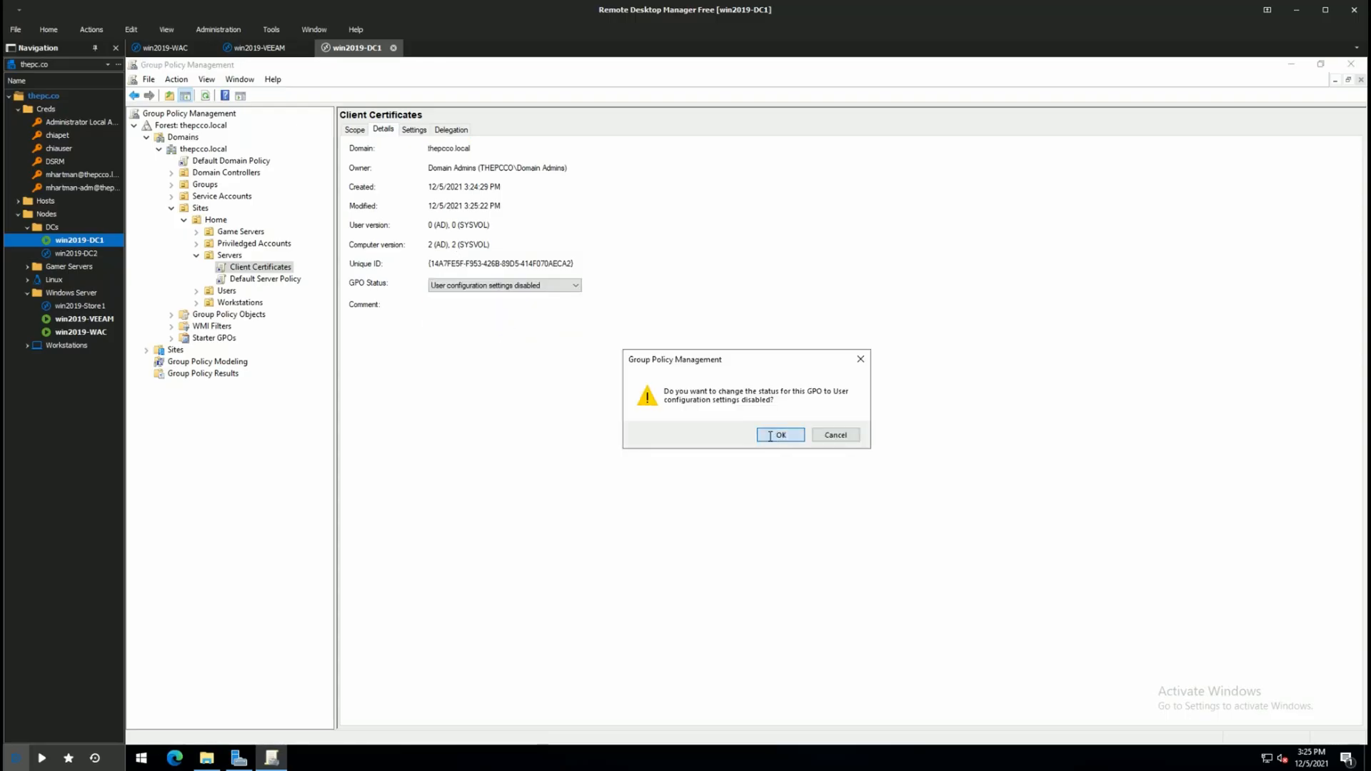
{"action": "left_click", "coordinate": [778, 435]}
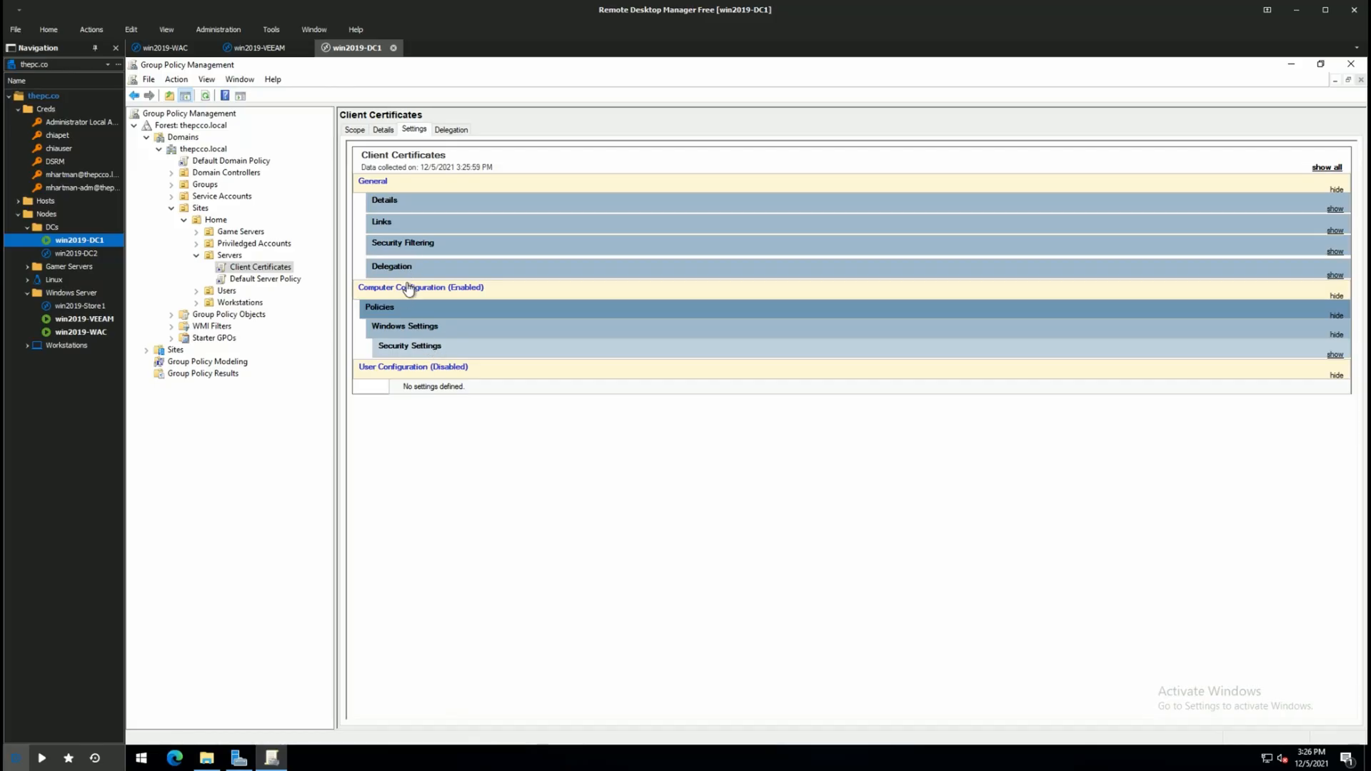
{"action": "mouse_move", "coordinate": [276, 319]}
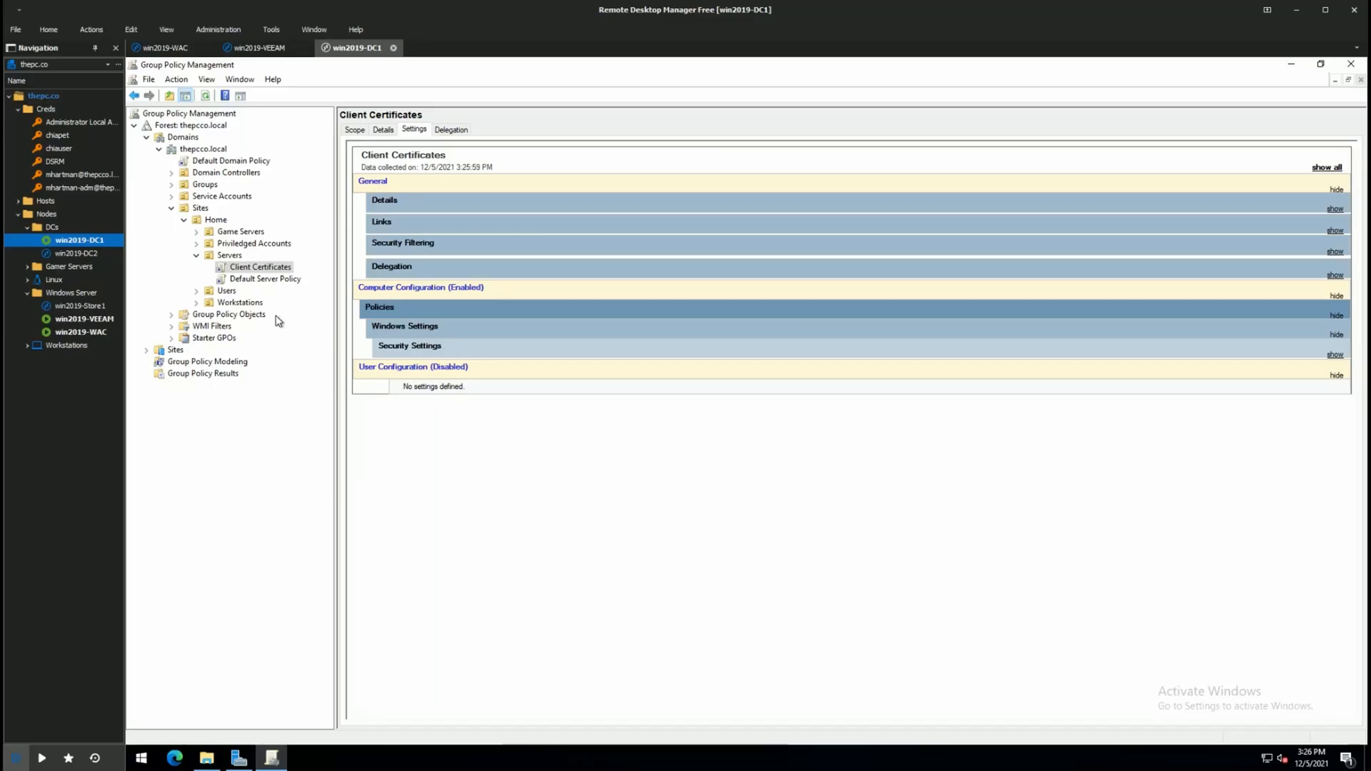
{"action": "left_click", "coordinate": [229, 254]}
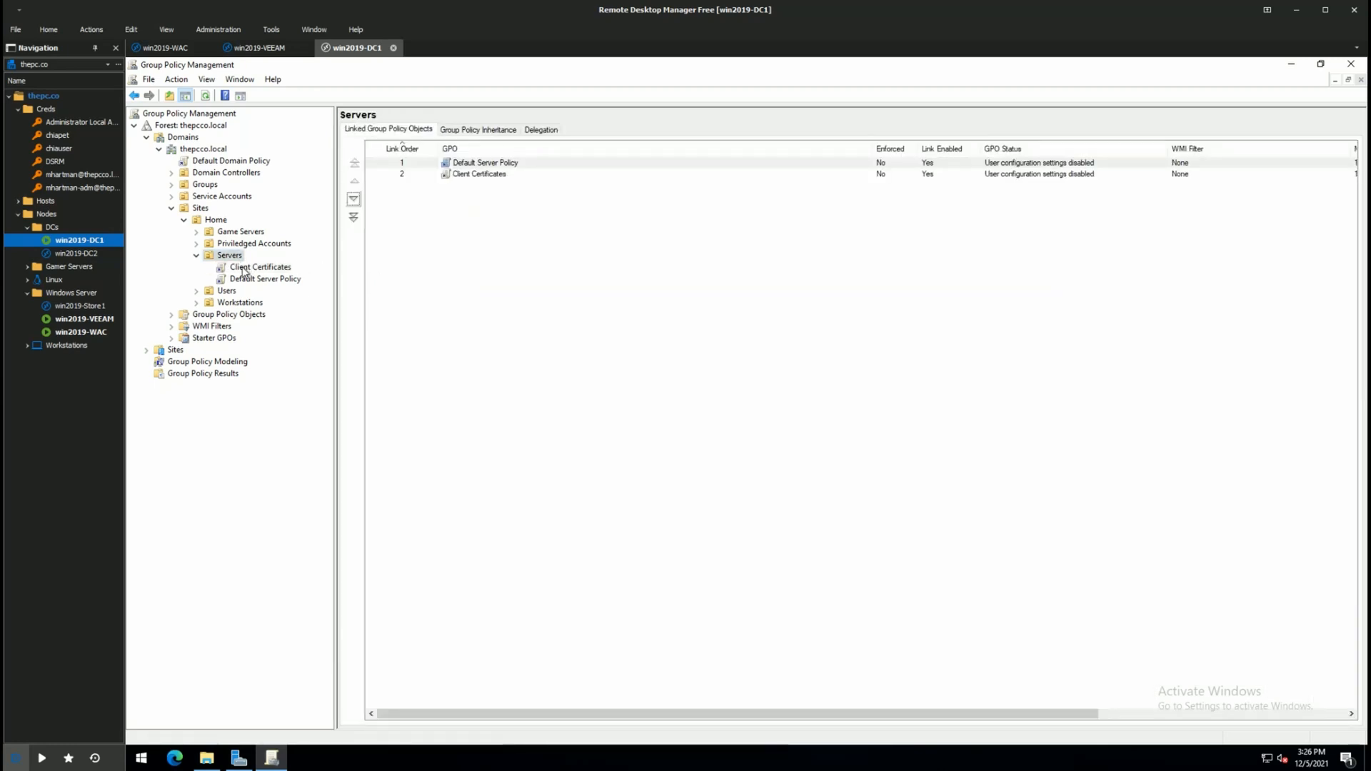
Step: On win2019-VEEAM, check the WAC site's Not secure warning and launch Command Prompt
{"action": "left_click", "coordinate": [262, 47]}
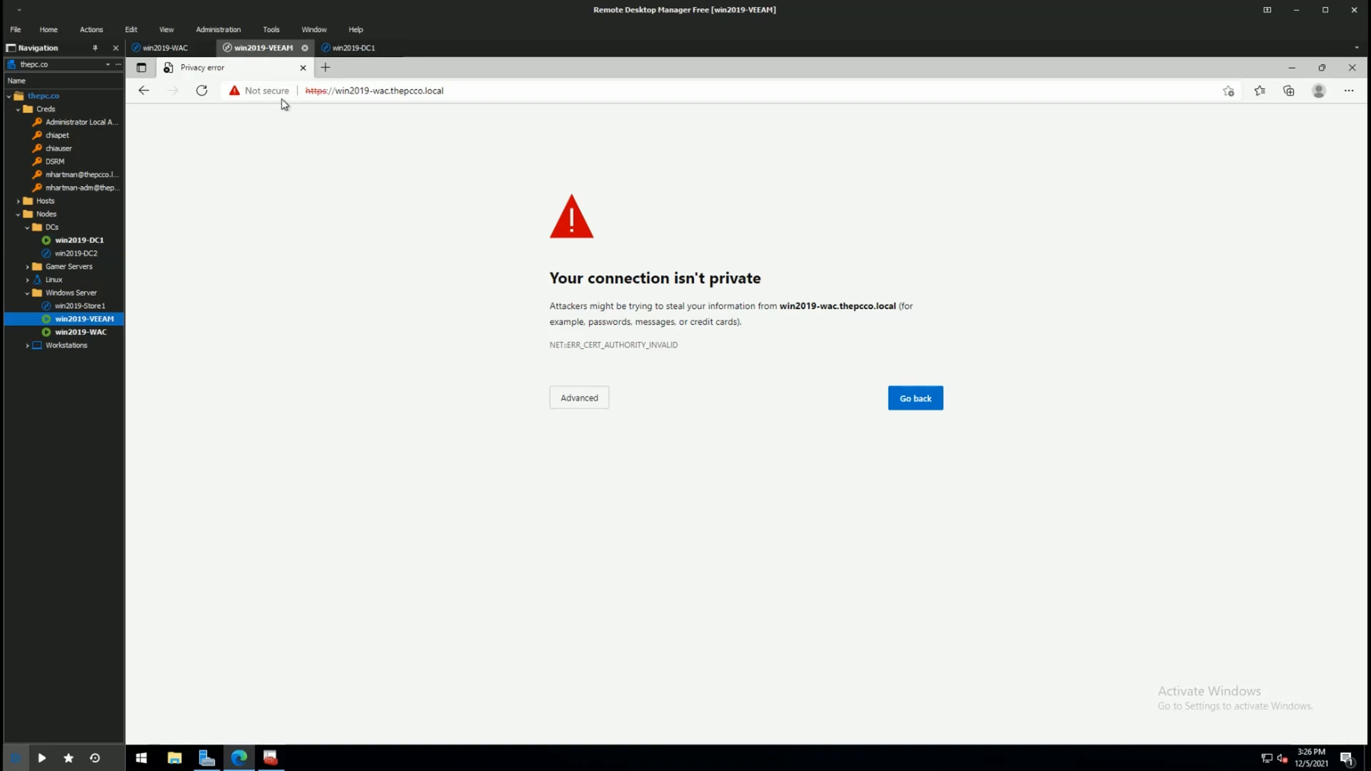
{"action": "left_click", "coordinate": [262, 90]}
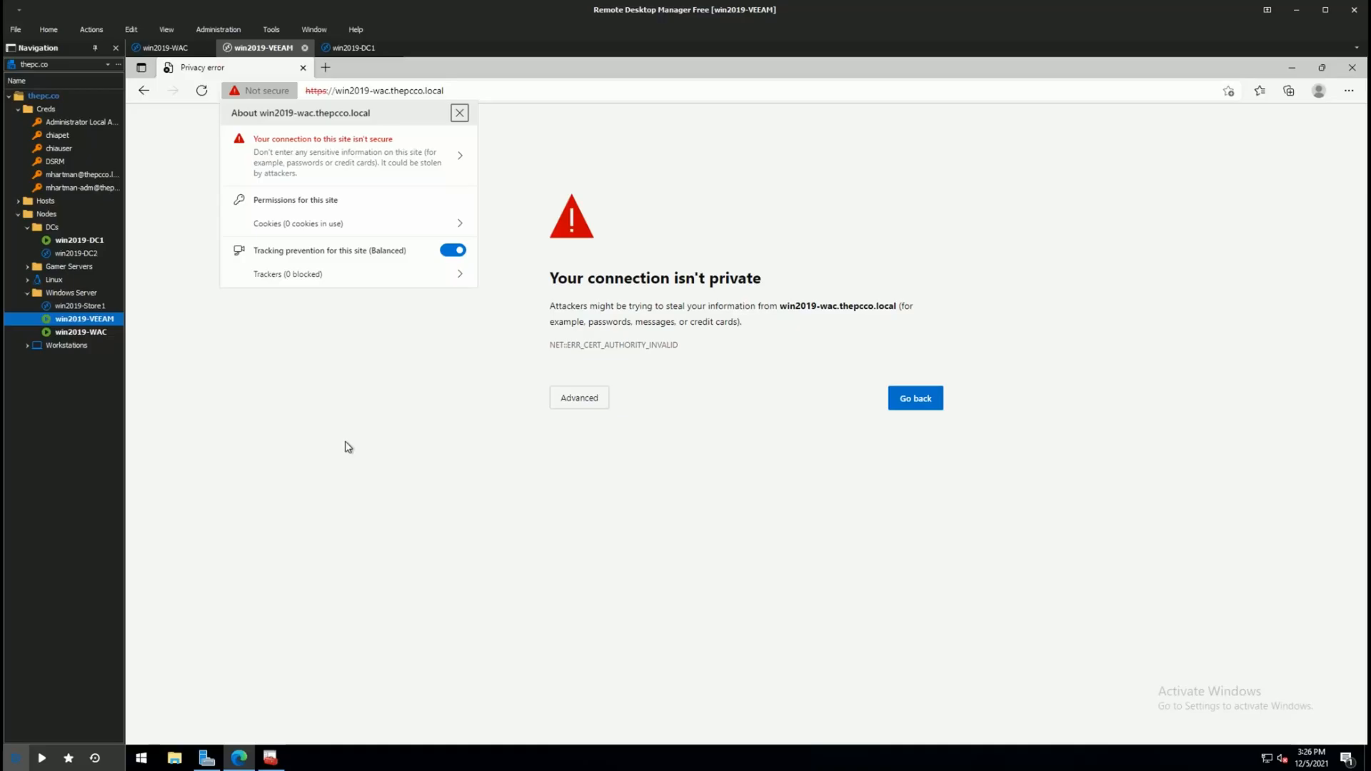
{"action": "left_click", "coordinate": [140, 757]}
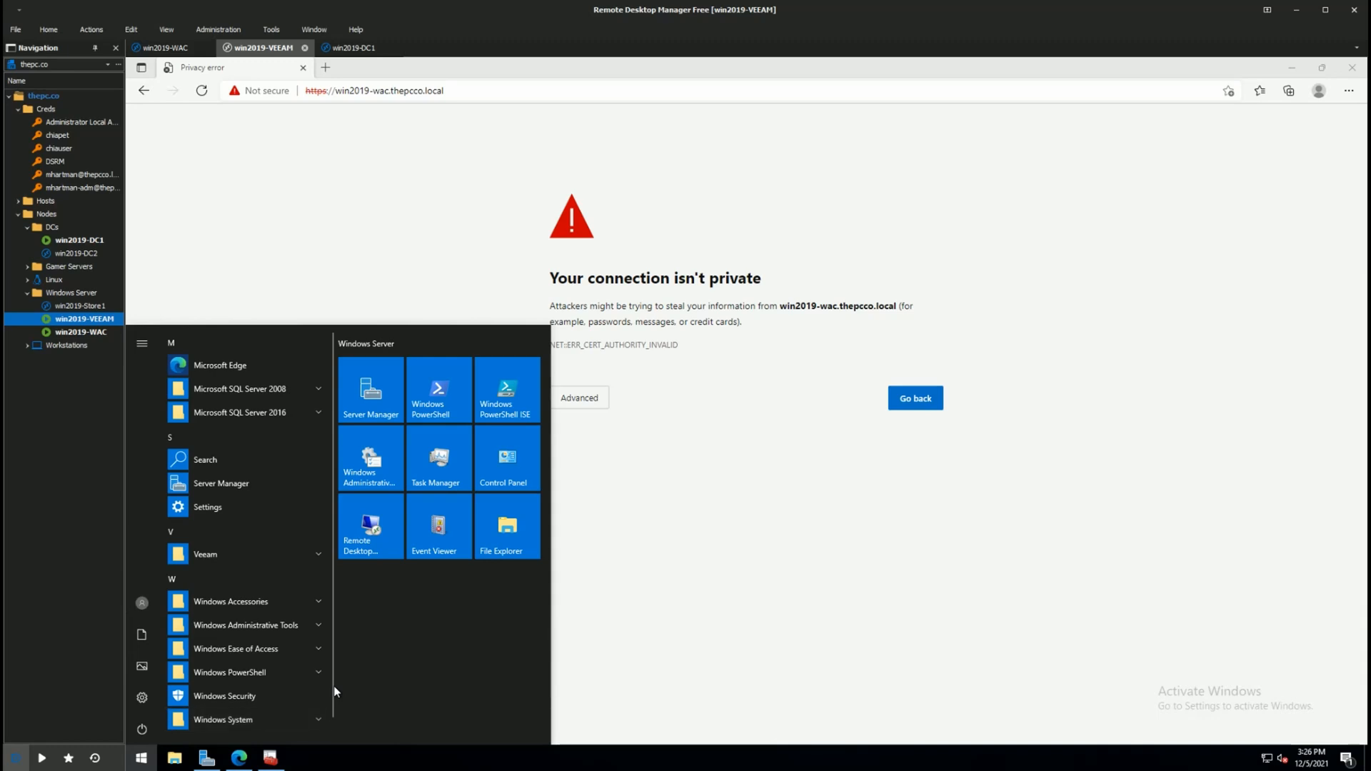
{"action": "type", "text": "cmd"}
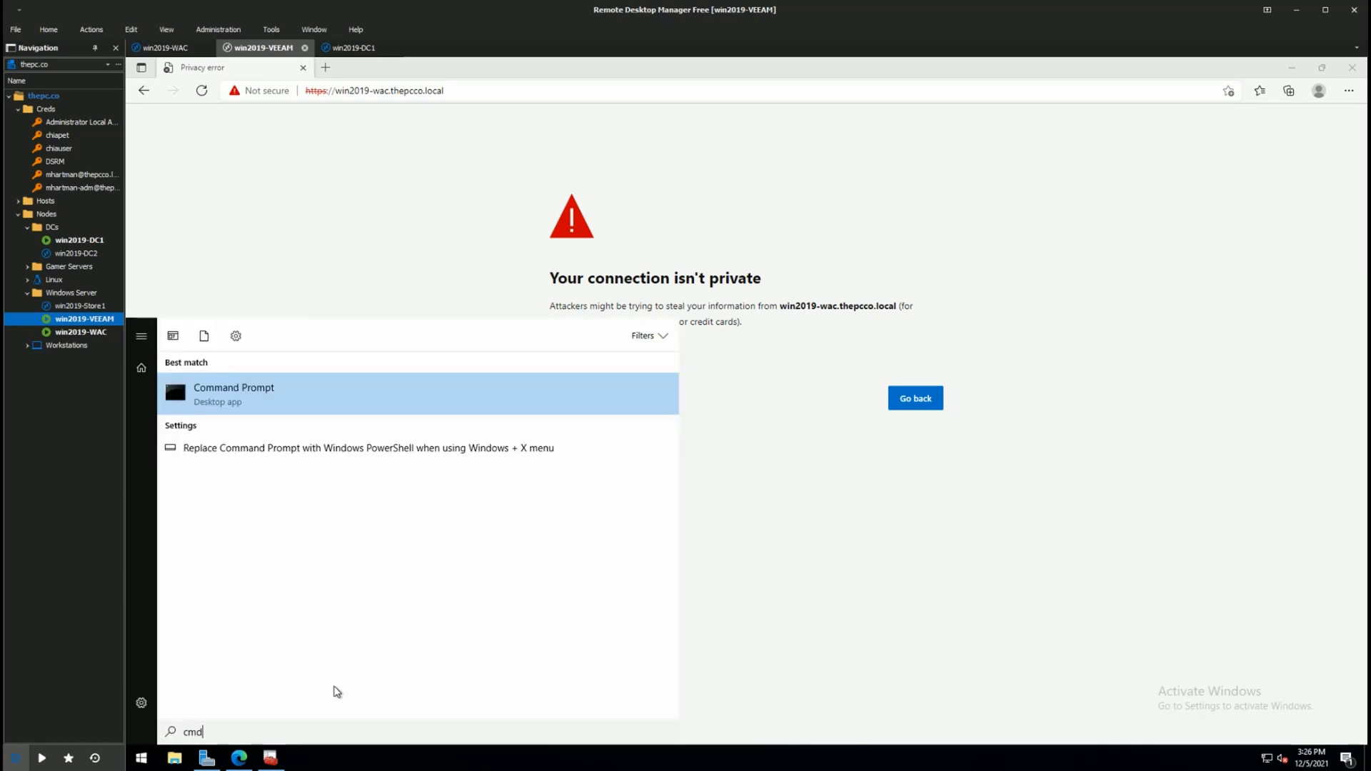
{"action": "left_click", "coordinate": [234, 393]}
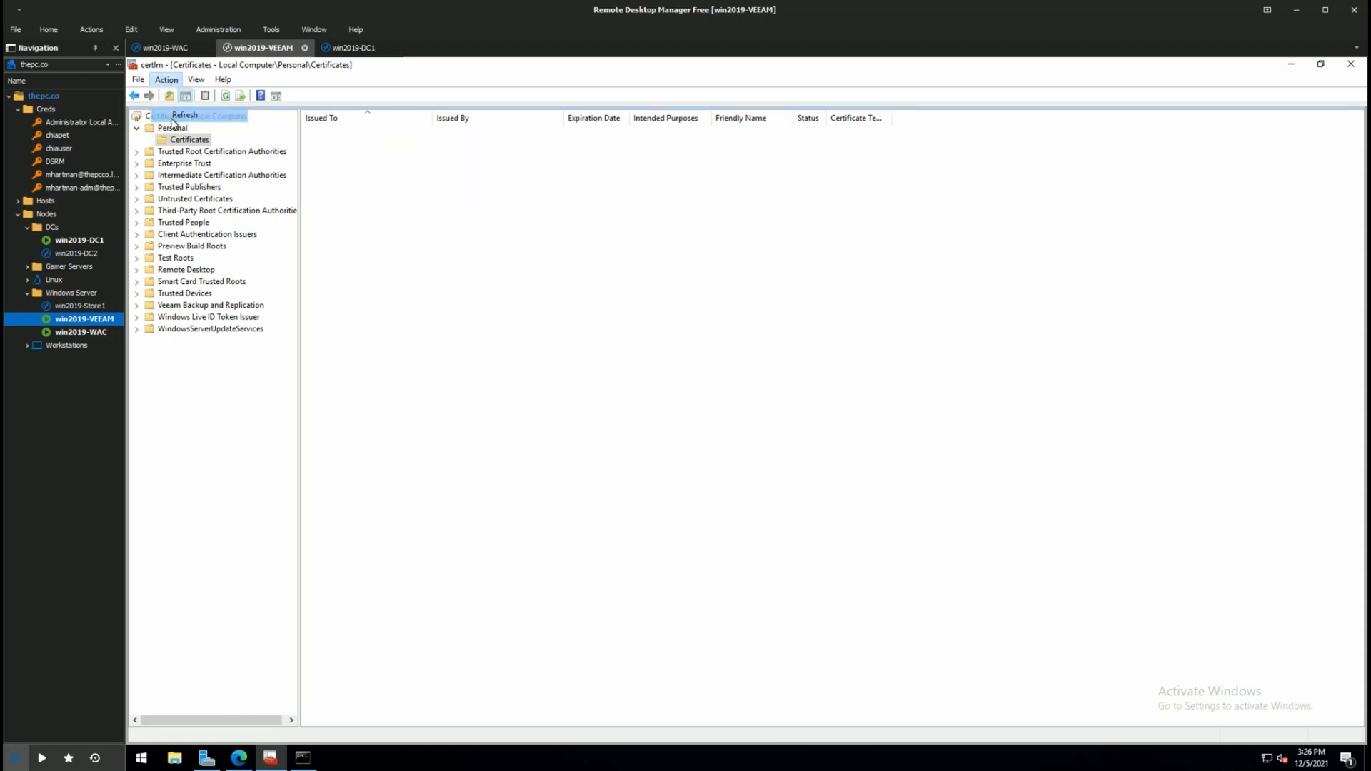
Step: Refresh certlm, find Windows Admin Center among trusted root certificates, and close the console
{"action": "left_click", "coordinate": [184, 115]}
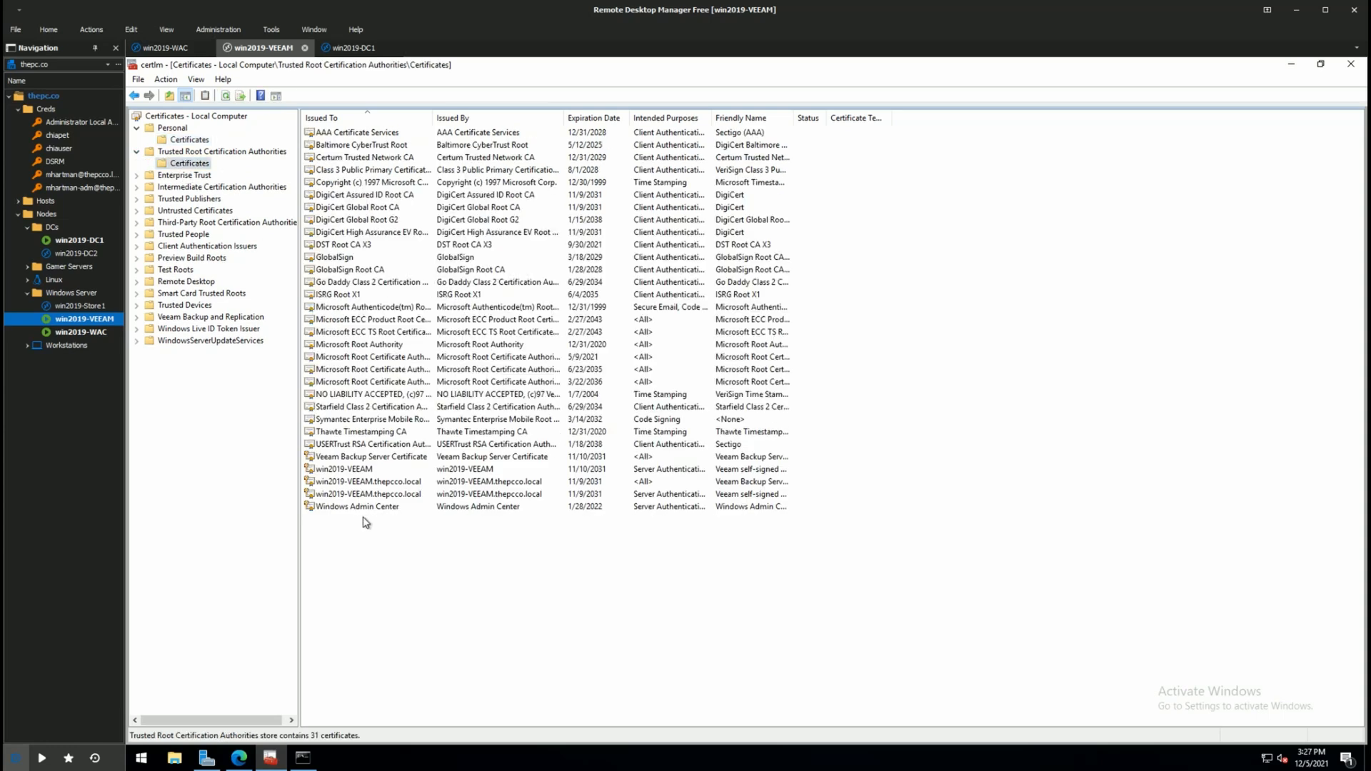
{"action": "left_click", "coordinate": [367, 507]}
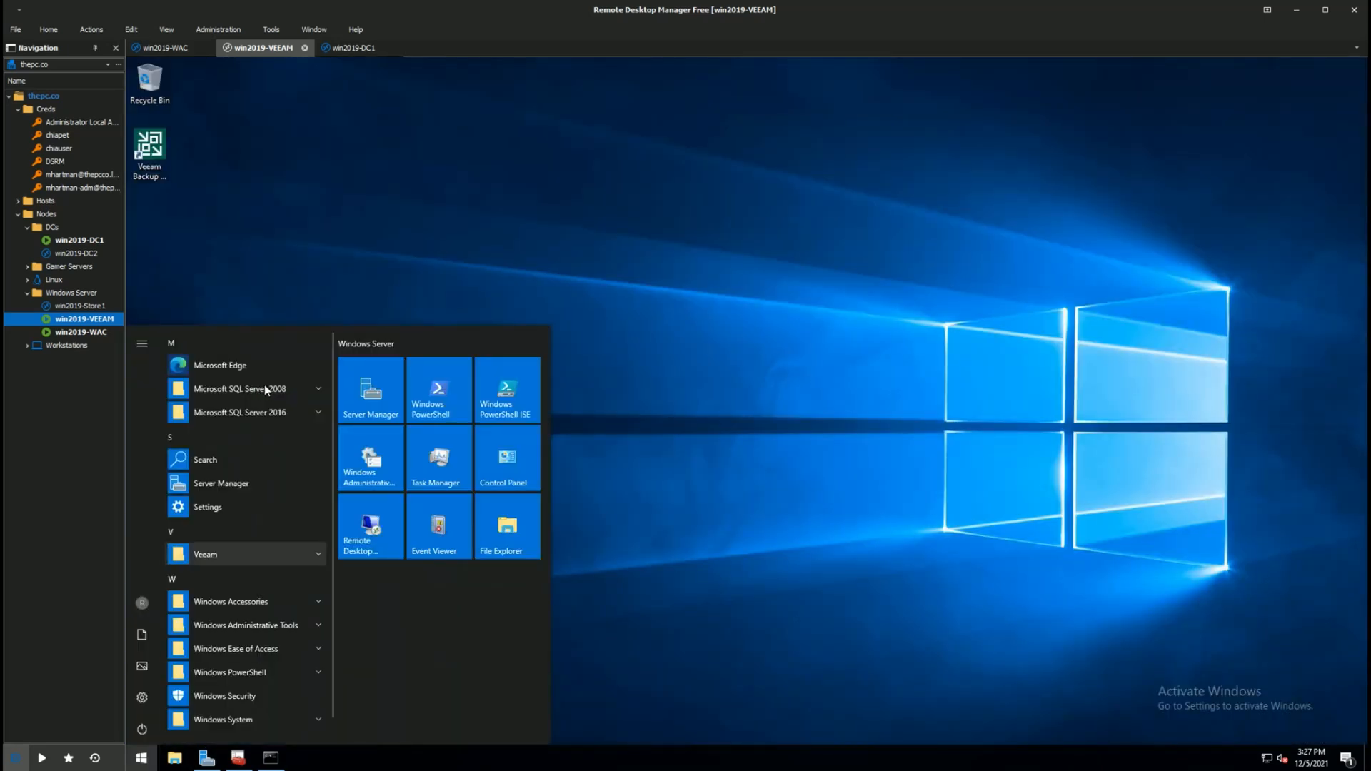
{"action": "left_click", "coordinate": [219, 364]}
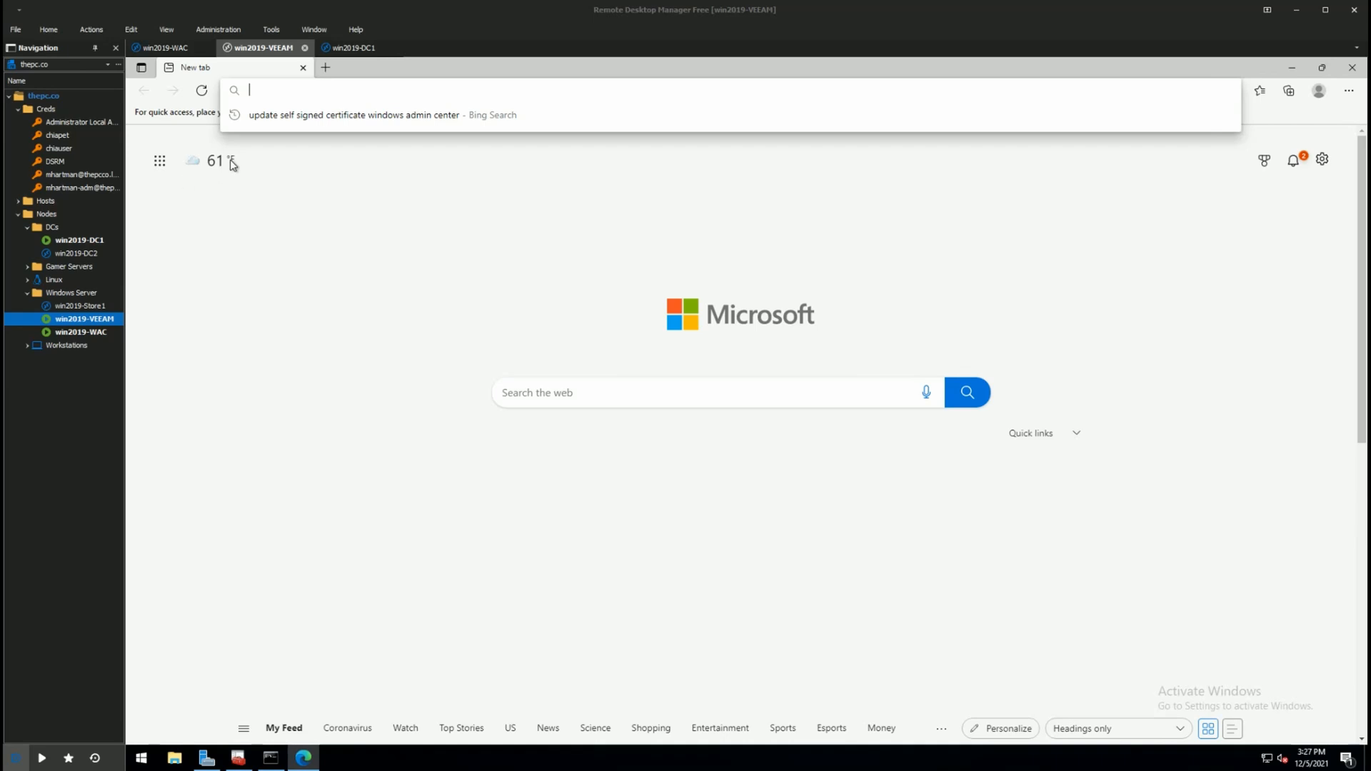
{"action": "type", "text": "https://win2019-wac.thepcco.local/"}
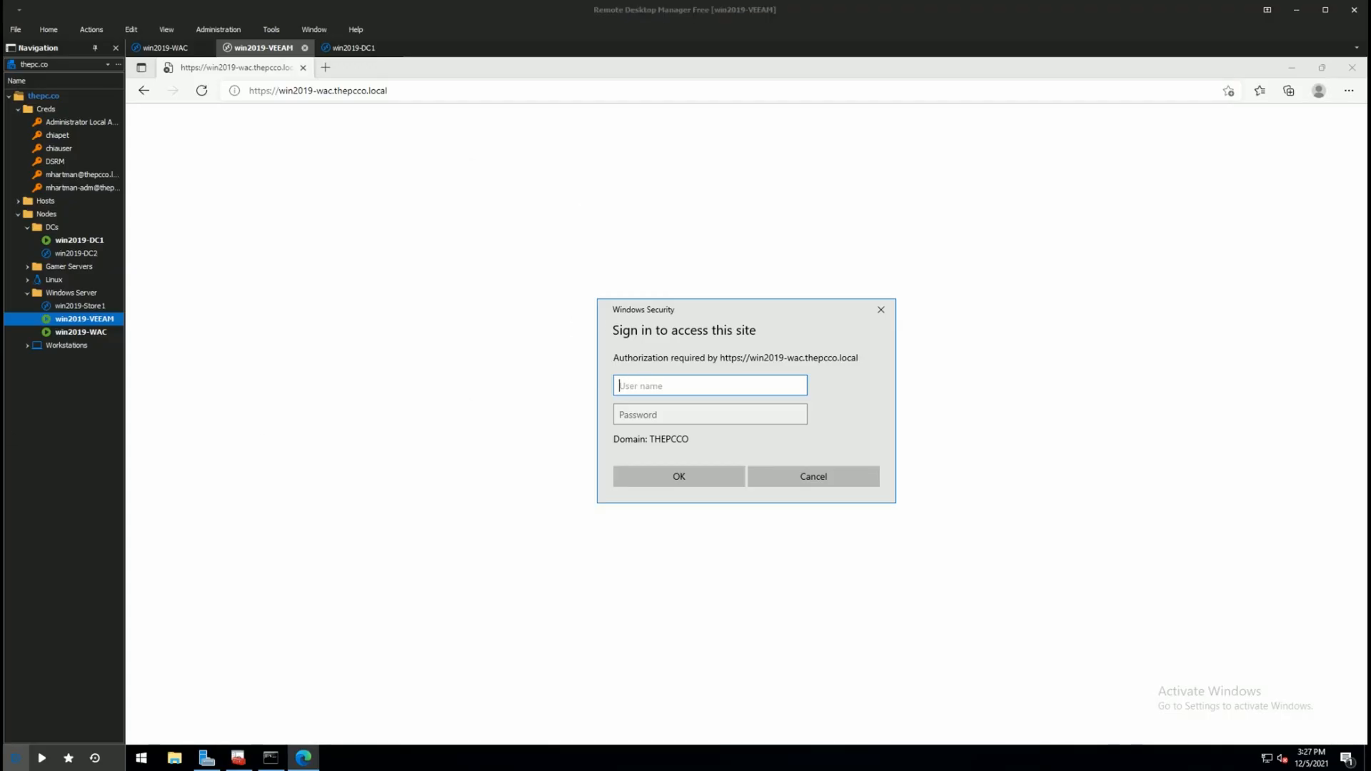
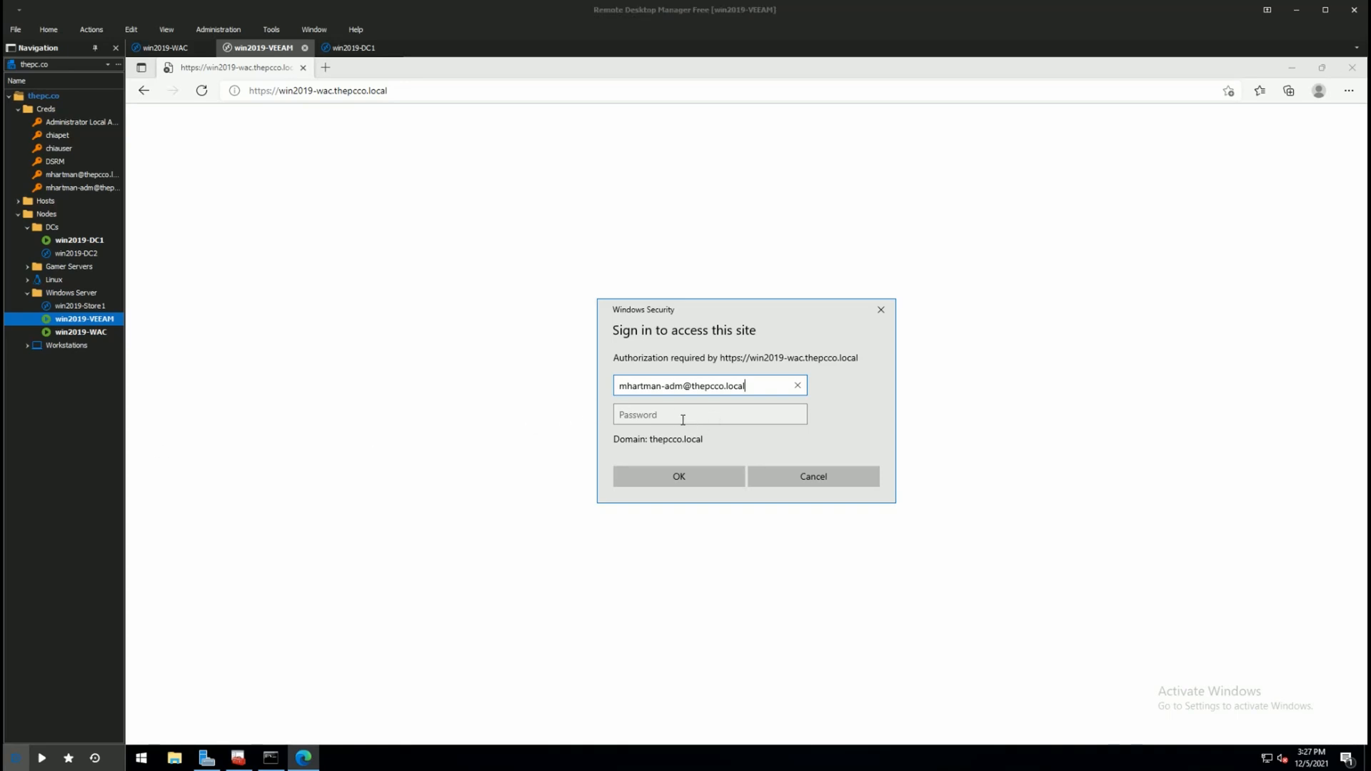
{"action": "left_click", "coordinate": [677, 476]}
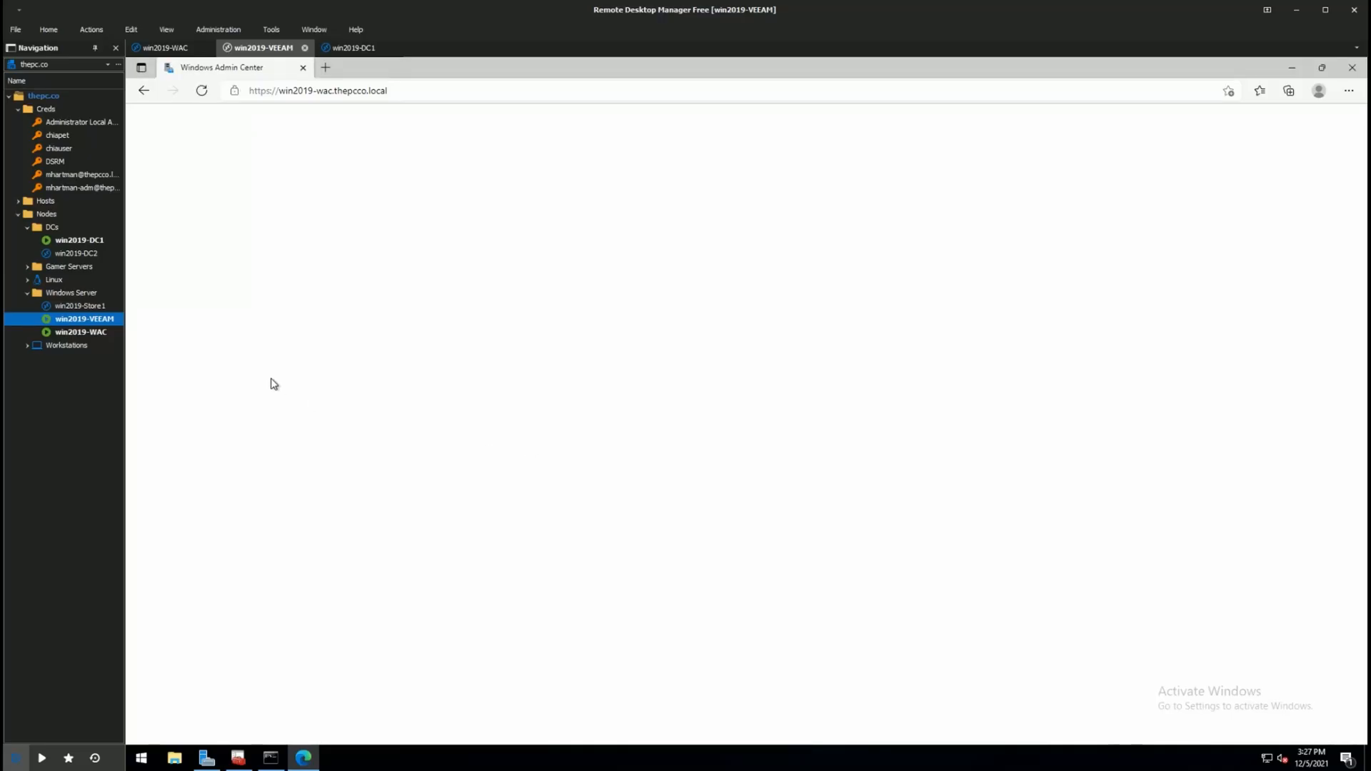
Step: Confirm the site certificate's Certification Path reads 'This certificate is OK.'
{"action": "left_click", "coordinate": [234, 90]}
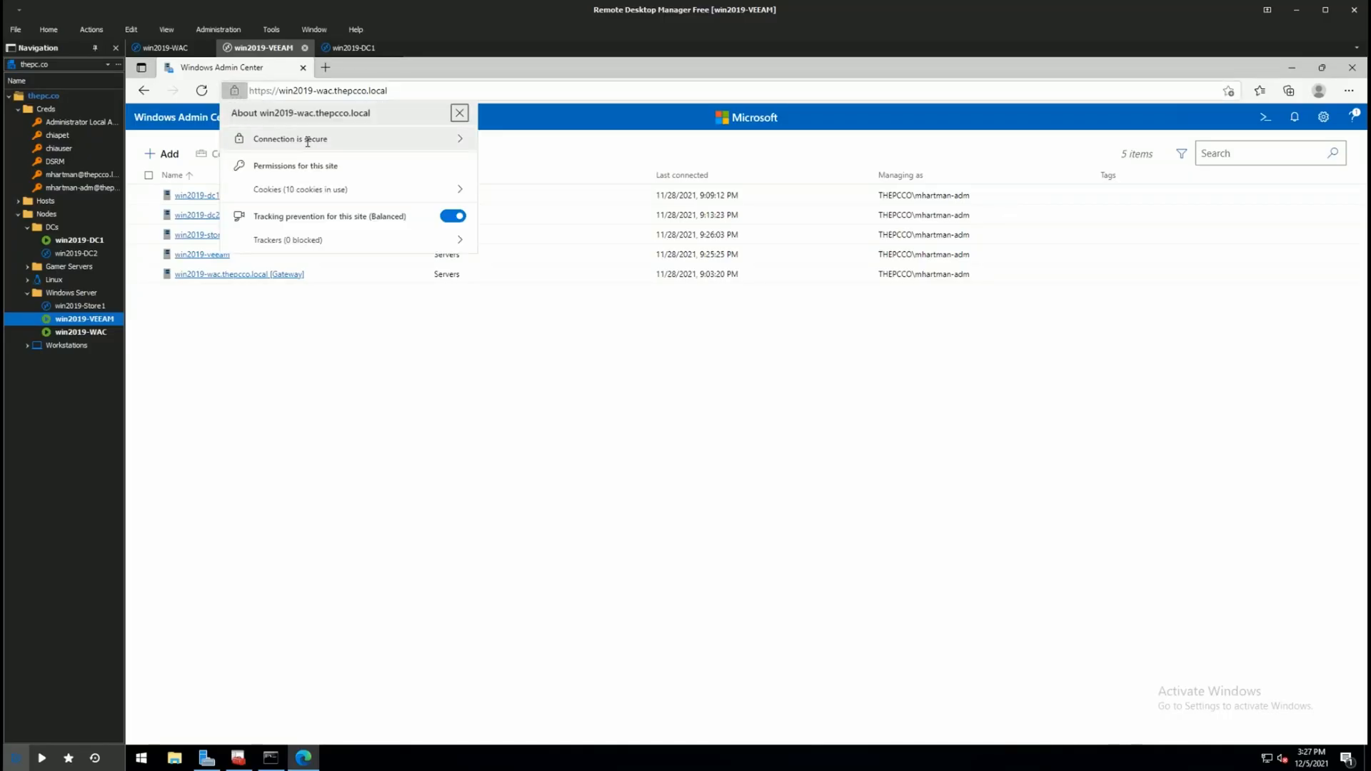
{"action": "left_click", "coordinate": [289, 138]}
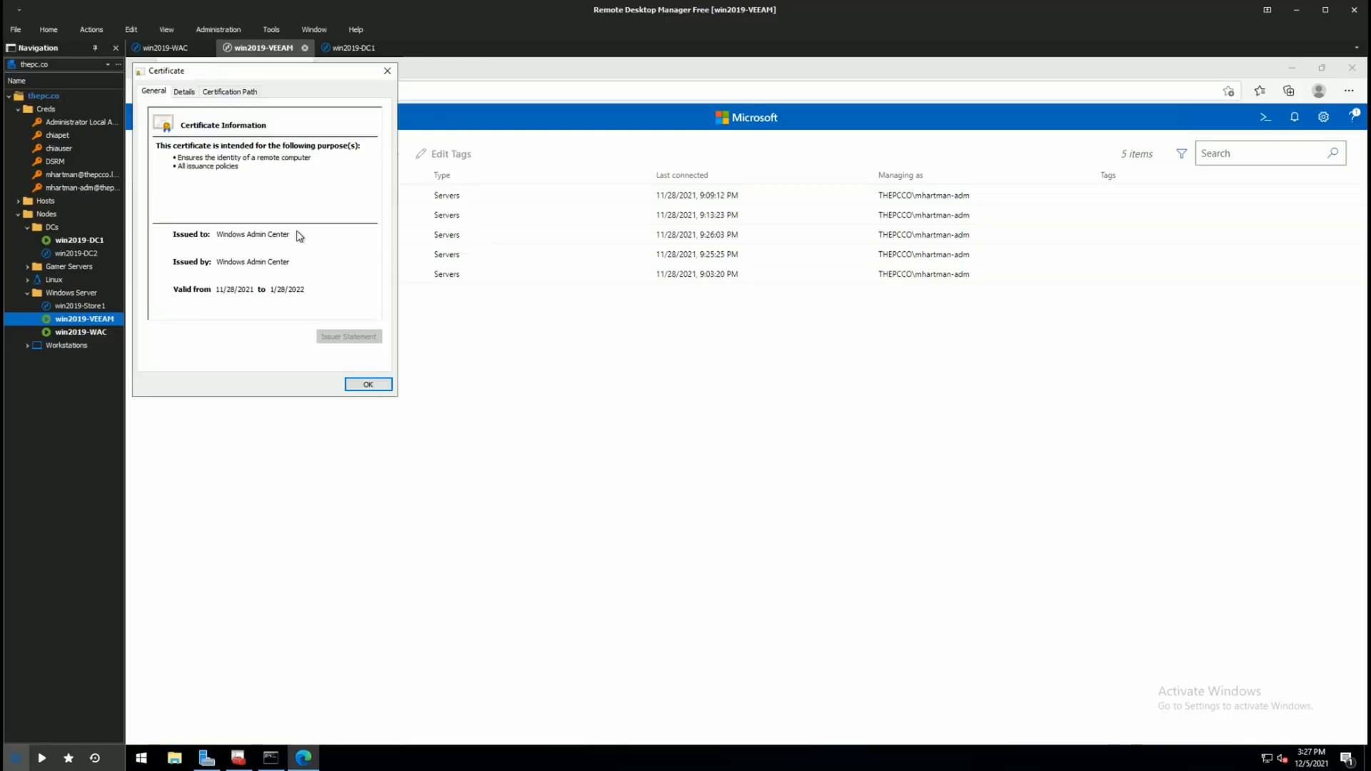
{"action": "left_click", "coordinate": [230, 90]}
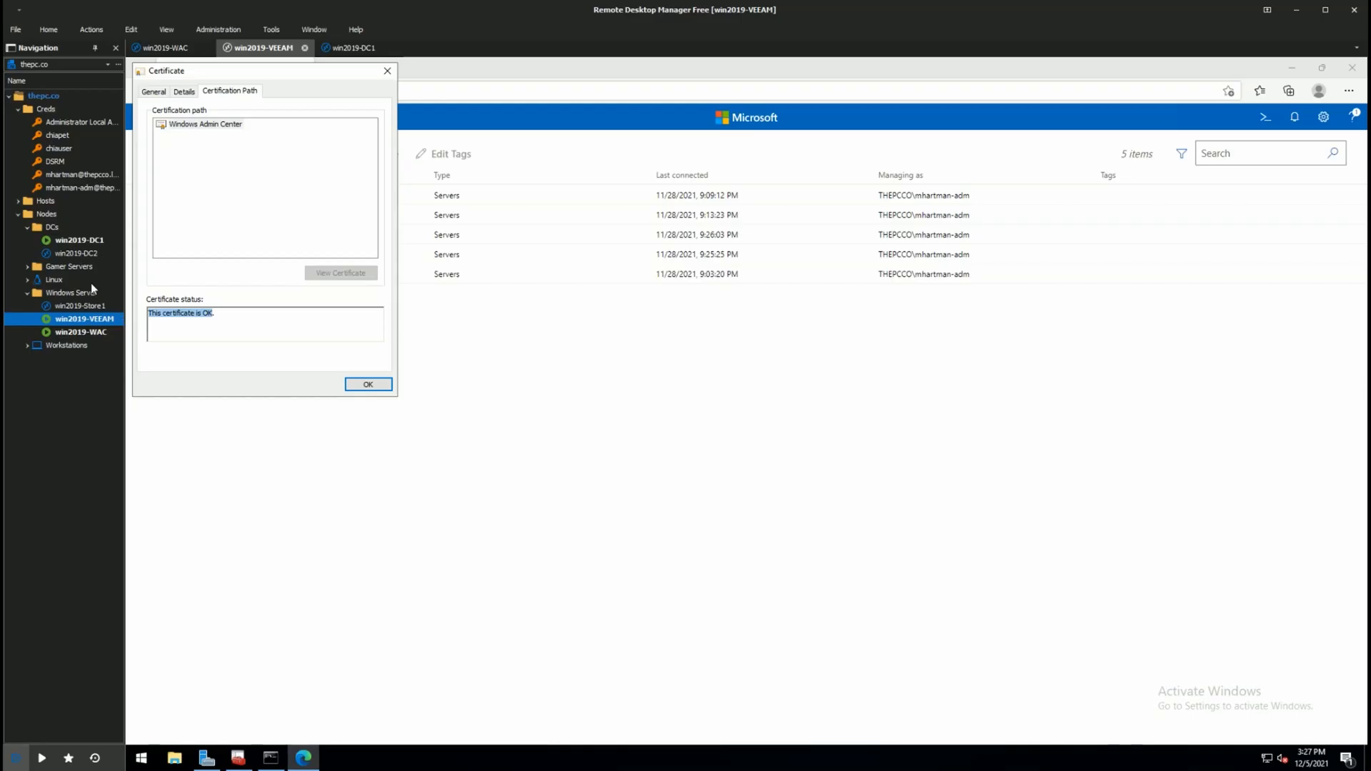
{"action": "mouse_move", "coordinate": [271, 303]}
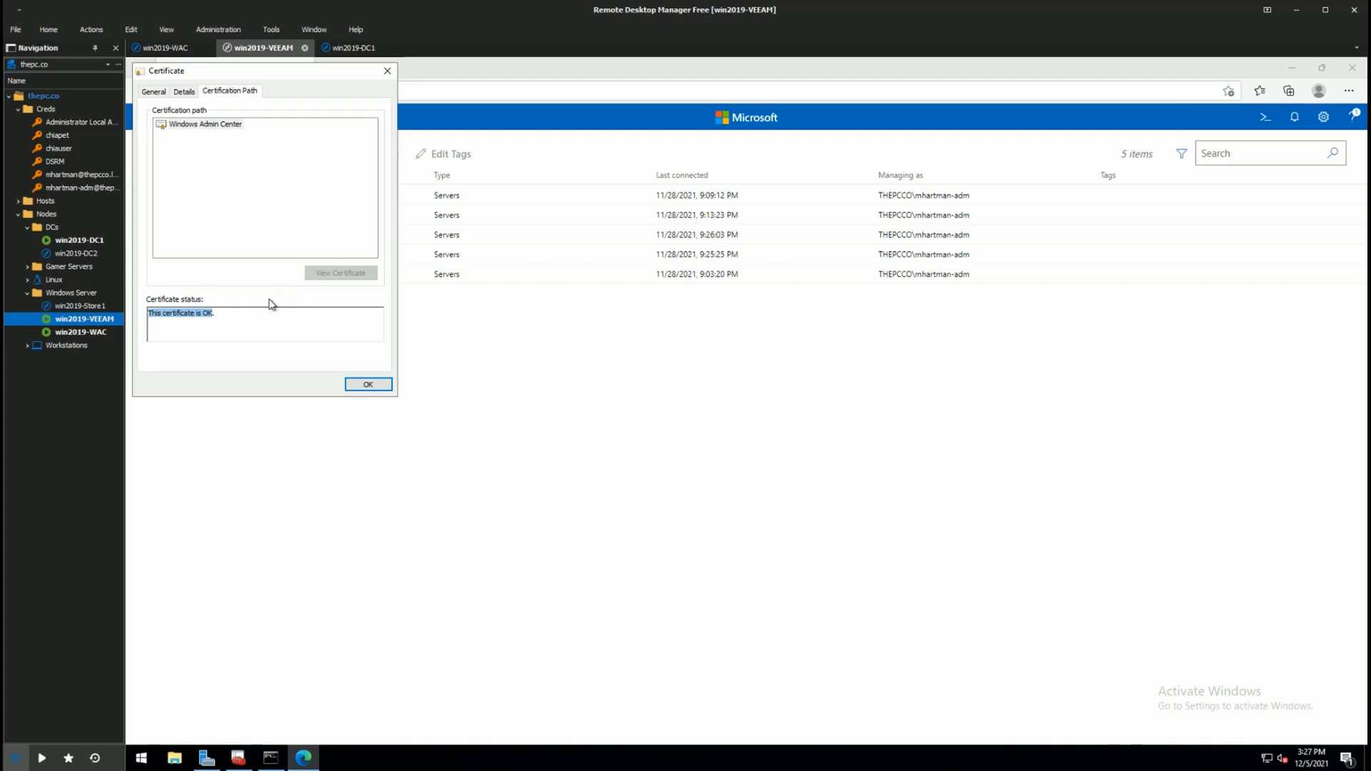